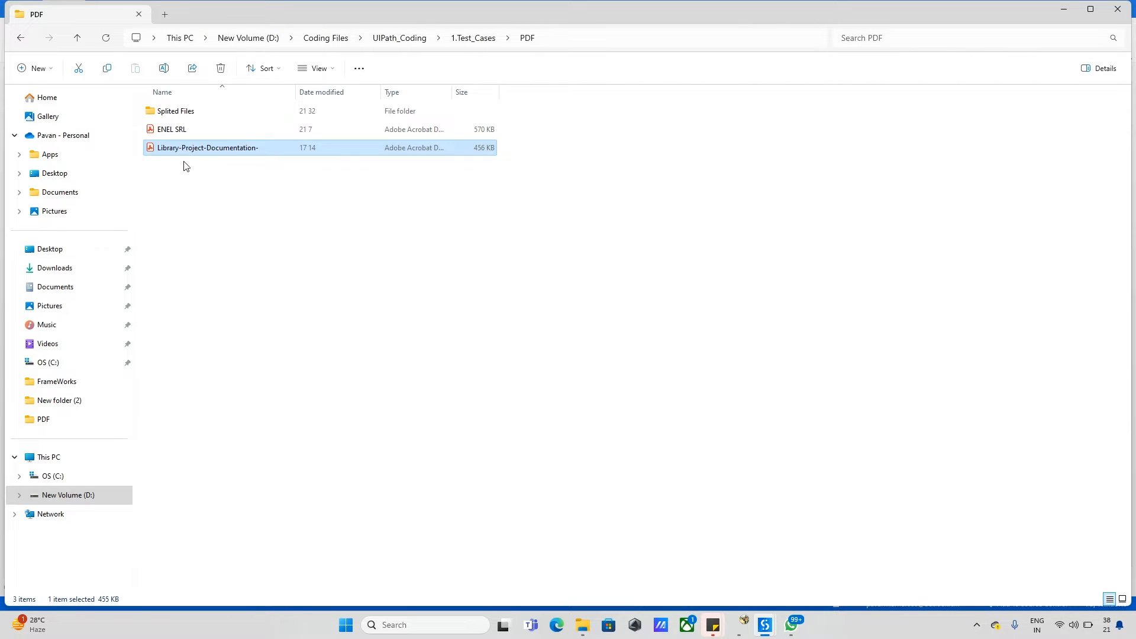
{"action": "mouse_move", "coordinate": [180, 156]}
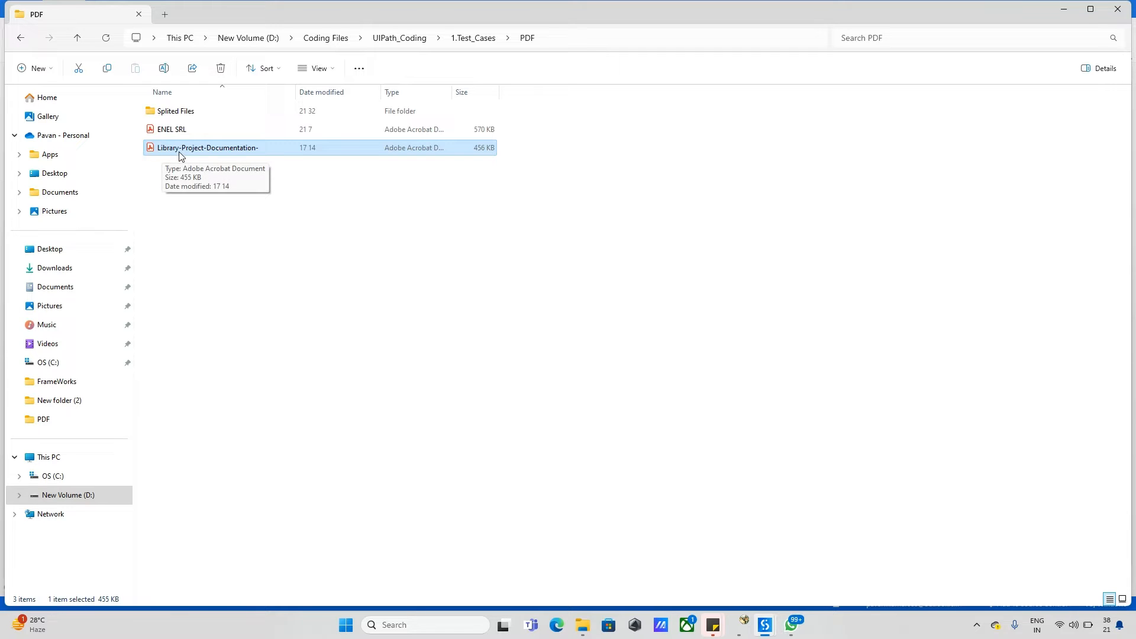
Open Library-Project-Documentation PDF in Acrobat and confirm it has 33 pages.
{"action": "double_click", "coordinate": [207, 147]}
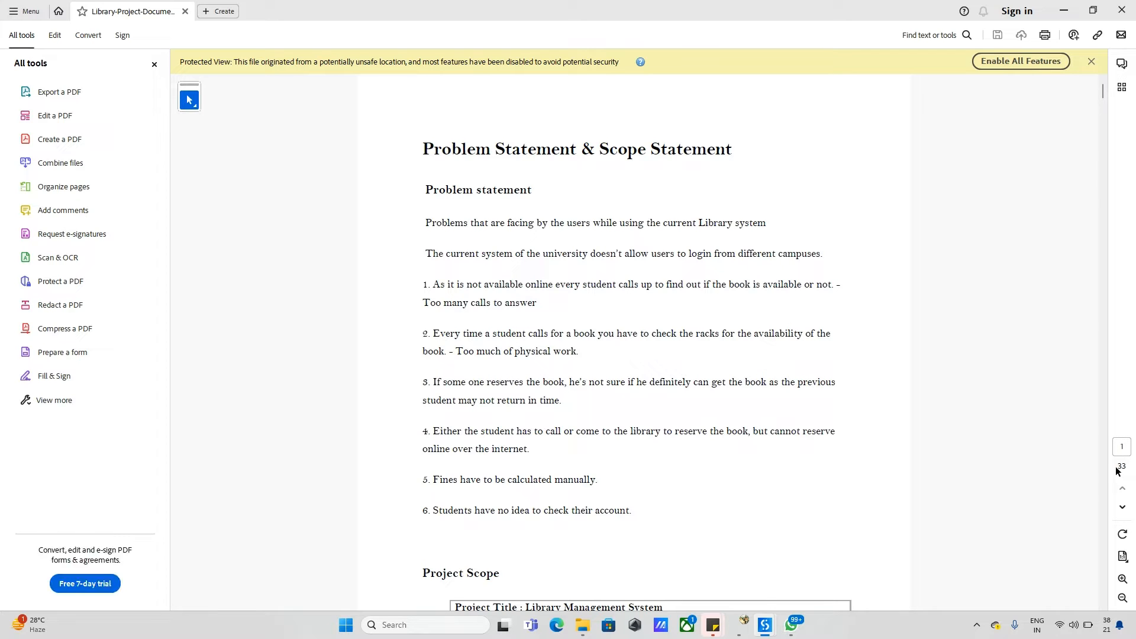
{"action": "mouse_move", "coordinate": [816, 481]}
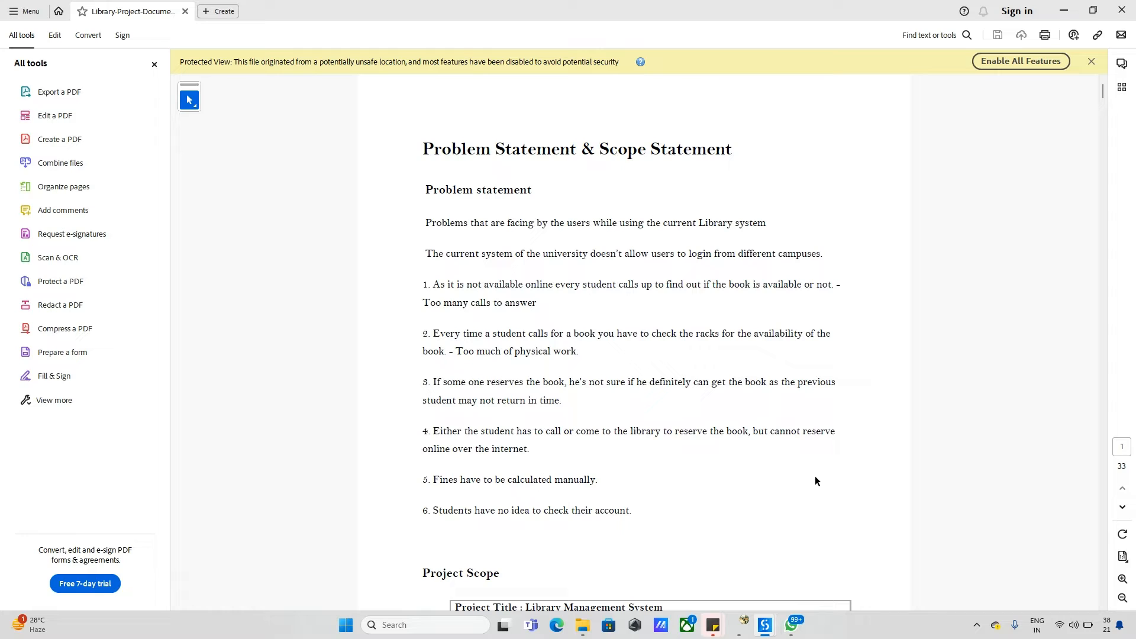
{"action": "mouse_move", "coordinate": [440, 168]}
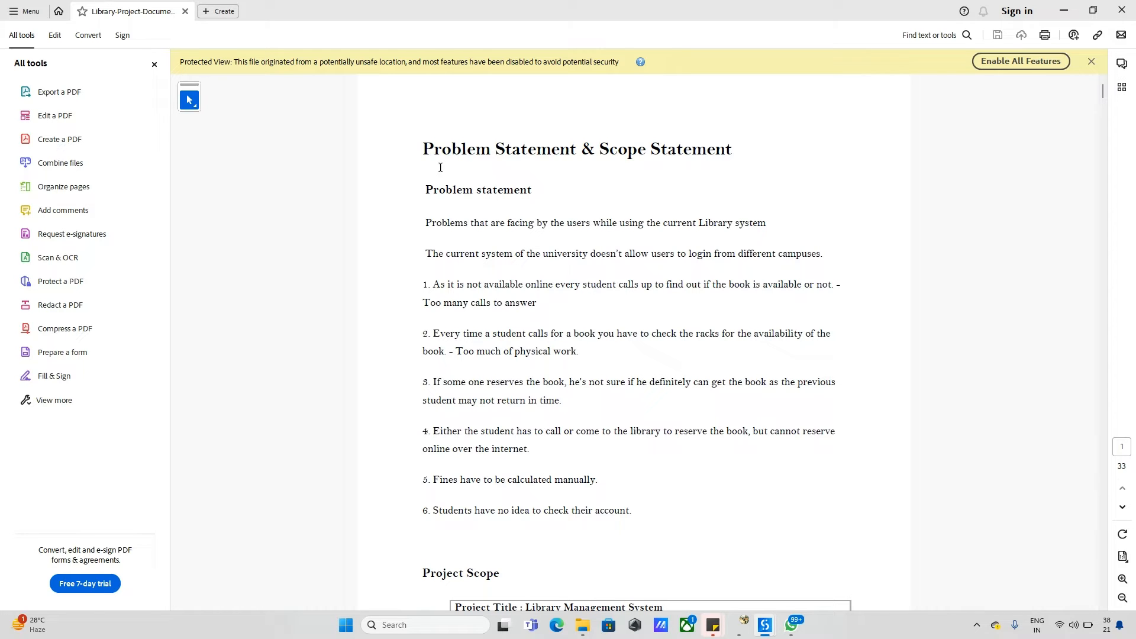
{"action": "left_click_drag", "start_coordinate": [440, 167], "coordinate": [558, 543]}
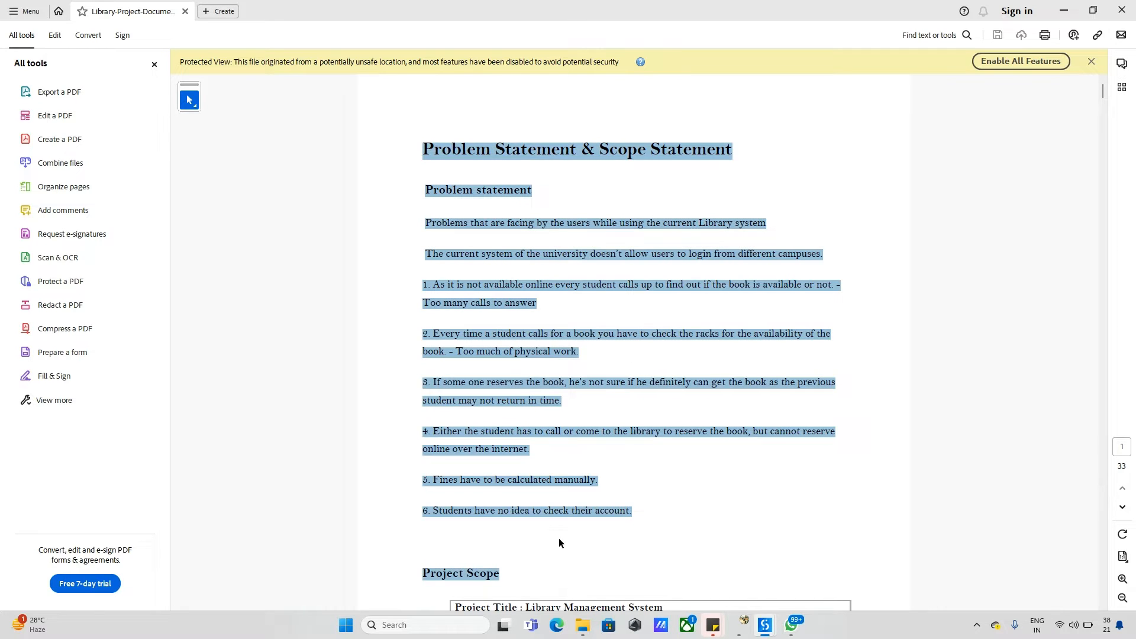
{"action": "left_click", "coordinate": [611, 527]}
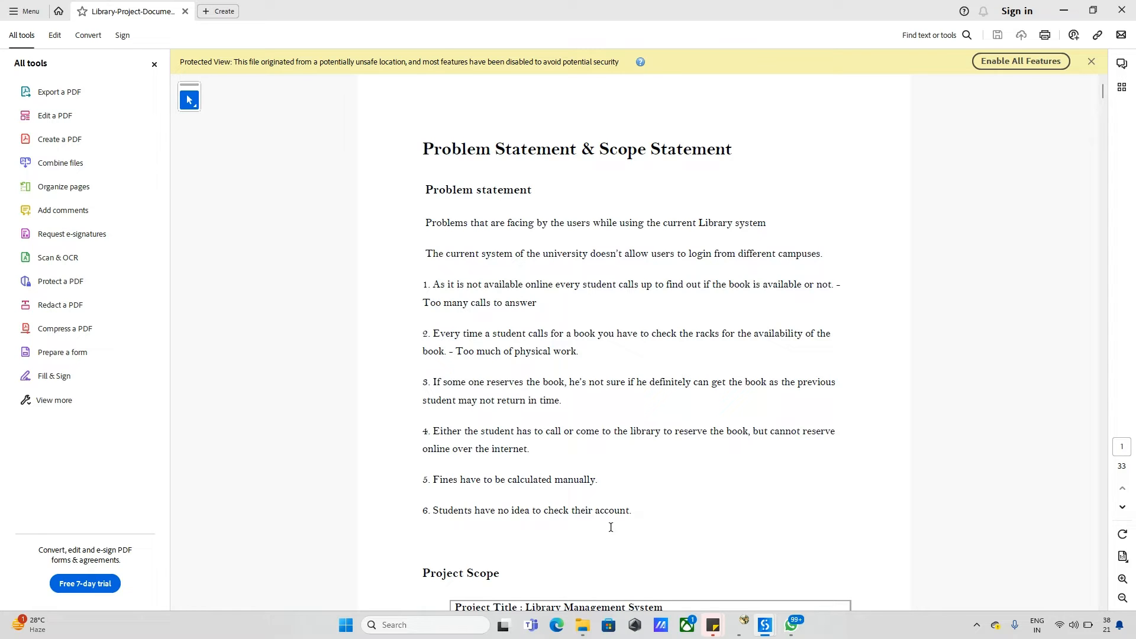
{"action": "mouse_move", "coordinate": [1045, 93]}
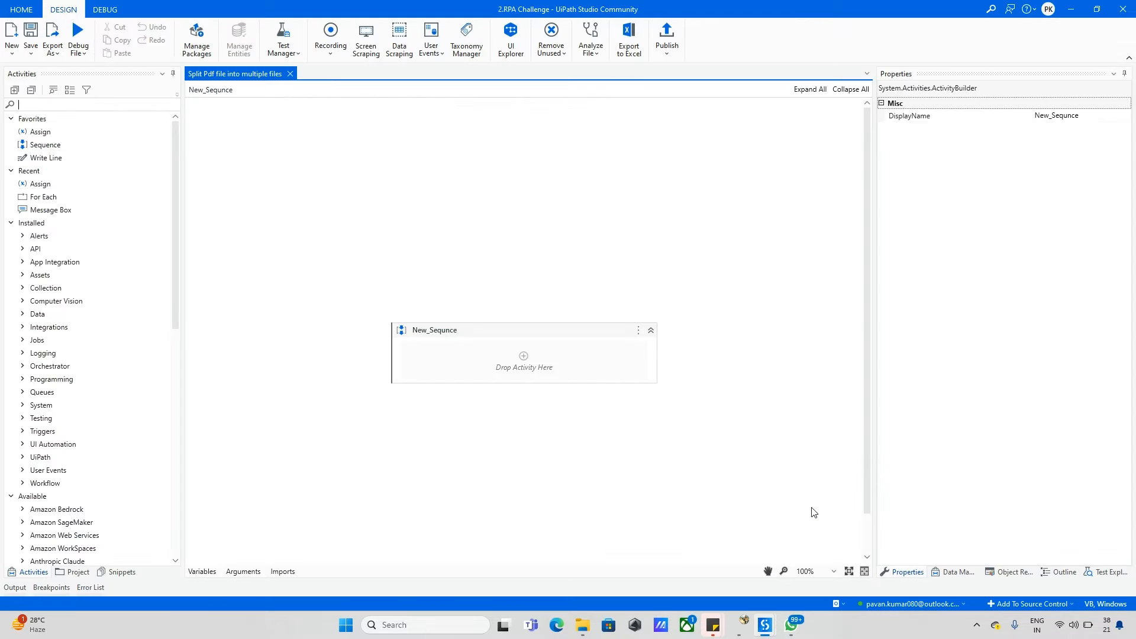
{"action": "mouse_move", "coordinate": [125, 40]}
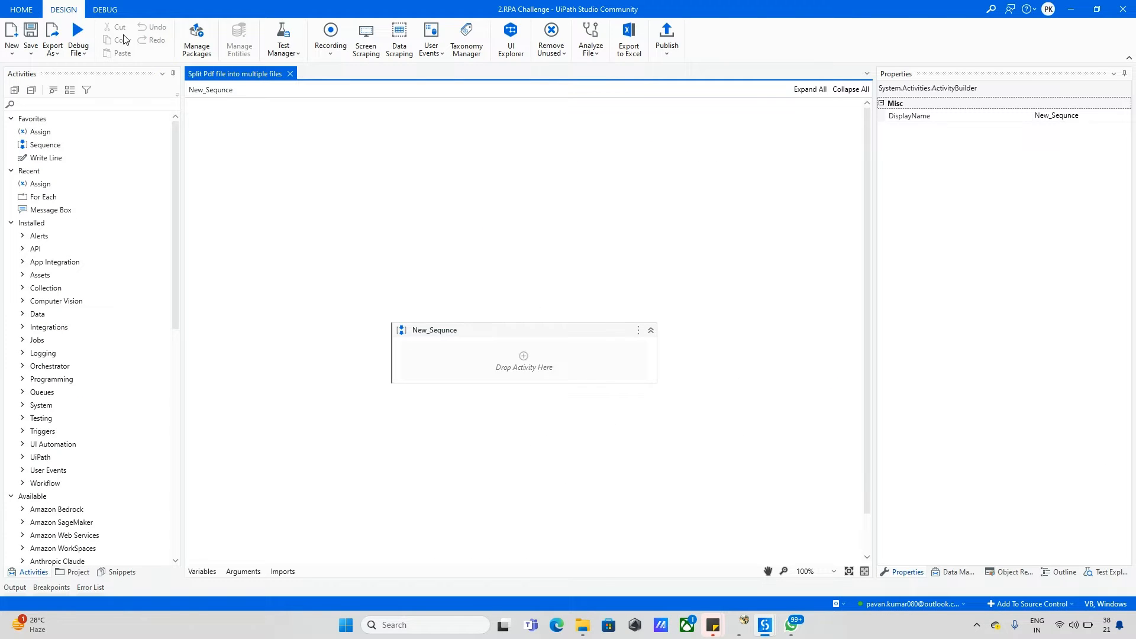
{"action": "left_click", "coordinate": [196, 34]}
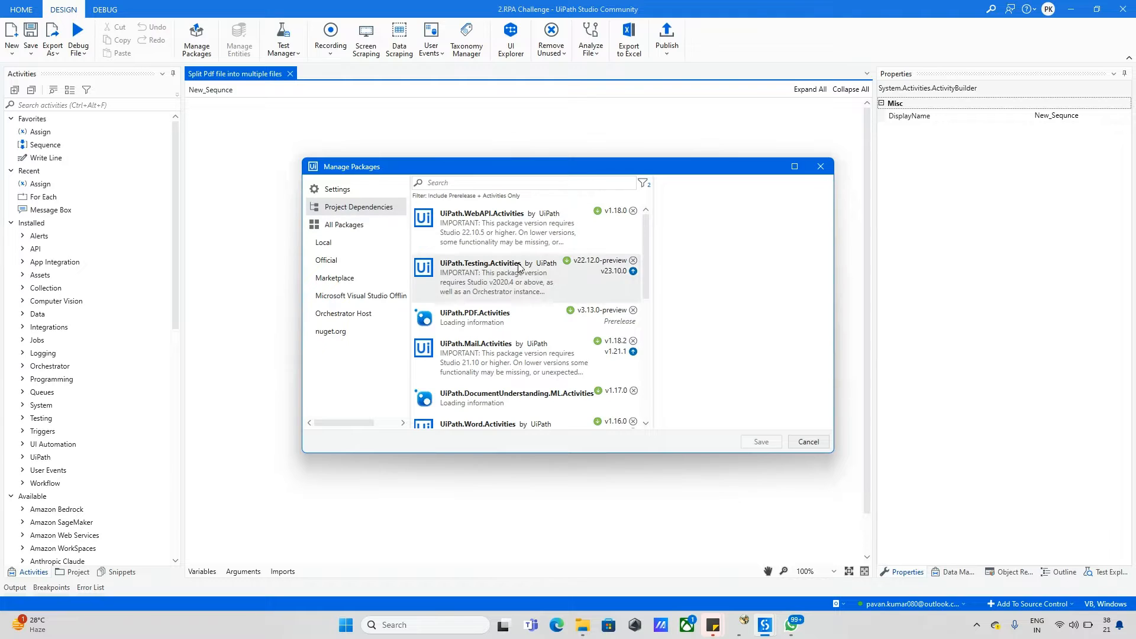
{"action": "left_click", "coordinate": [474, 317]}
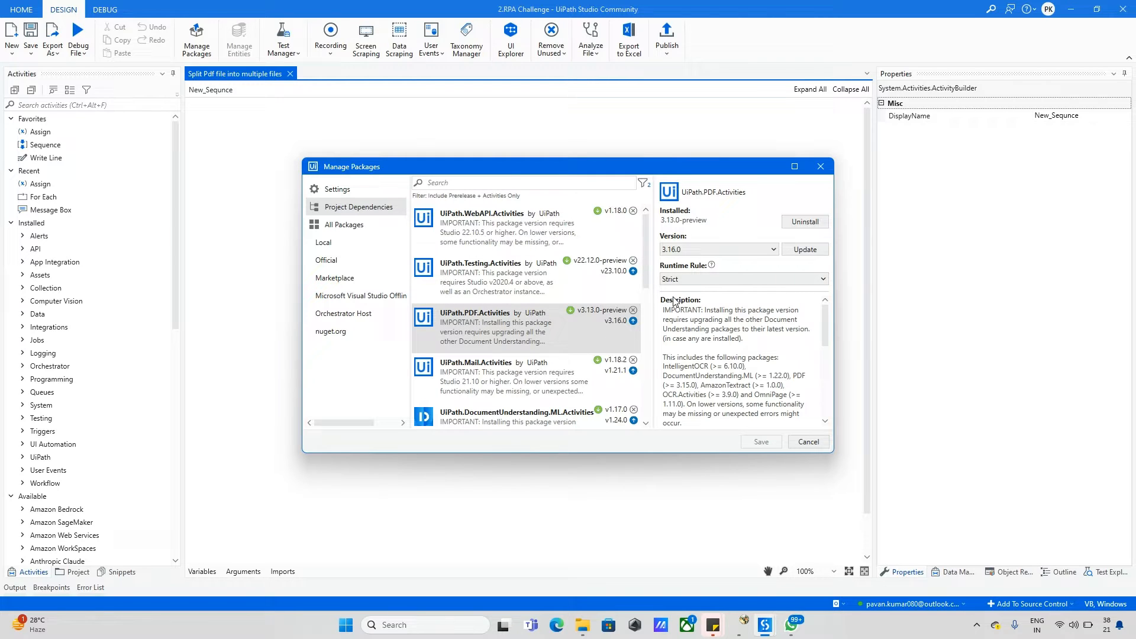
{"action": "left_click", "coordinate": [808, 441]}
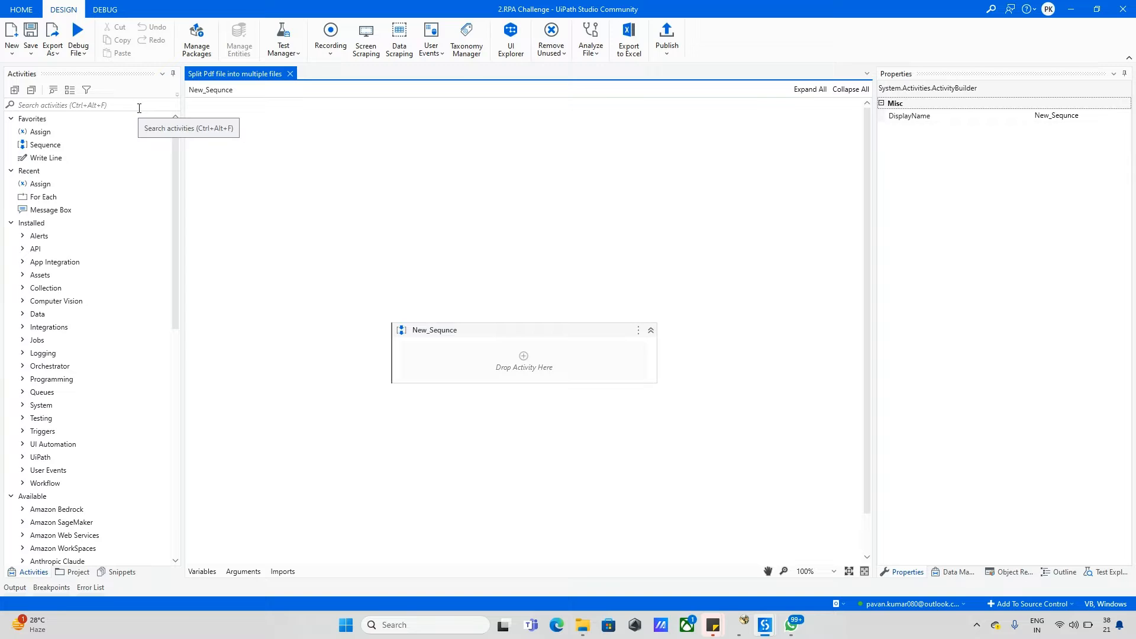
Add Get PDF Page Count via a 'pdf' search and begin a File variable.
{"action": "left_click", "coordinate": [89, 105]}
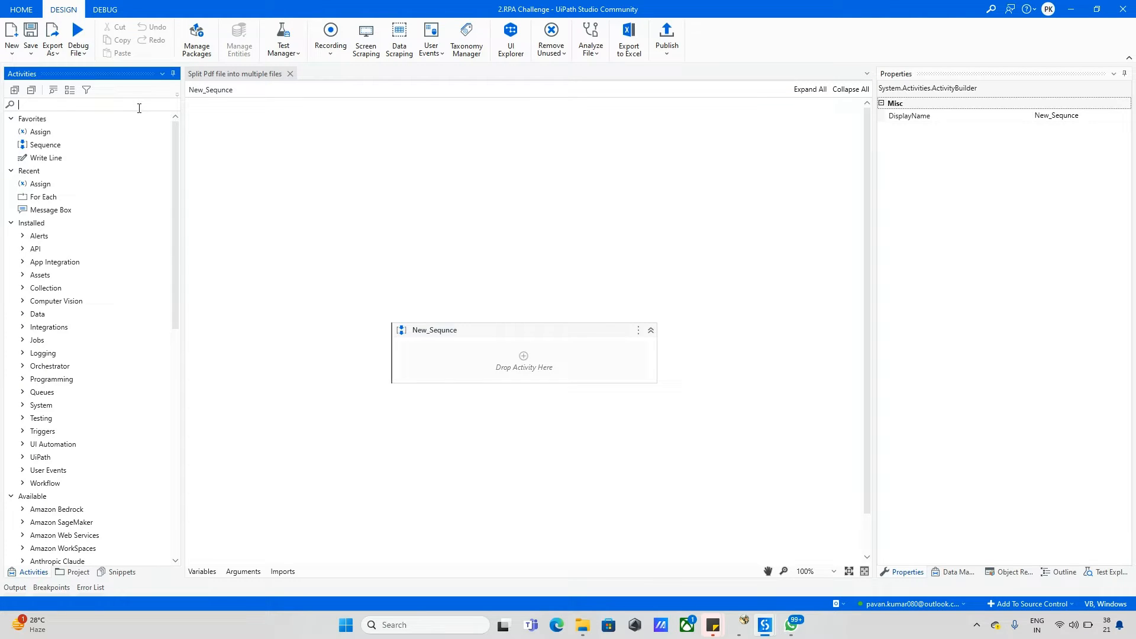
{"action": "type", "text": "pdf"}
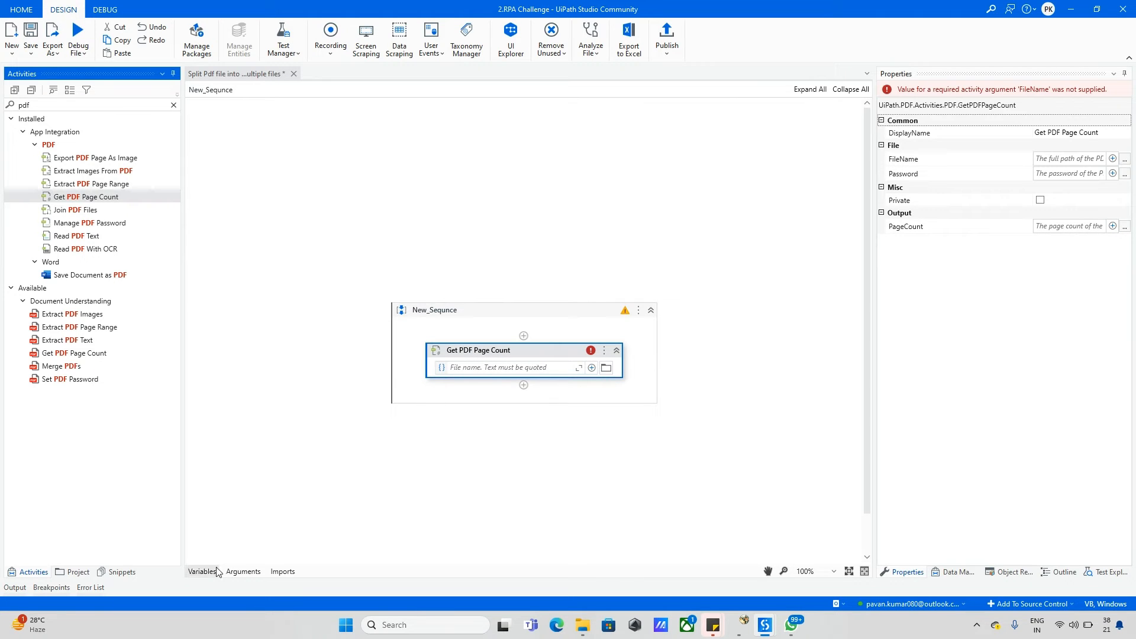
{"action": "left_click", "coordinate": [202, 571]}
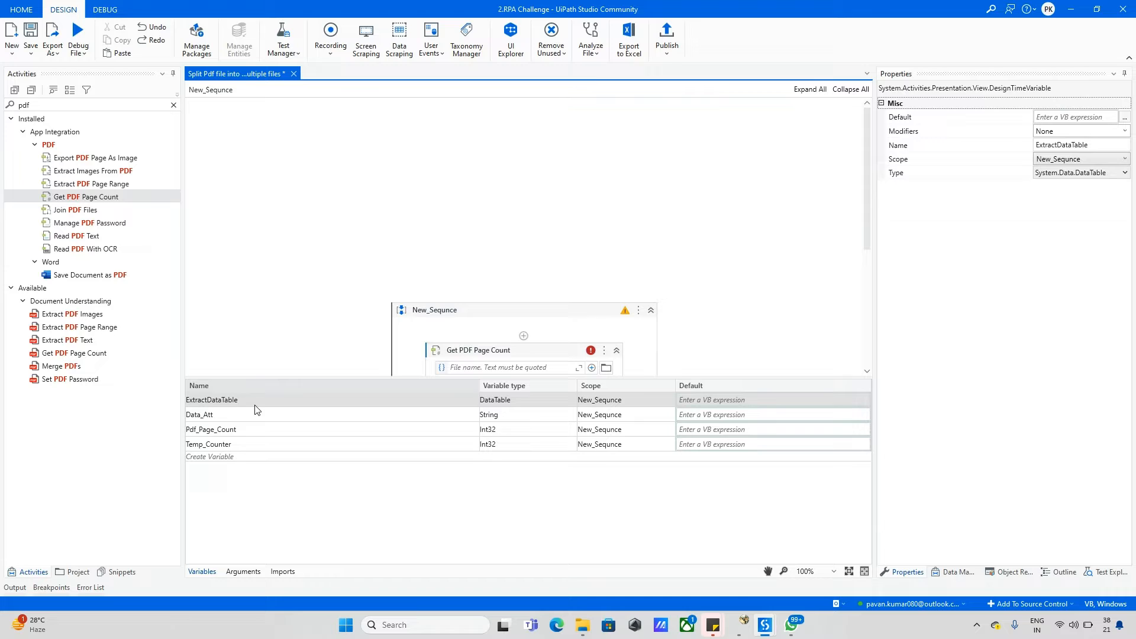
{"action": "left_click", "coordinate": [243, 571]}
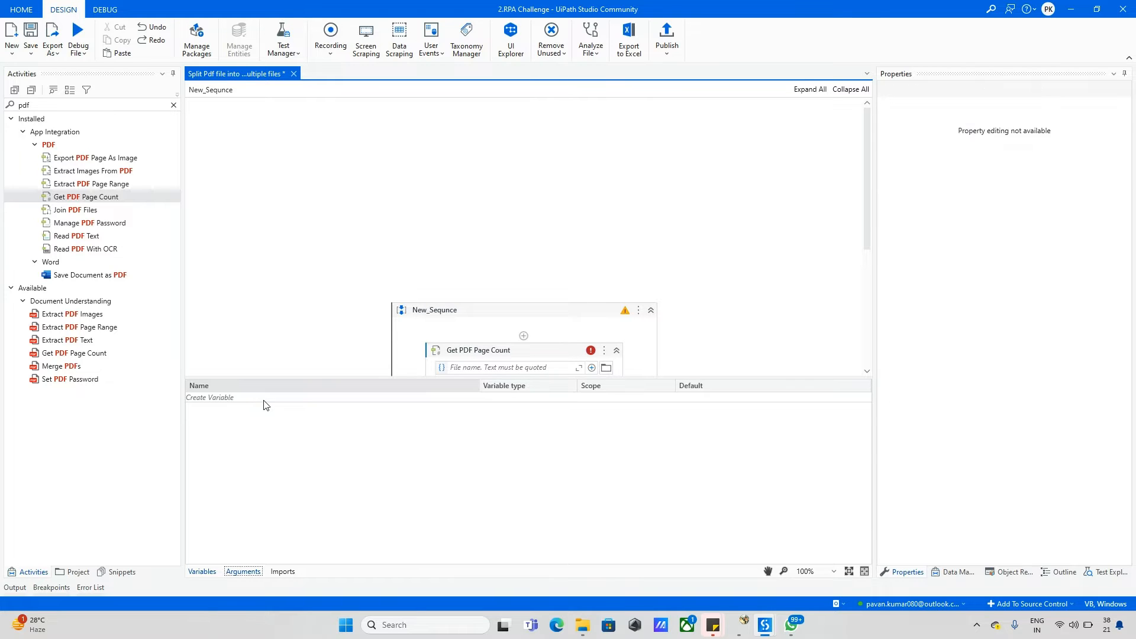
{"action": "type", "text": "Files"}
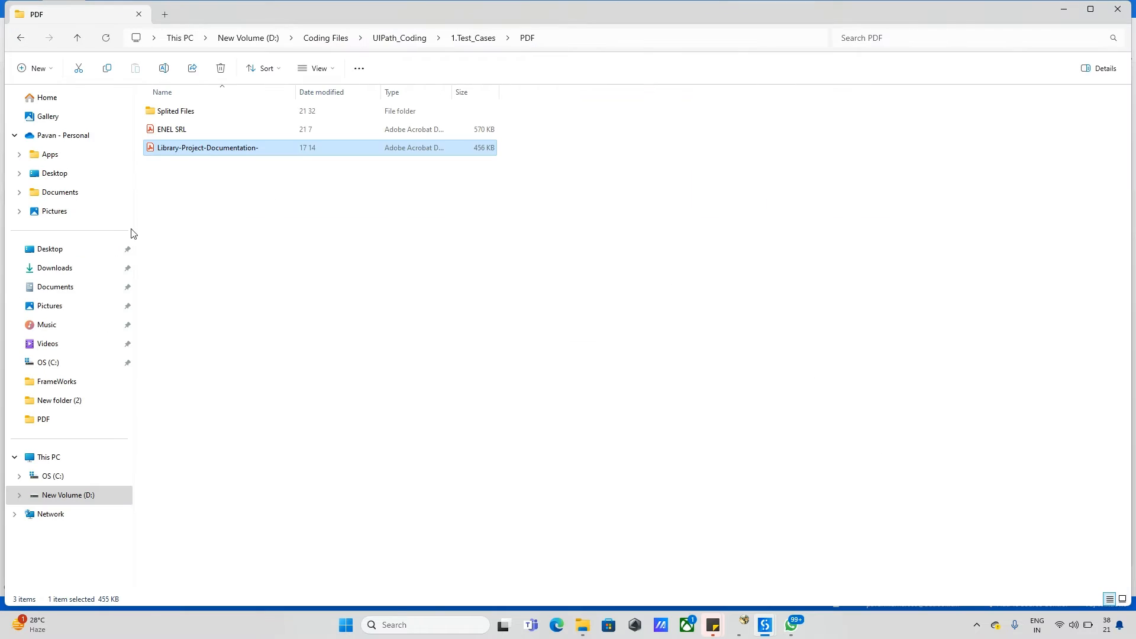
Copy the PDF path into String variable File_Path and use it as the FileName.
{"action": "right_click", "coordinate": [205, 148]}
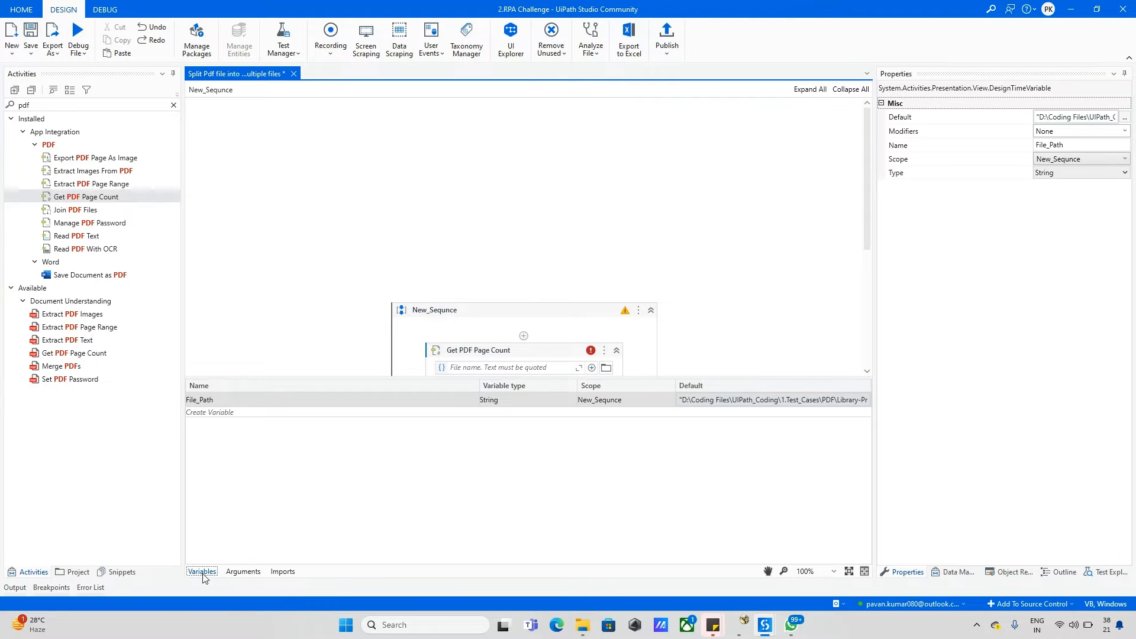
{"action": "type", "text": "f"}
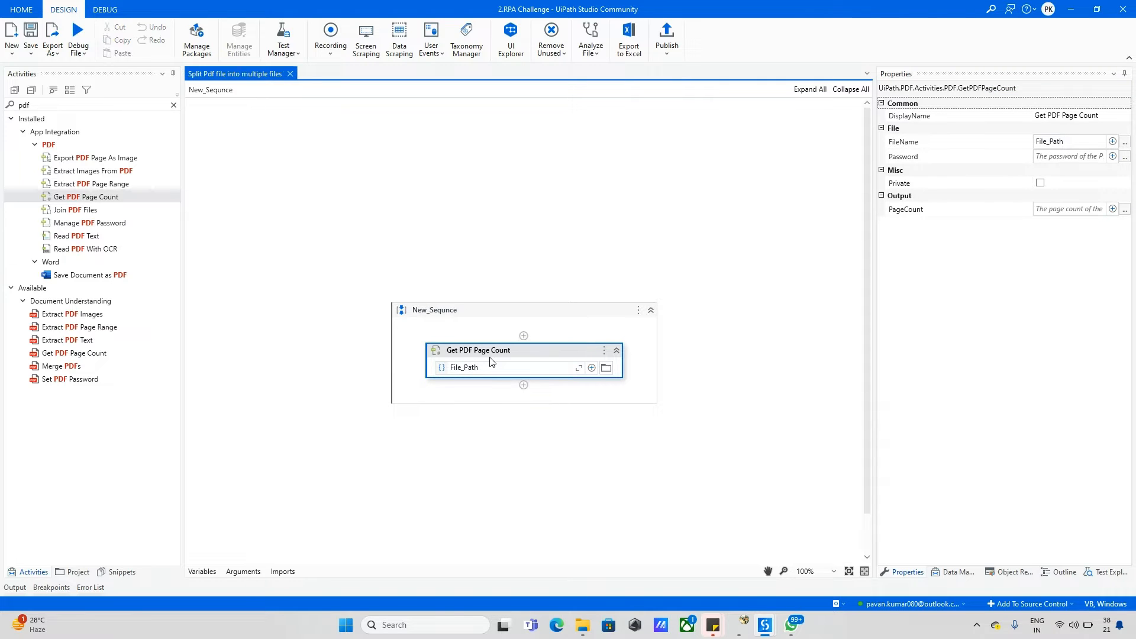
{"action": "mouse_move", "coordinate": [962, 99]}
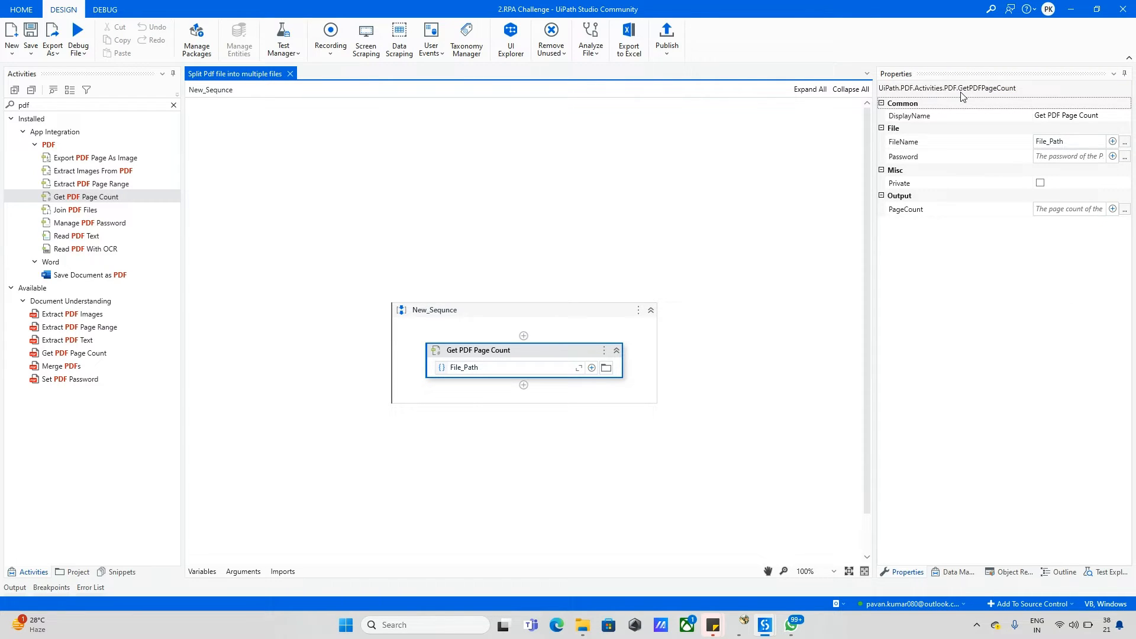
{"action": "mouse_move", "coordinate": [891, 209]}
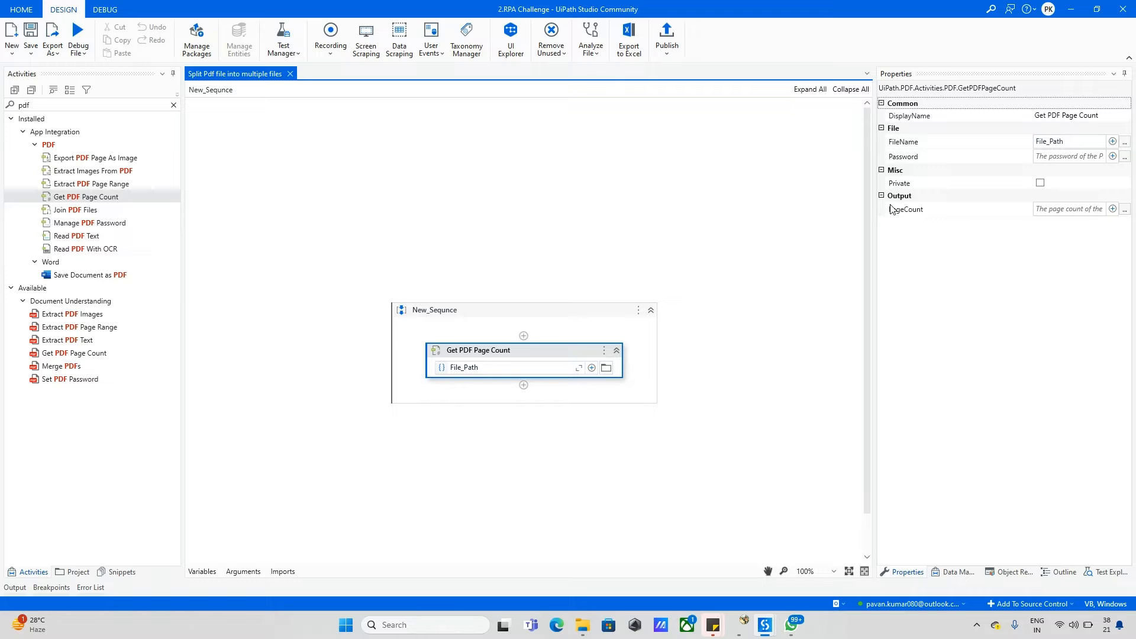
{"action": "mouse_move", "coordinate": [906, 211]}
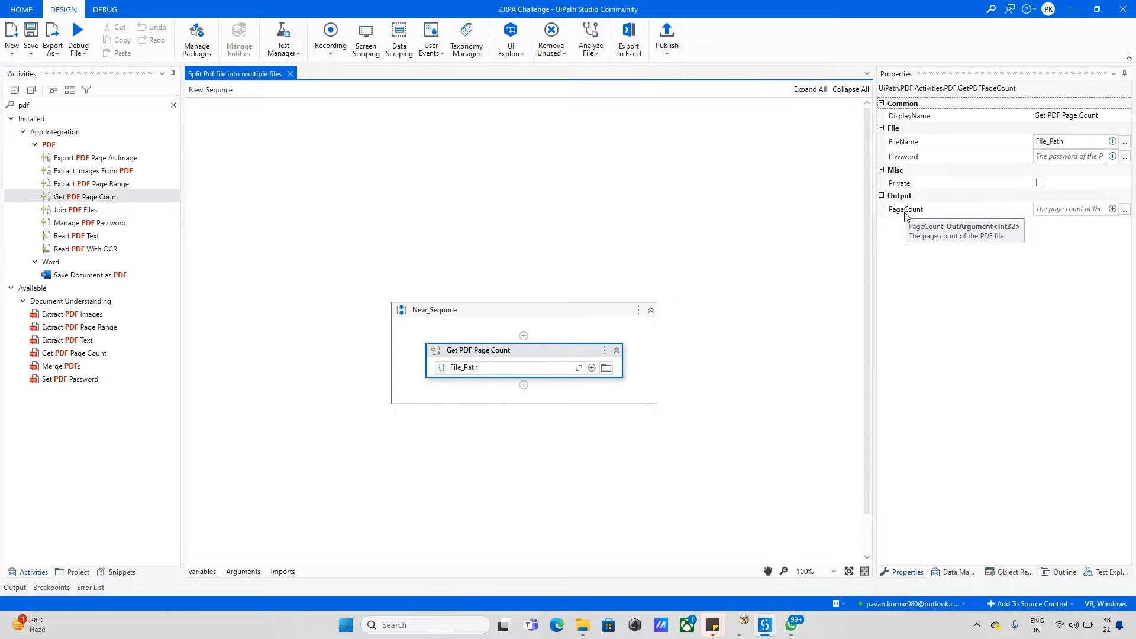
{"action": "mouse_move", "coordinate": [763, 288]}
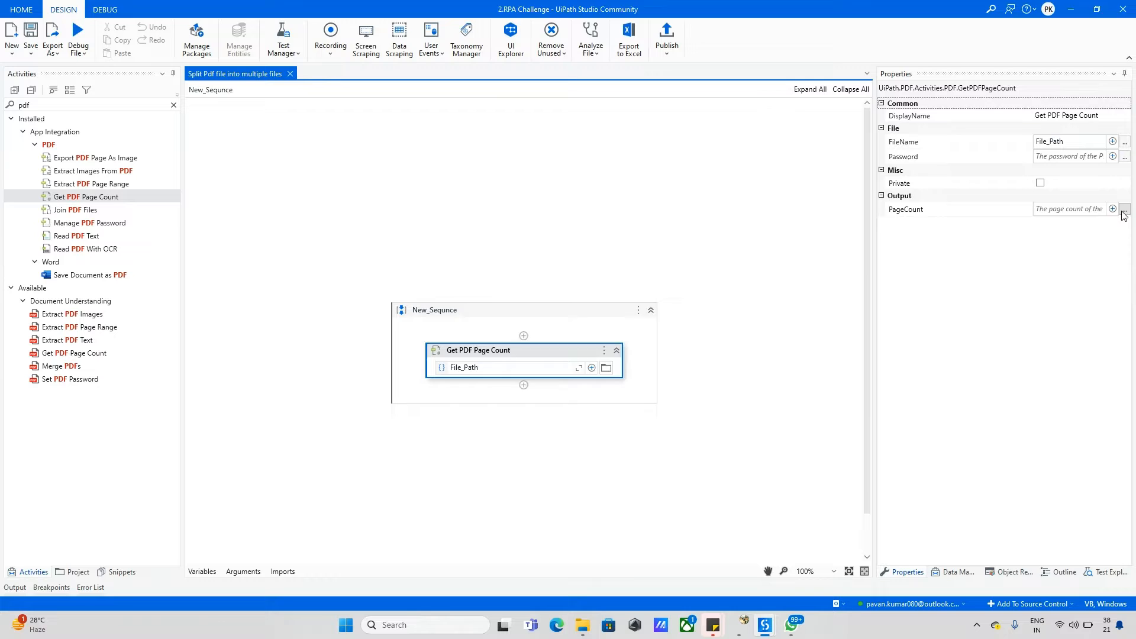
Create variable Pdf_Page_Count in the PageCount Expression Editor and confirm it.
{"action": "left_click", "coordinate": [1124, 209]}
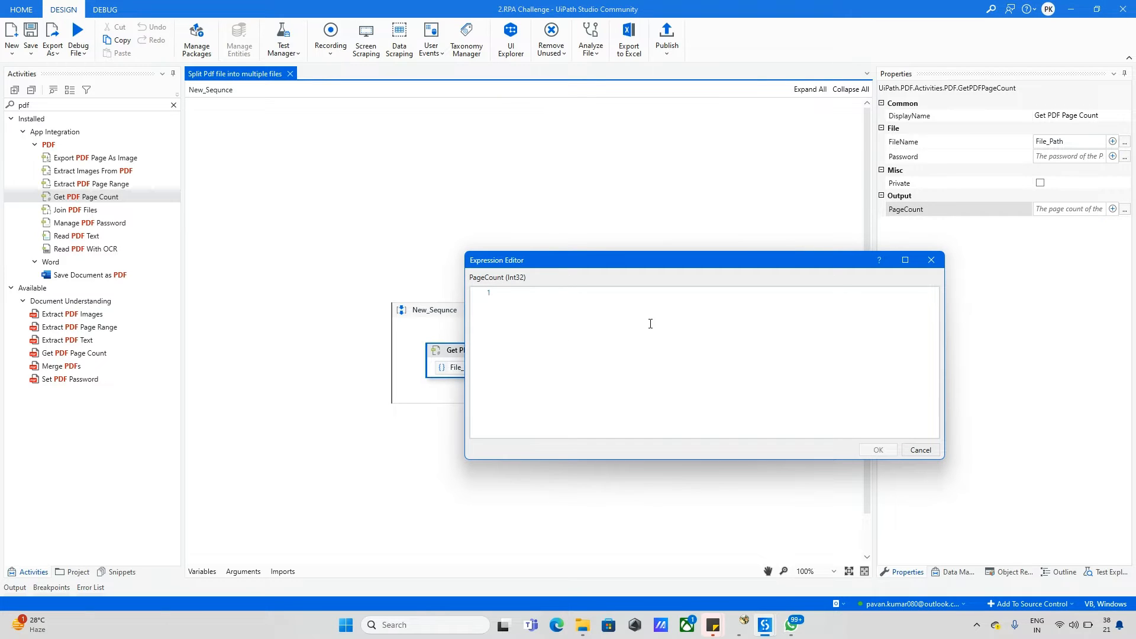
{"action": "type", "text": "Pdf_Page"}
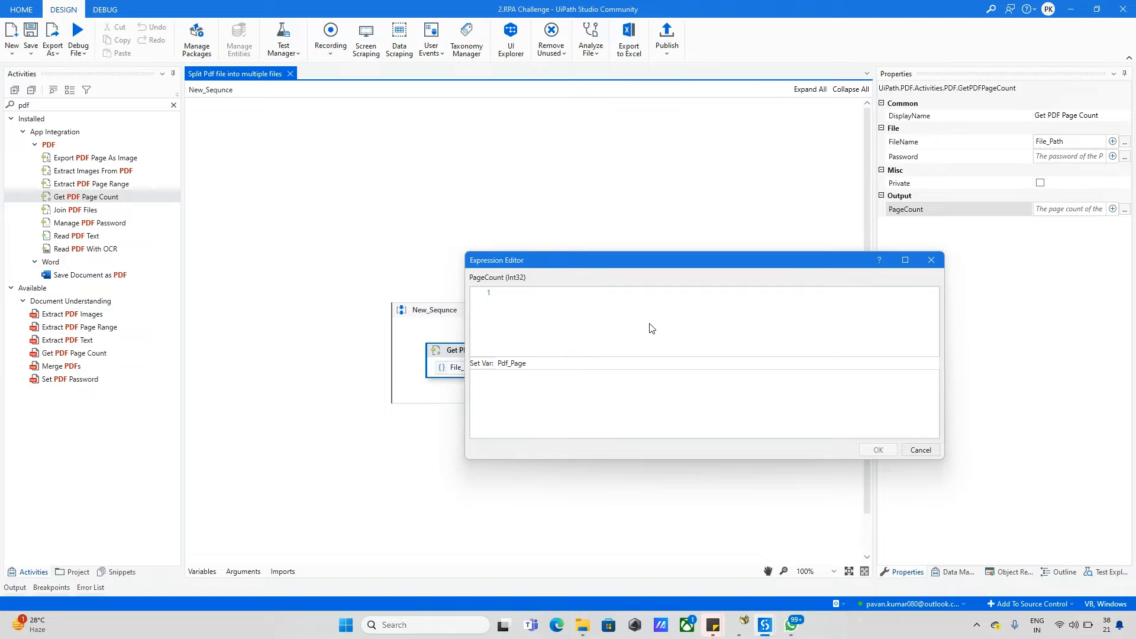
{"action": "type", "text": "_Count"}
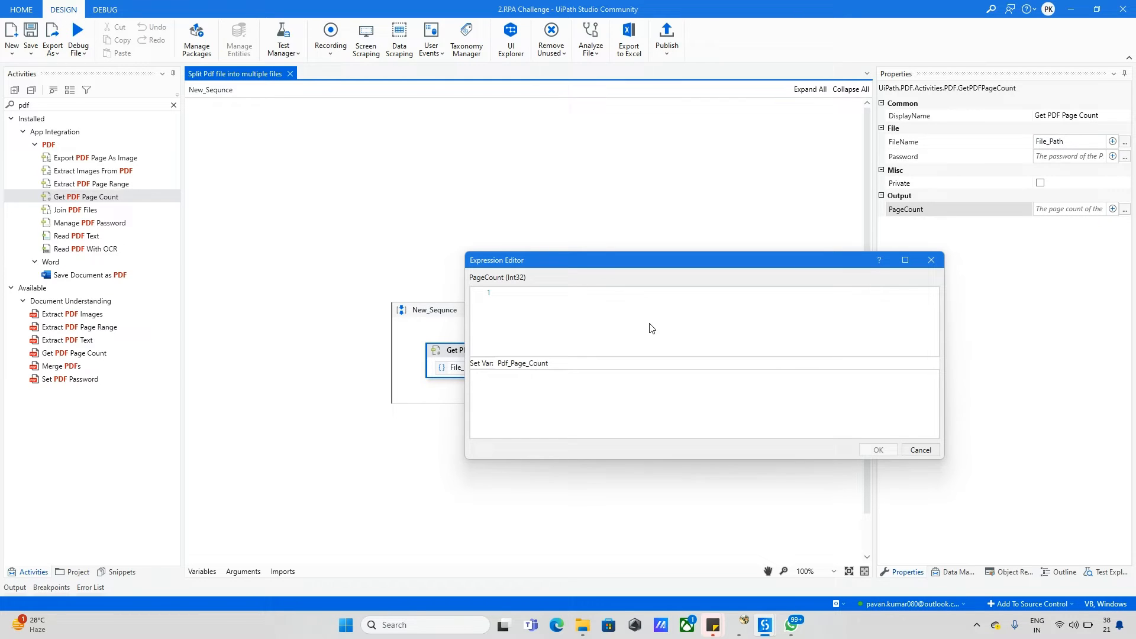
{"action": "left_click", "coordinate": [522, 364]}
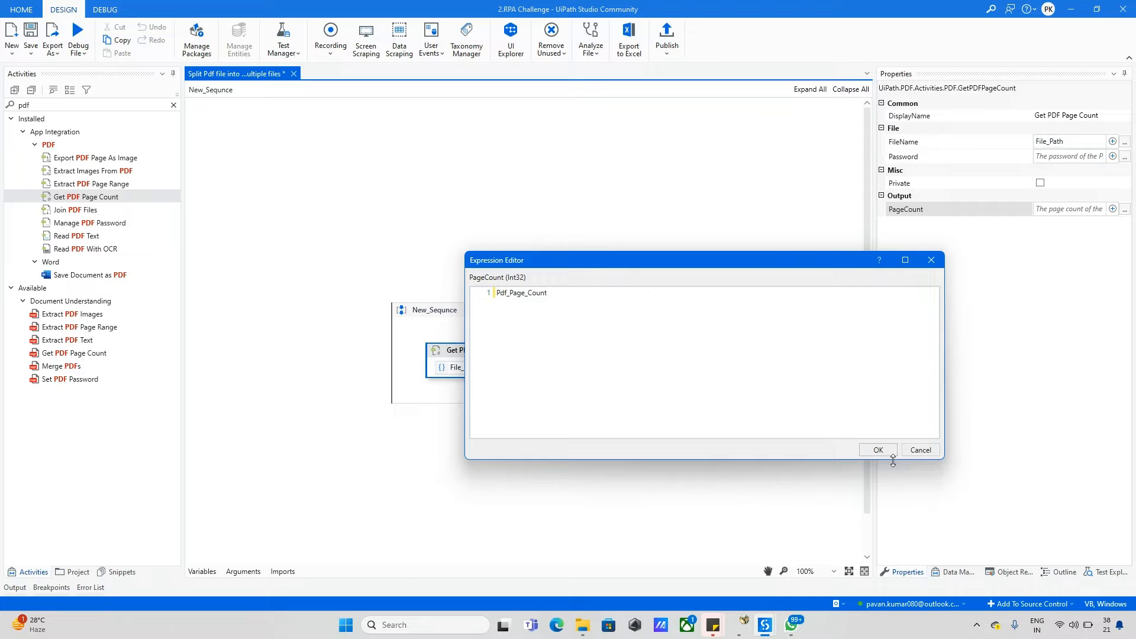
{"action": "left_click", "coordinate": [878, 450]}
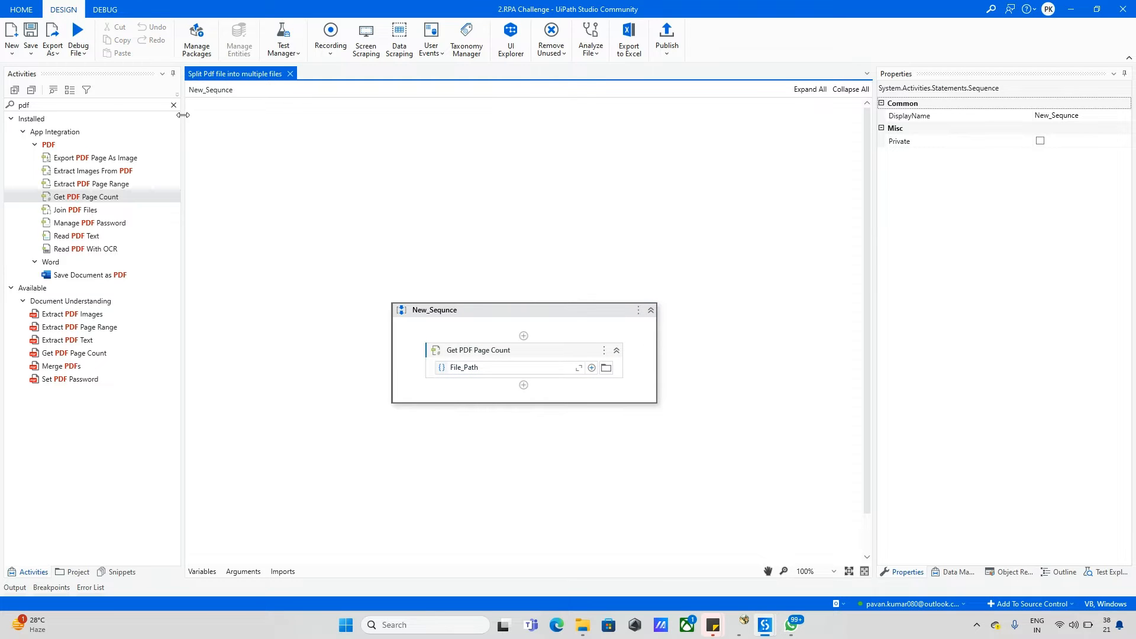
Drop a Message Box below Get PDF Page Count with Text Pdf_Page_Count.
{"action": "type", "text": "messaeg"}
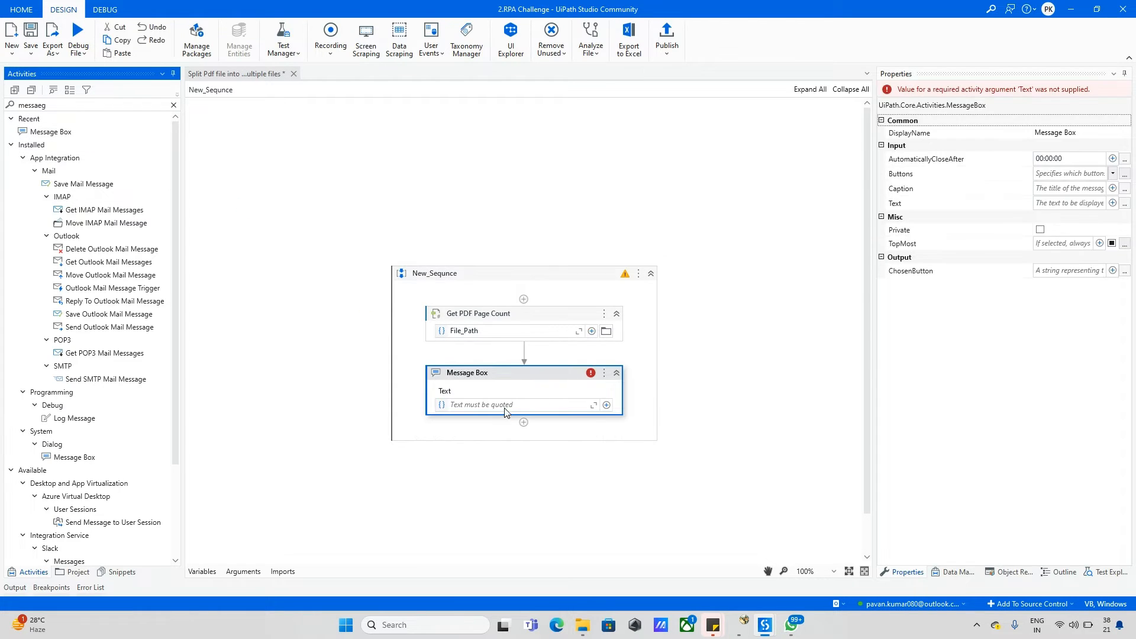
{"action": "type", "text": "Pdf_Page_Count"}
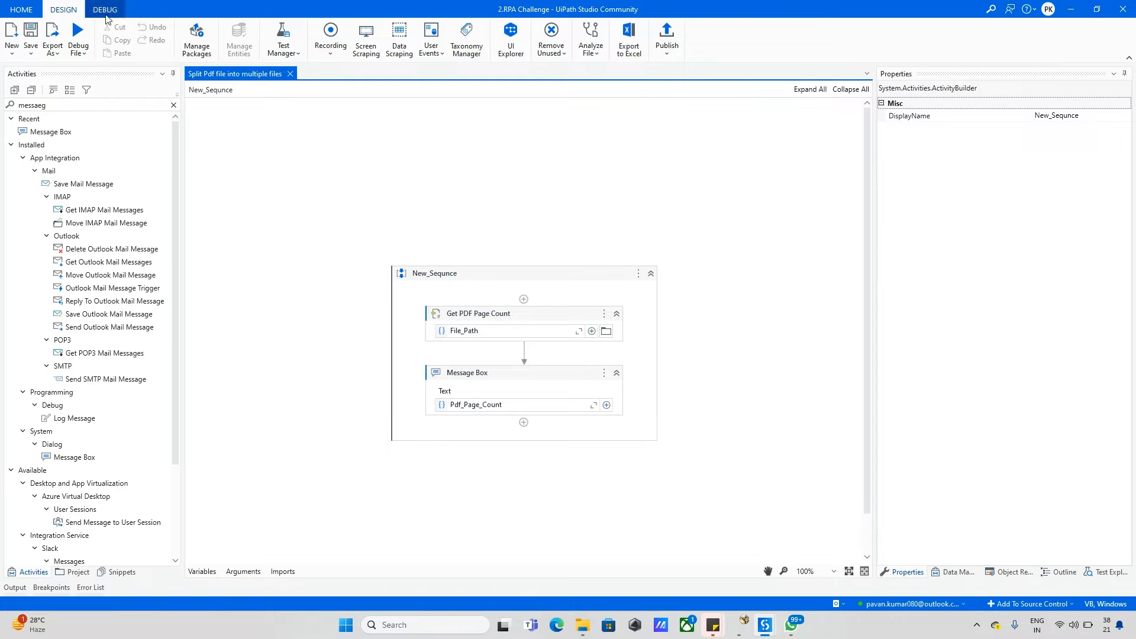
{"action": "left_click", "coordinate": [76, 31]}
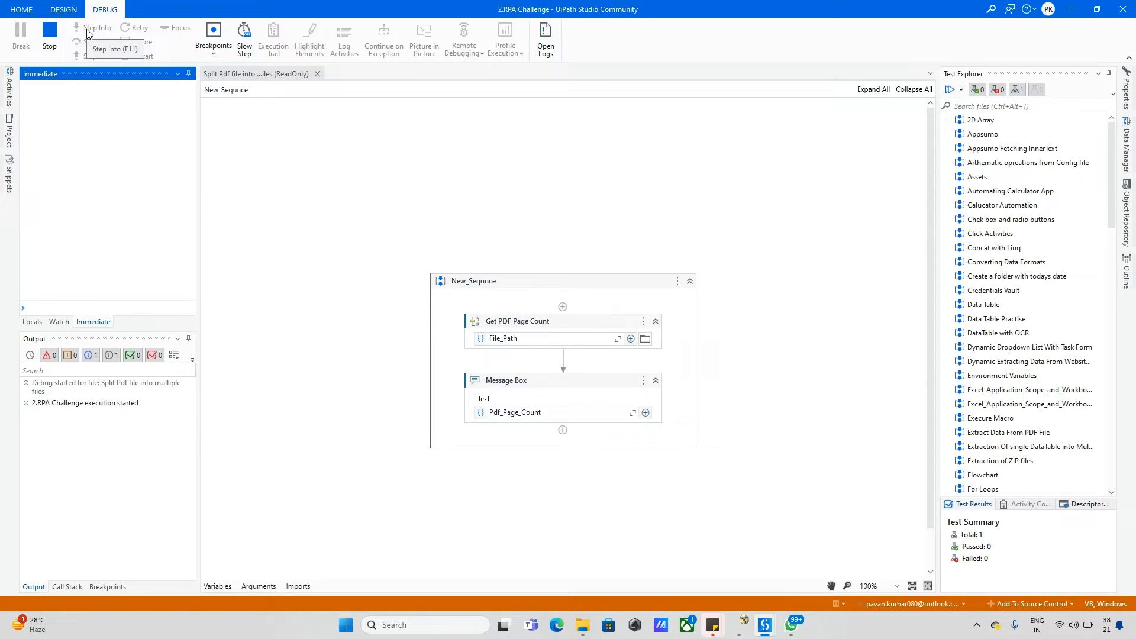
Step through both activities in debug and dismiss the message showing 33.
{"action": "left_click", "coordinate": [97, 27]}
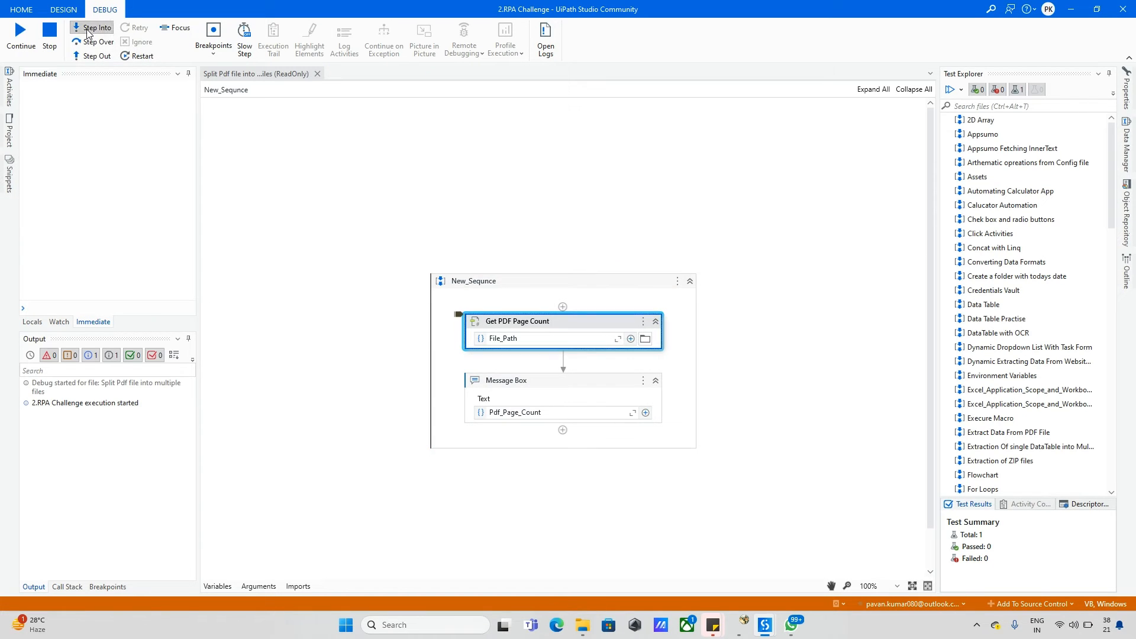
{"action": "left_click", "coordinate": [99, 27]}
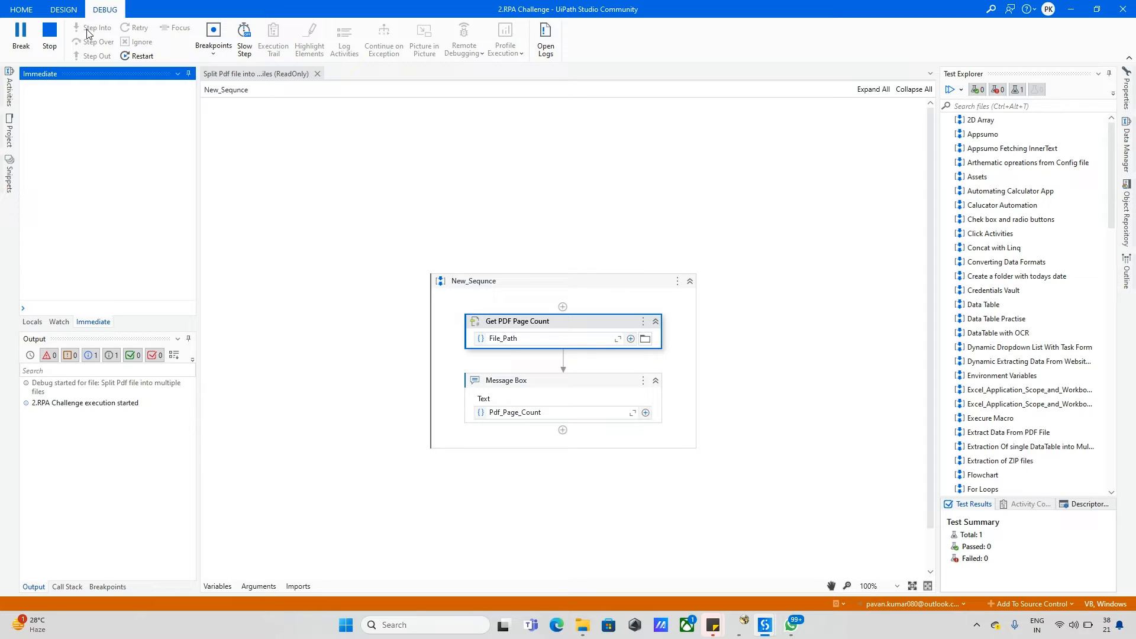
{"action": "left_click", "coordinate": [94, 27]}
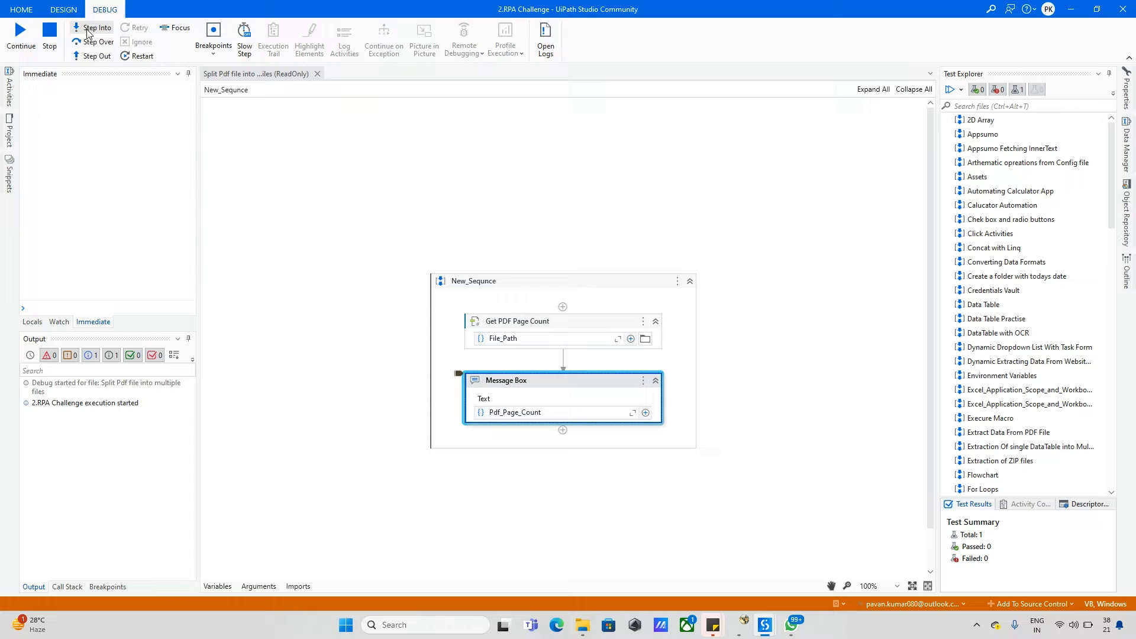
{"action": "left_click", "coordinate": [95, 27]}
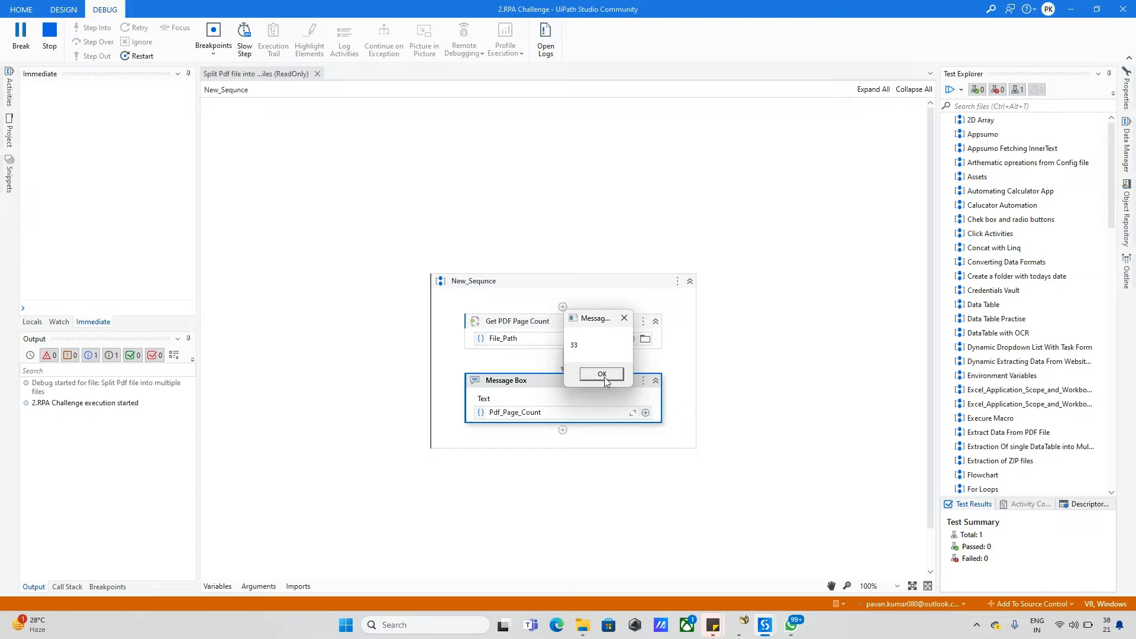
{"action": "left_click", "coordinate": [602, 374]}
{"action": "type", "text": "w"}
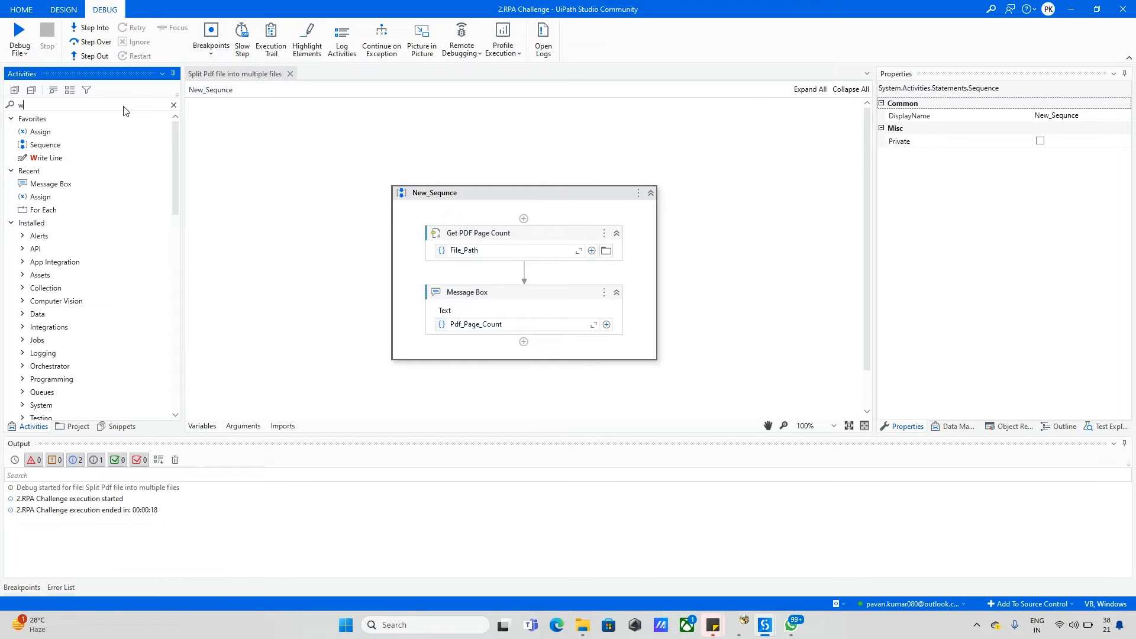
Swap the Message Box for a Do While loop containing Extract PDF Page Range.
{"action": "type", "text": "hile"}
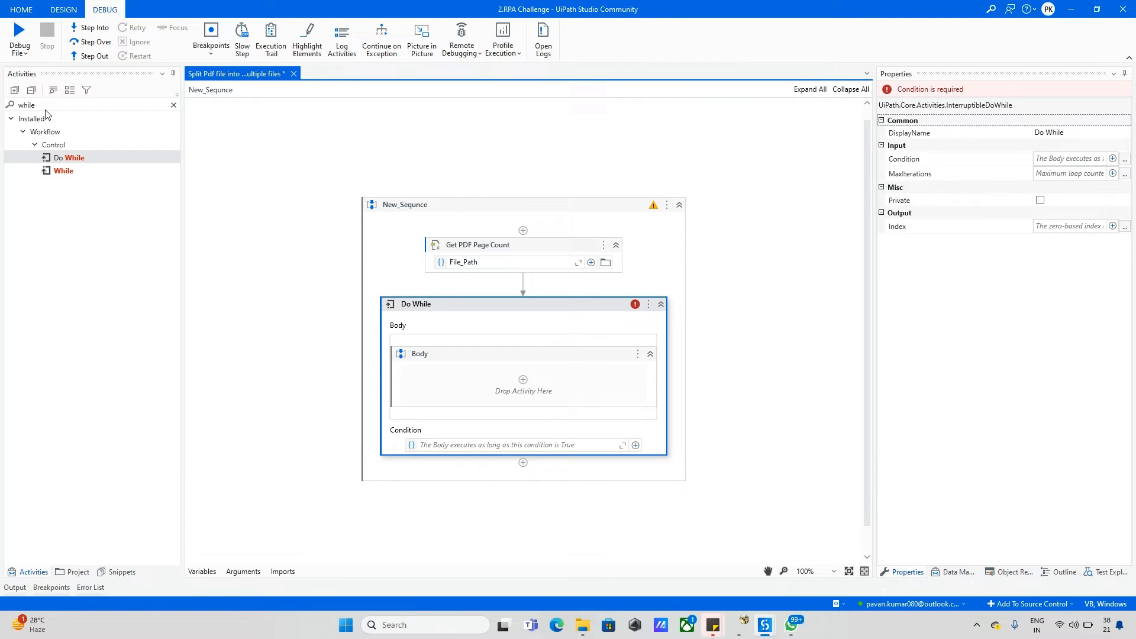
{"action": "type", "text": "pdf"}
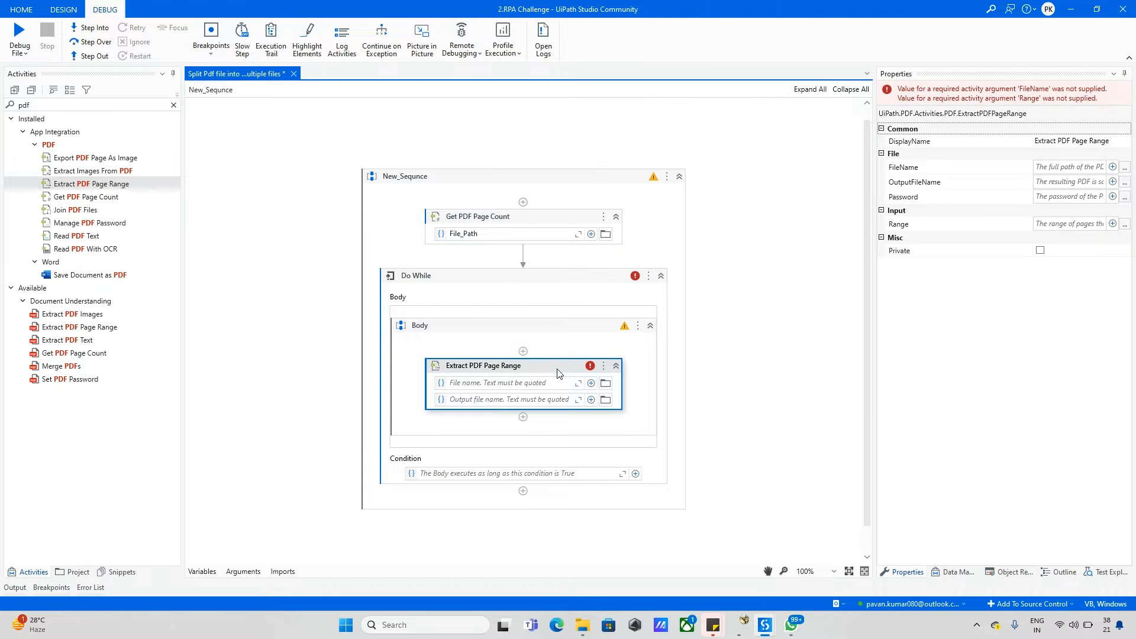
{"action": "mouse_move", "coordinate": [510, 382]}
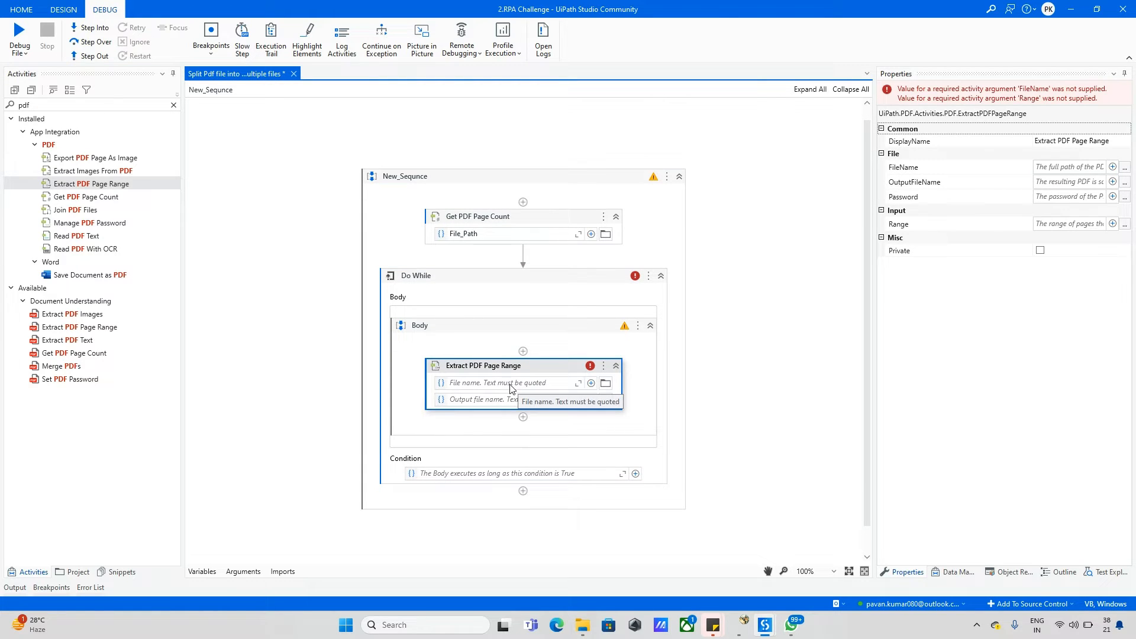
Set Extract PDF Page Range's file name to File_Path and open the Splited Files folder.
{"action": "type", "text": "fi"}
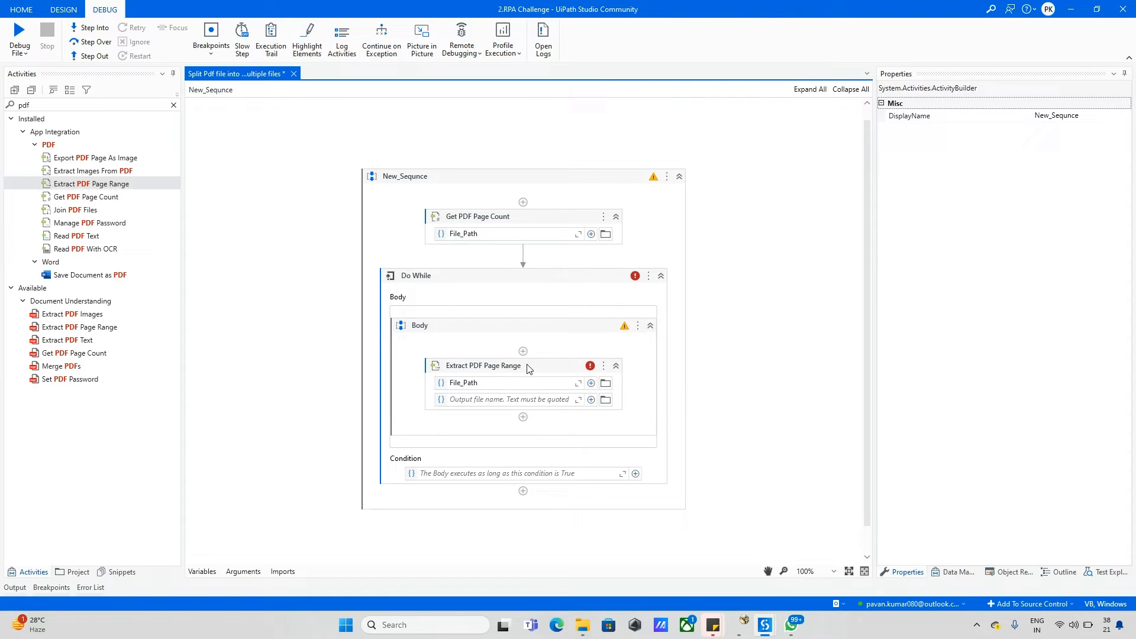
{"action": "left_click", "coordinate": [483, 365]}
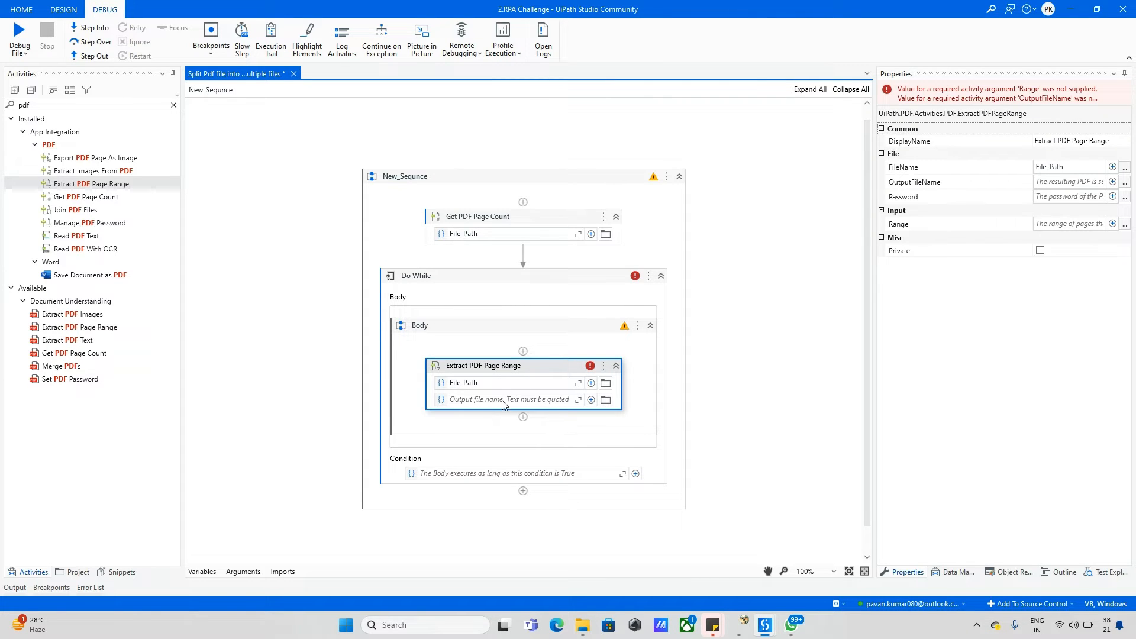
{"action": "mouse_move", "coordinate": [505, 407]}
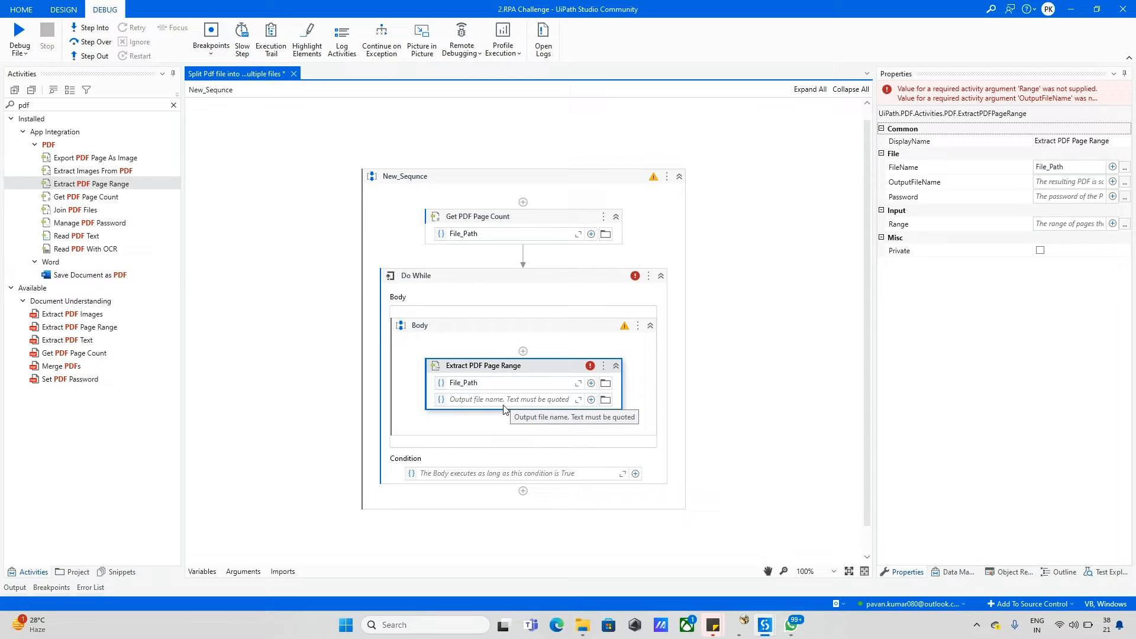
{"action": "mouse_move", "coordinate": [587, 619]}
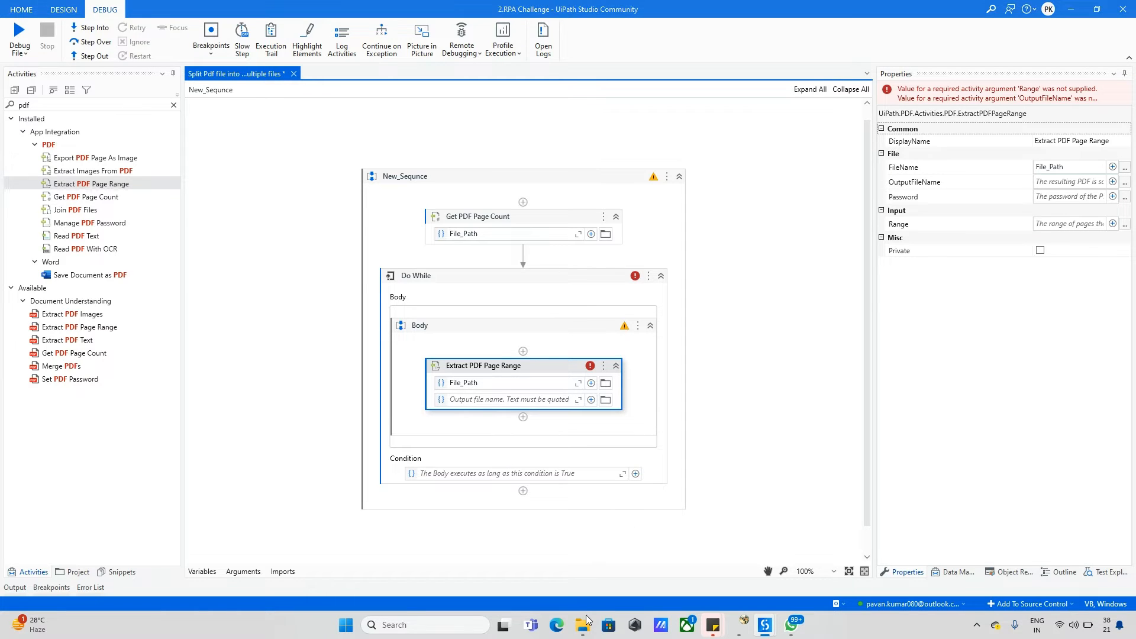
{"action": "left_click", "coordinate": [608, 625]}
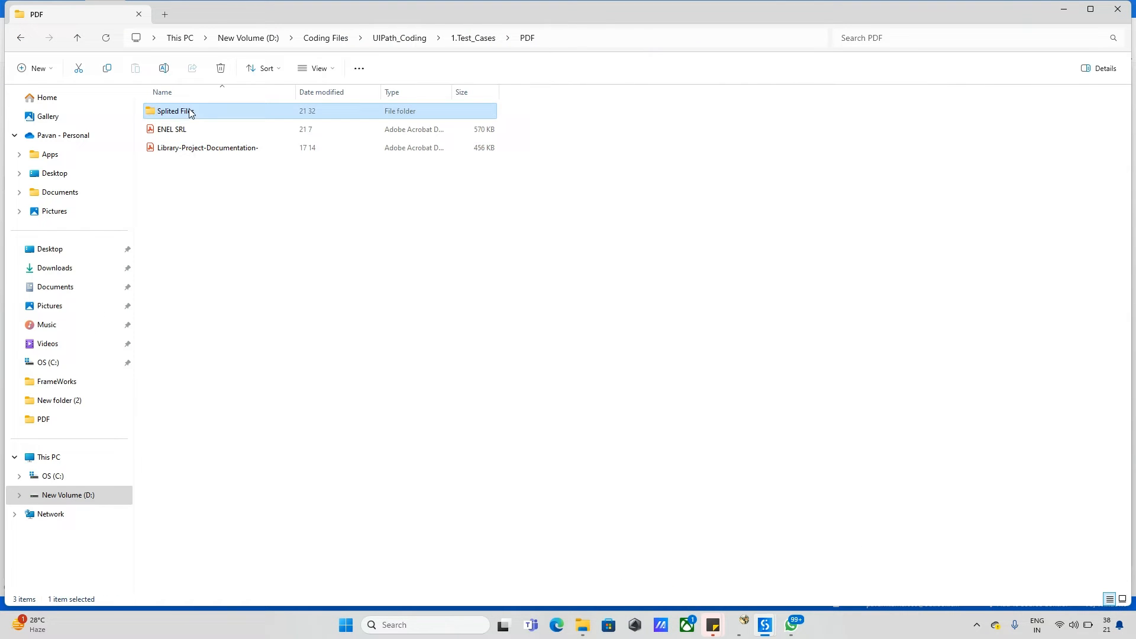
{"action": "double_click", "coordinate": [172, 111]}
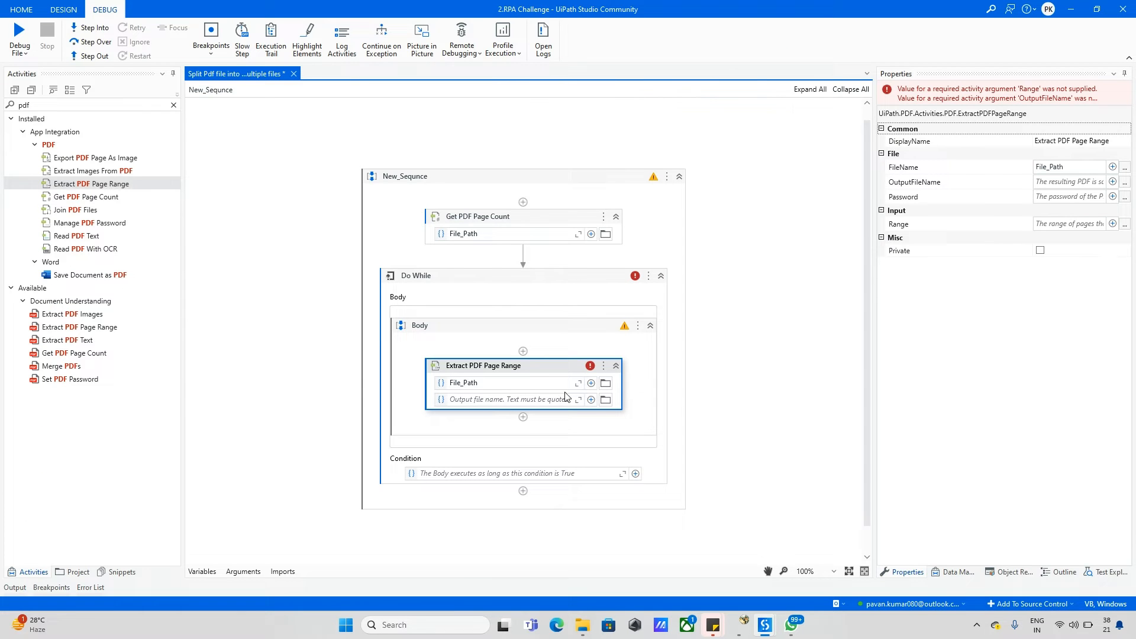
Set the output file name expression to a 'Page-' path in Splited Files.
{"action": "left_click", "coordinate": [578, 400]}
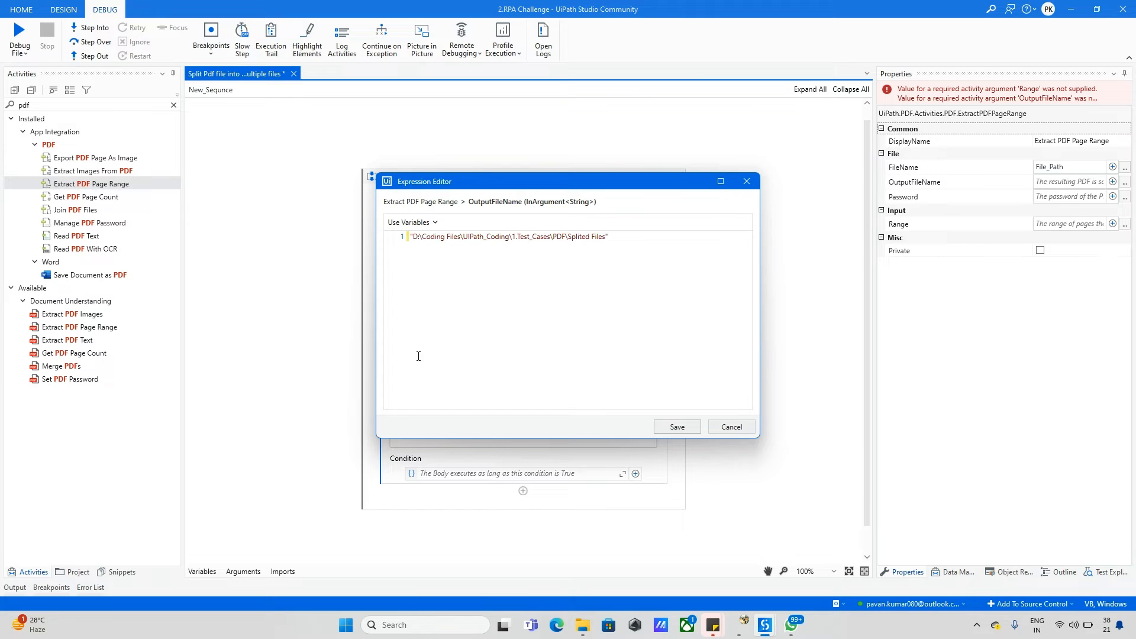
{"action": "type", "text": "\\"}
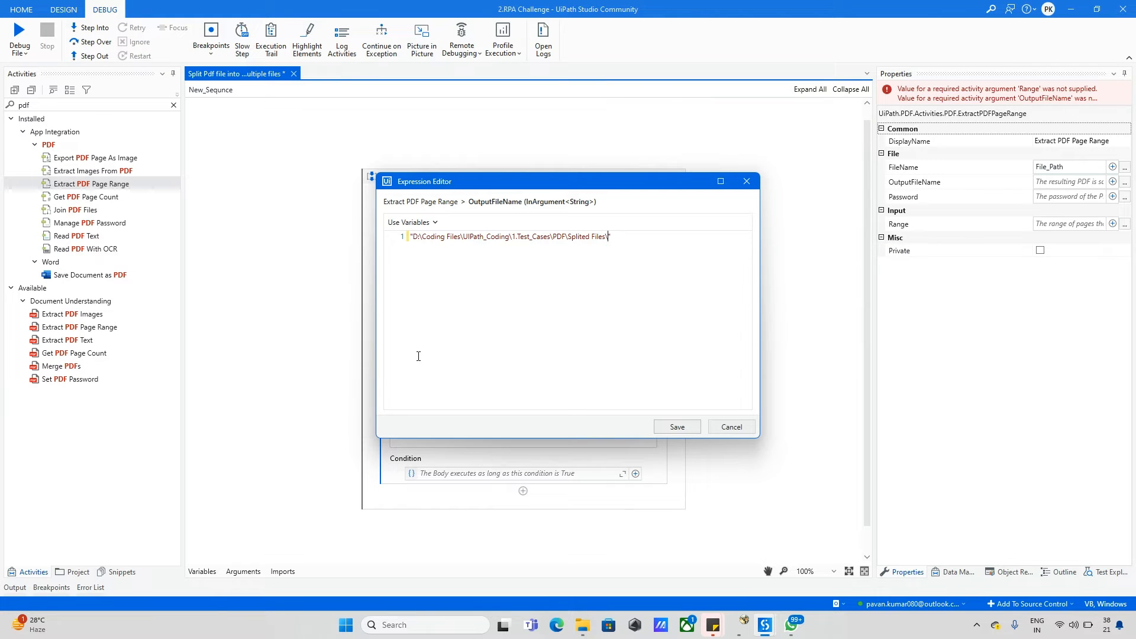
{"action": "type", "text": "Page"}
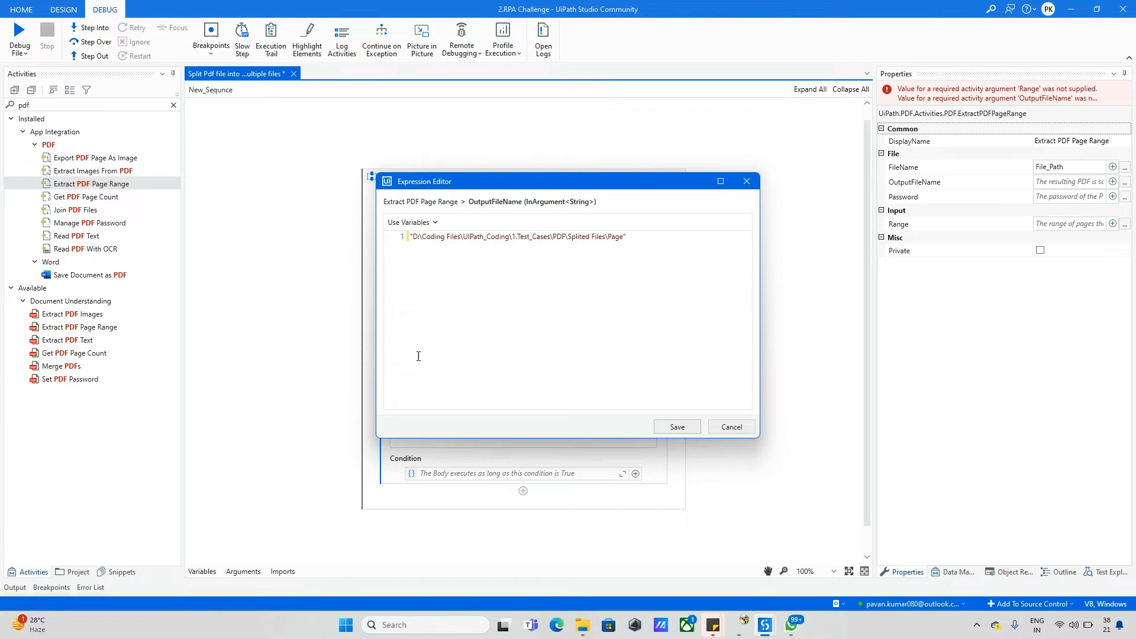
{"action": "type", "text": "-"}
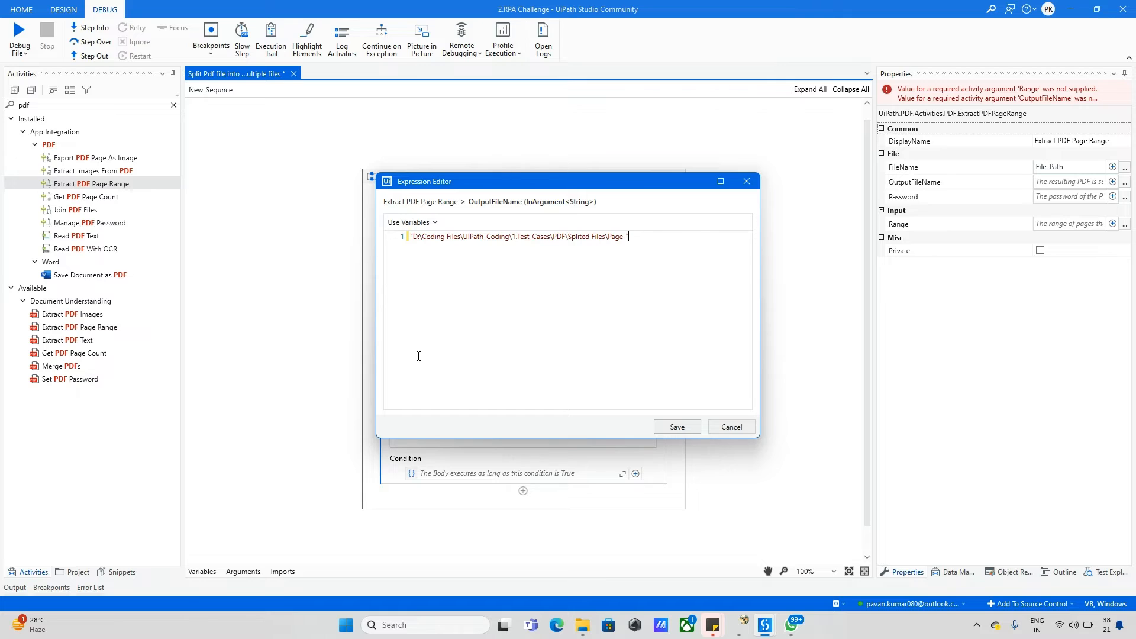
{"action": "type", "text": "+ \""}
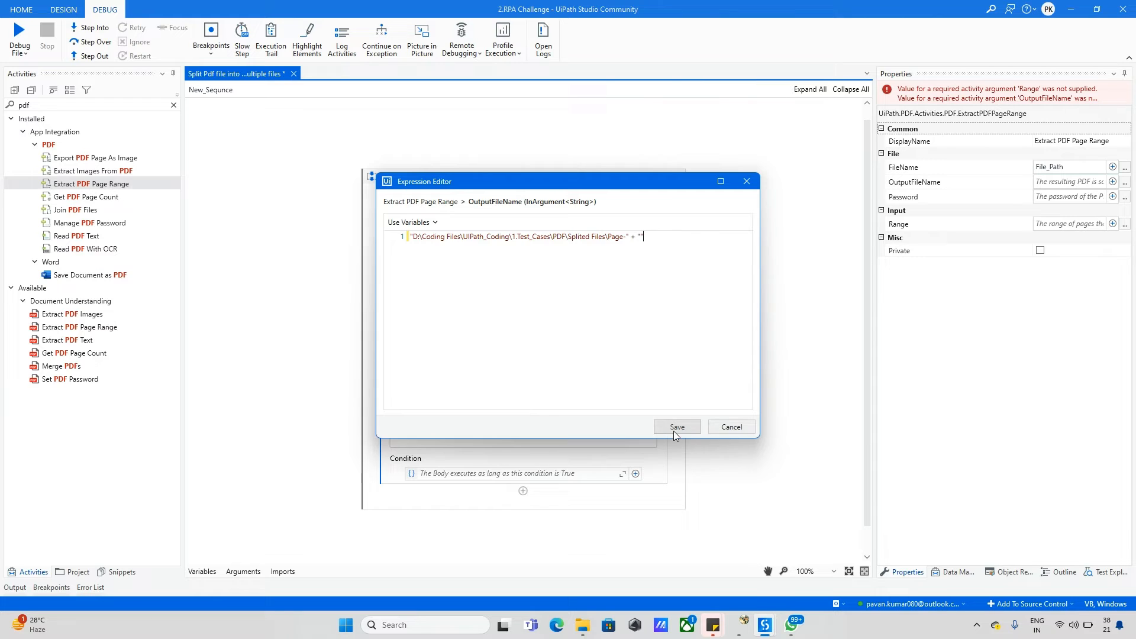
{"action": "left_click", "coordinate": [677, 426]}
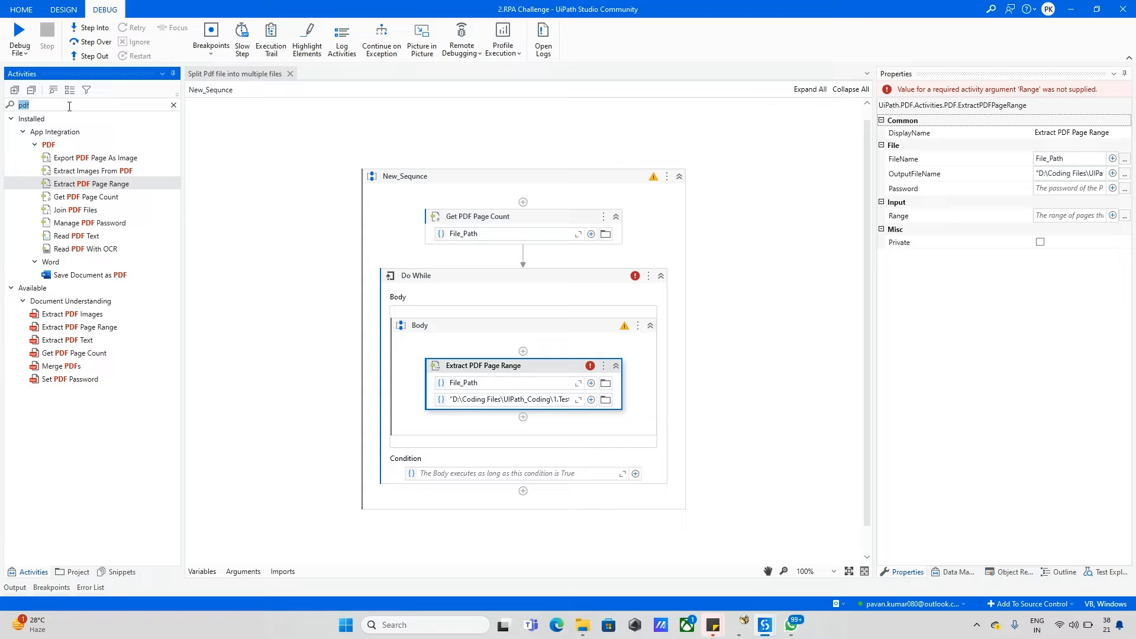
Create Int32 variable Temp_Counter with default 1 in the loop body.
{"action": "type", "text": "assign"}
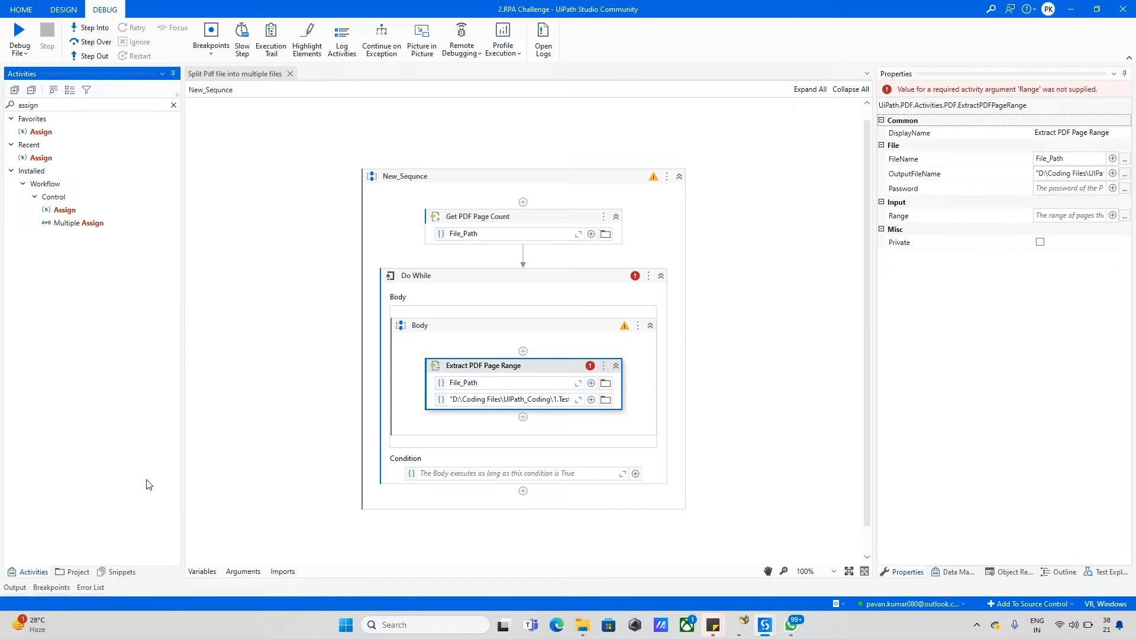
{"action": "left_click", "coordinate": [202, 571]}
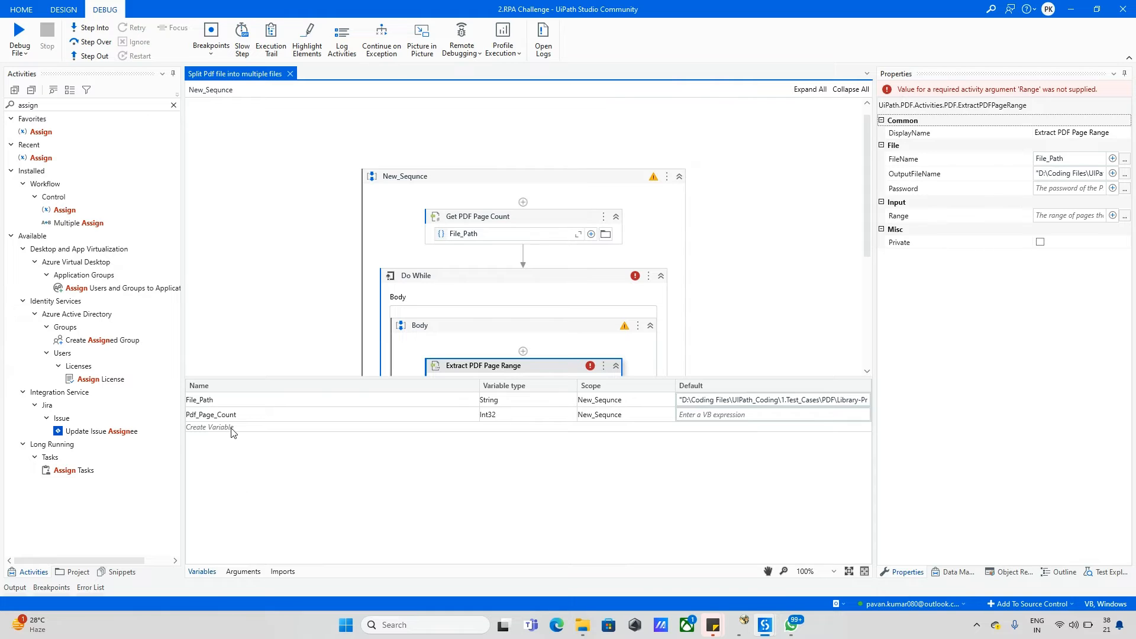
{"action": "left_click", "coordinate": [209, 426]}
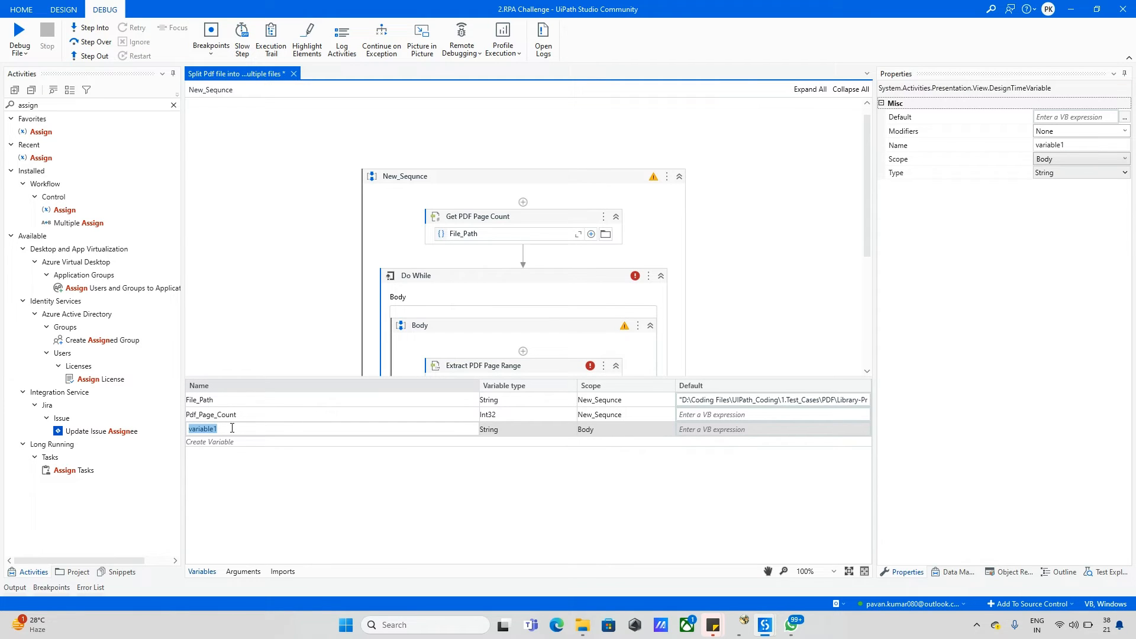
{"action": "type", "text": "Temp_Counter"}
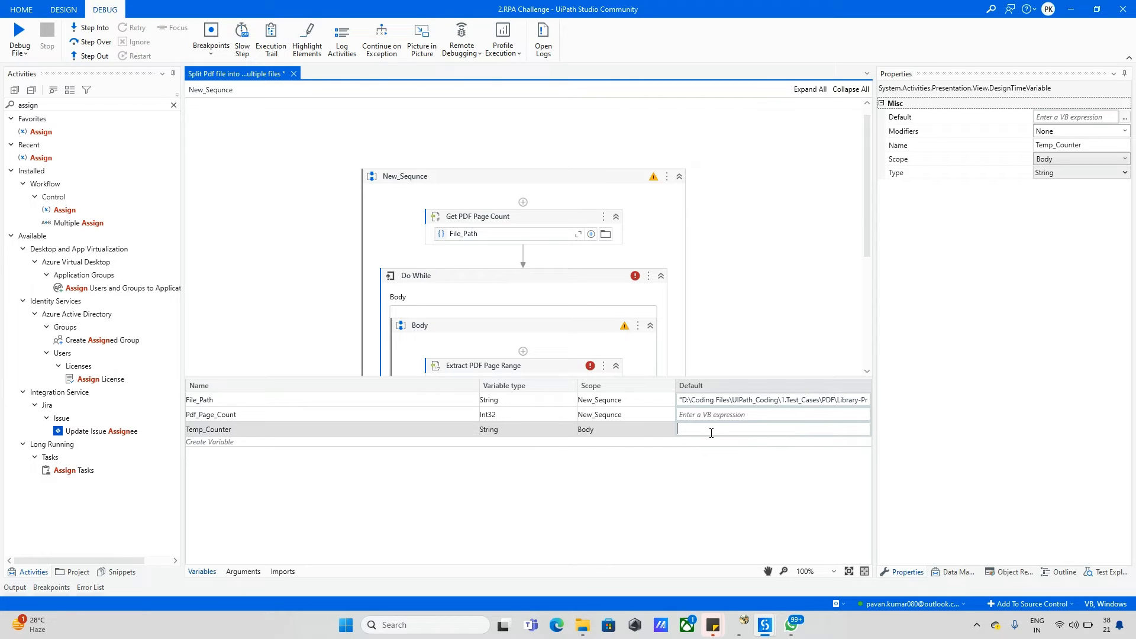
{"action": "type", "text": "1"}
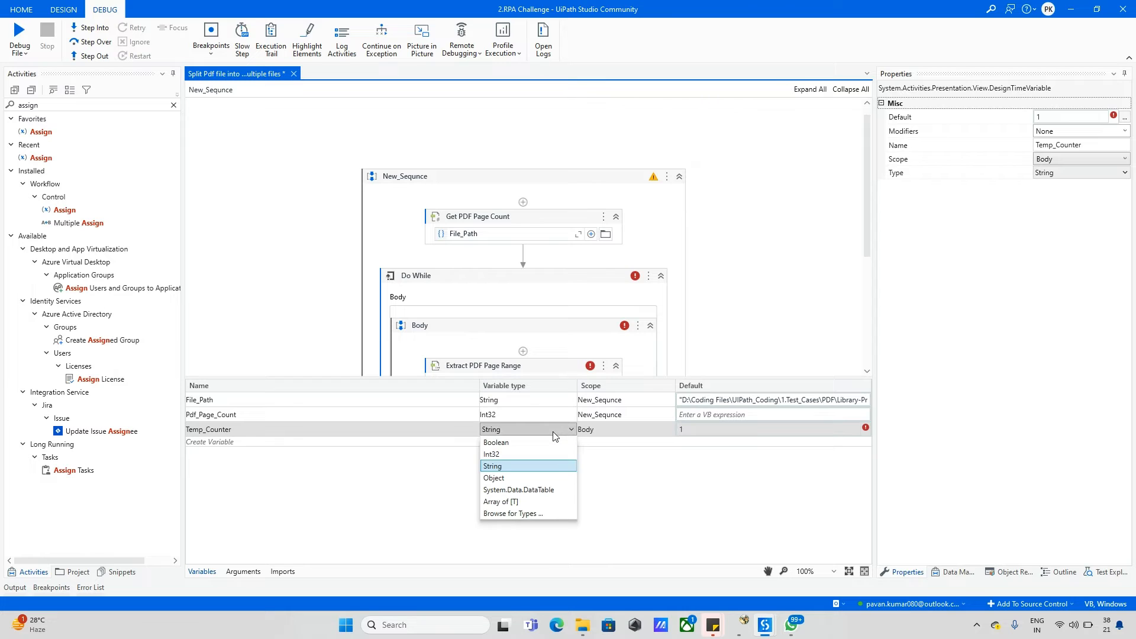
{"action": "left_click", "coordinate": [491, 454]}
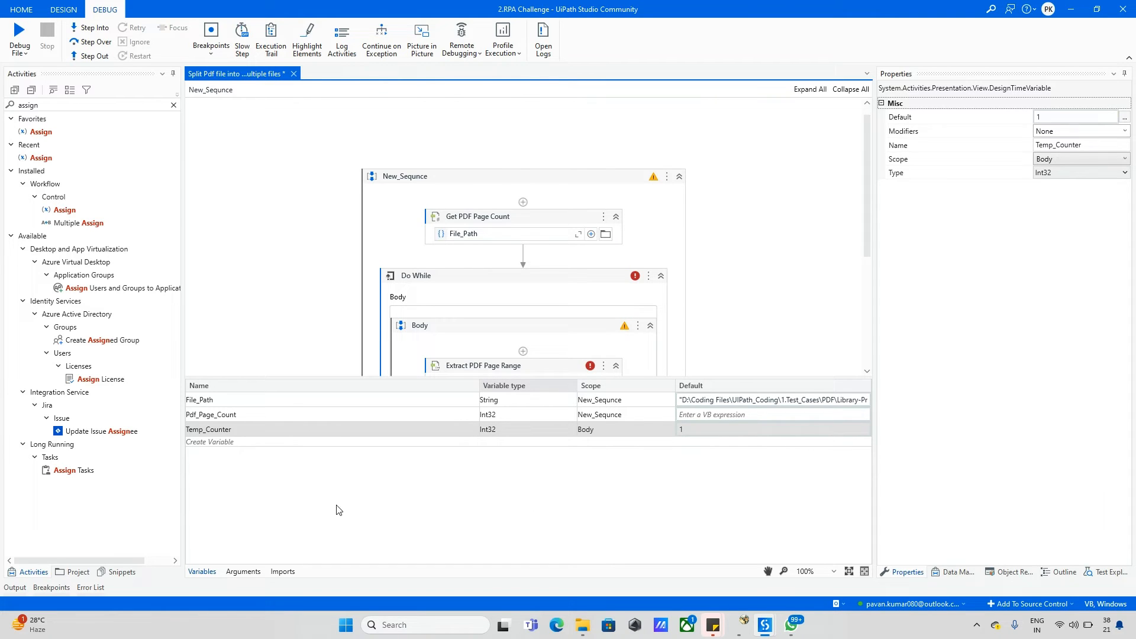
{"action": "left_click", "coordinate": [483, 366]}
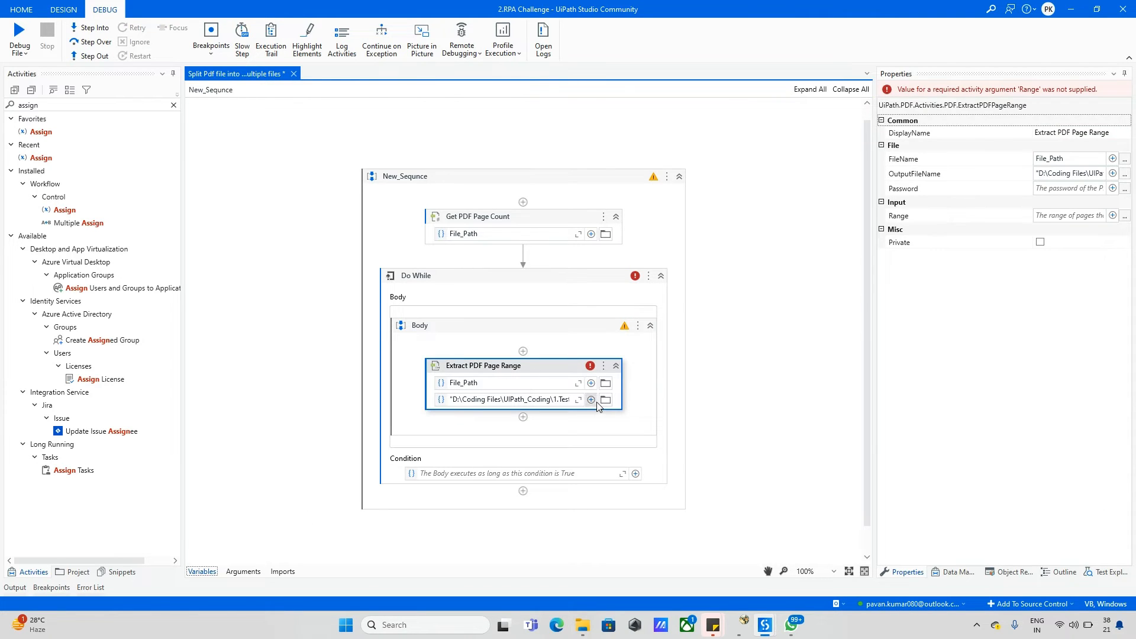
Change the output file name to "Page-" + Temp_Counter.ToString + ".pdf" in Splited Files and save it.
{"action": "left_click", "coordinate": [577, 400]}
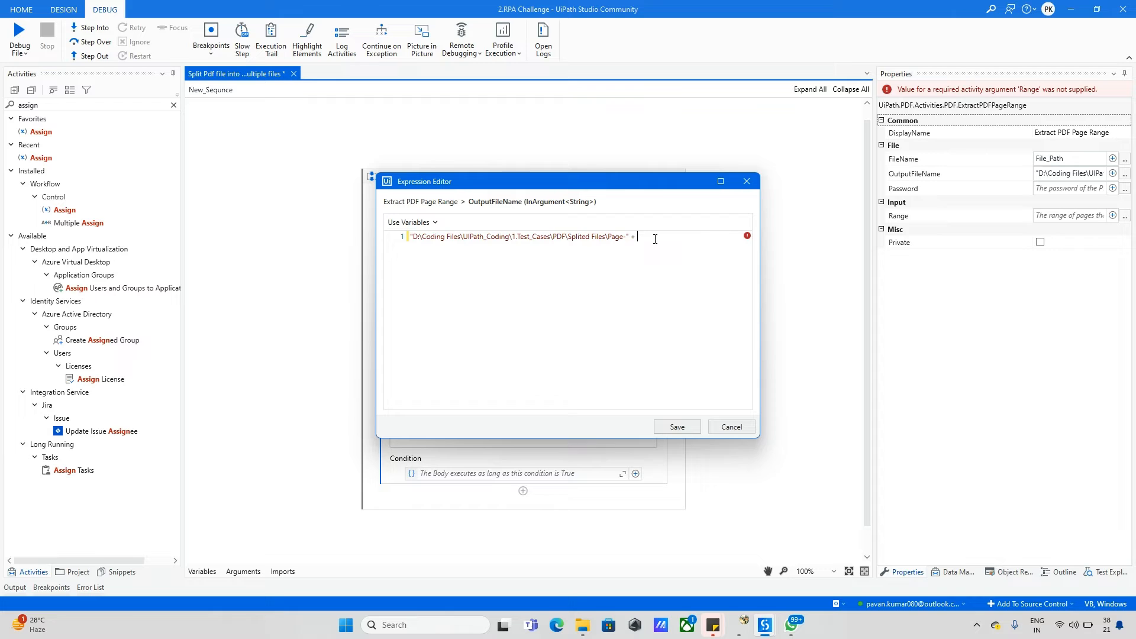
{"action": "type", "text": "Temp_Counter"}
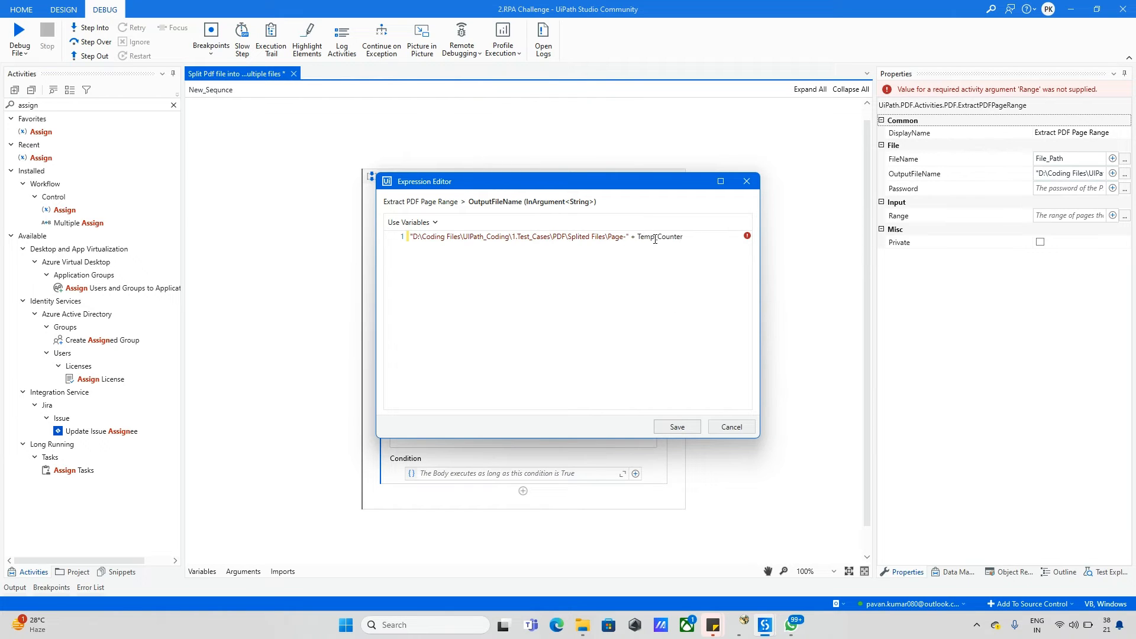
{"action": "type", "text": ".ToString"}
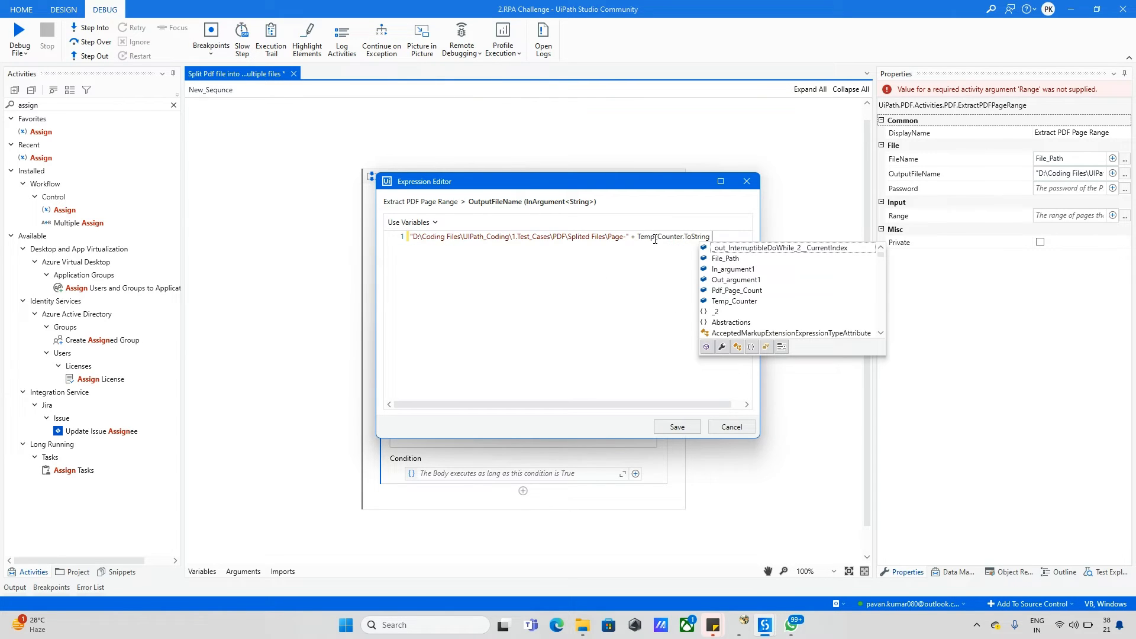
{"action": "type", "text": "+ \".p"}
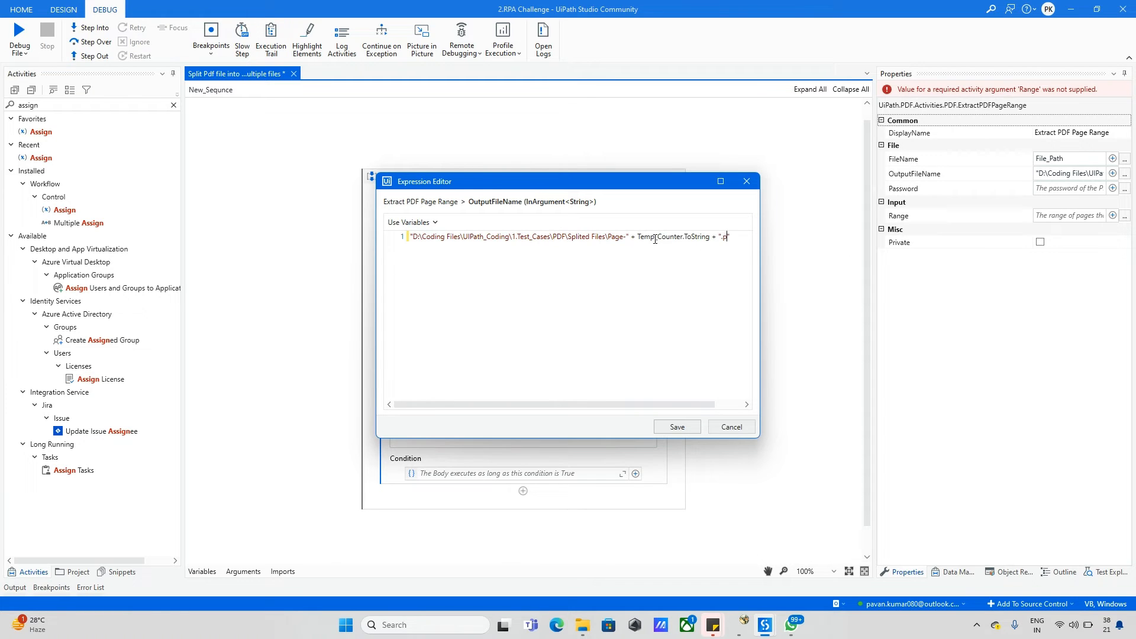
{"action": "type", "text": "df\""}
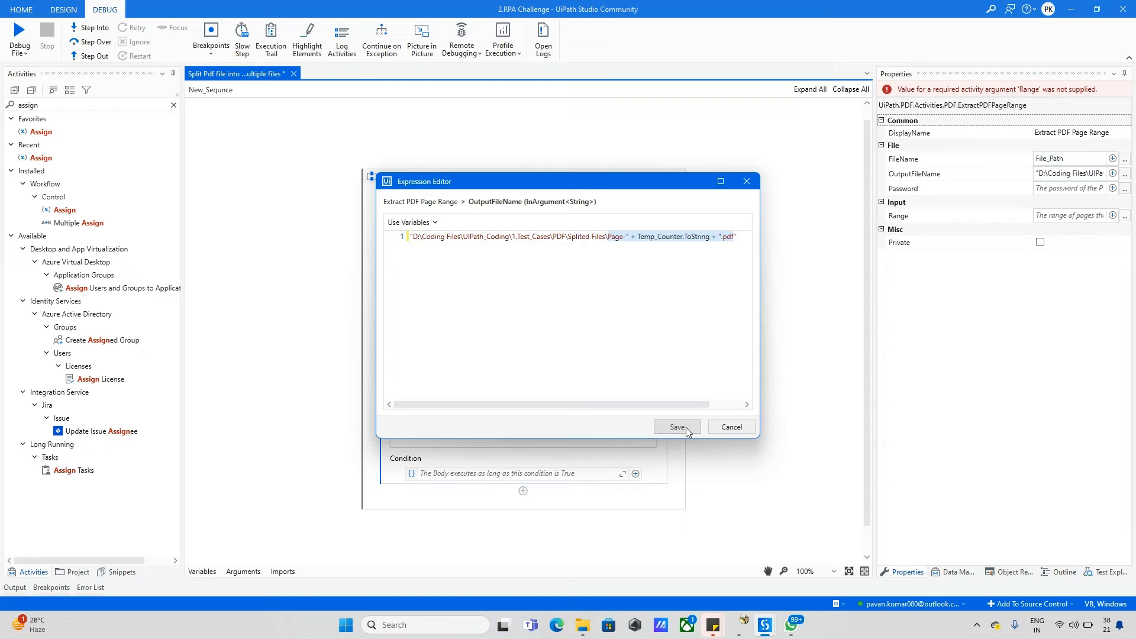
{"action": "left_click", "coordinate": [678, 427]}
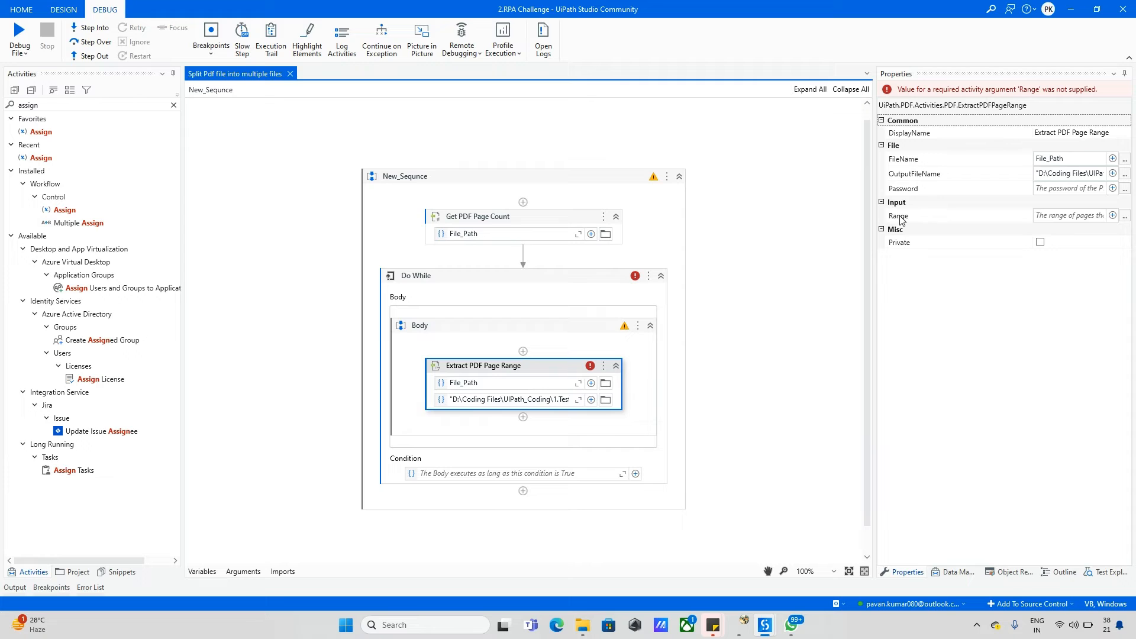
Set the Extract PDF Page Range Range property to Temp_Counter.ToString.
{"action": "left_click", "coordinate": [1124, 215]}
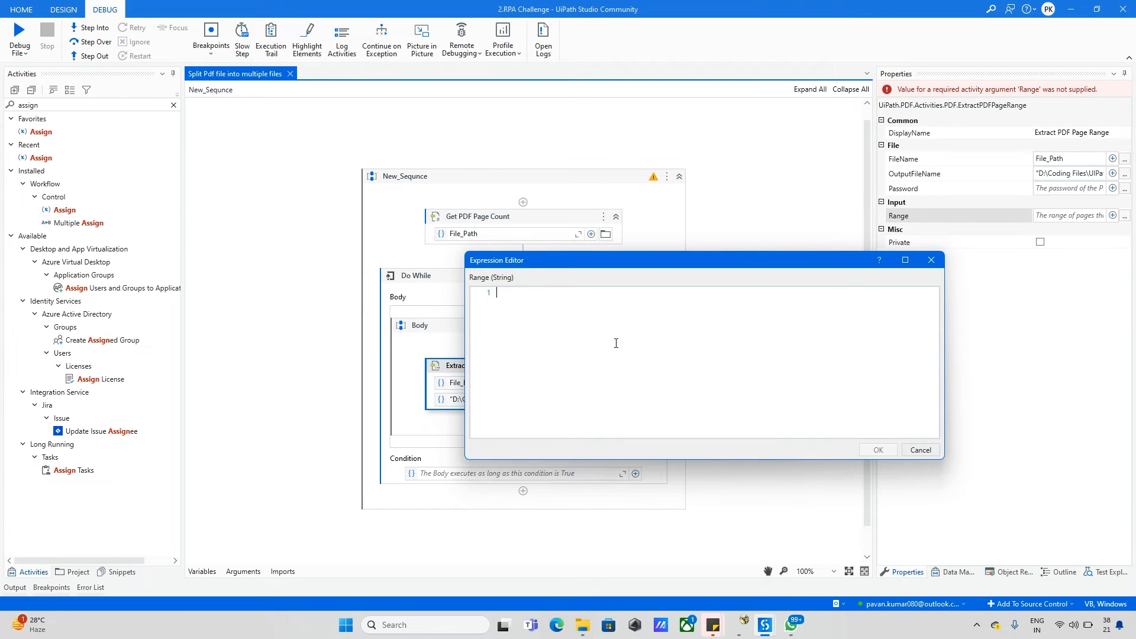
{"action": "type", "text": "Temp_Counter"}
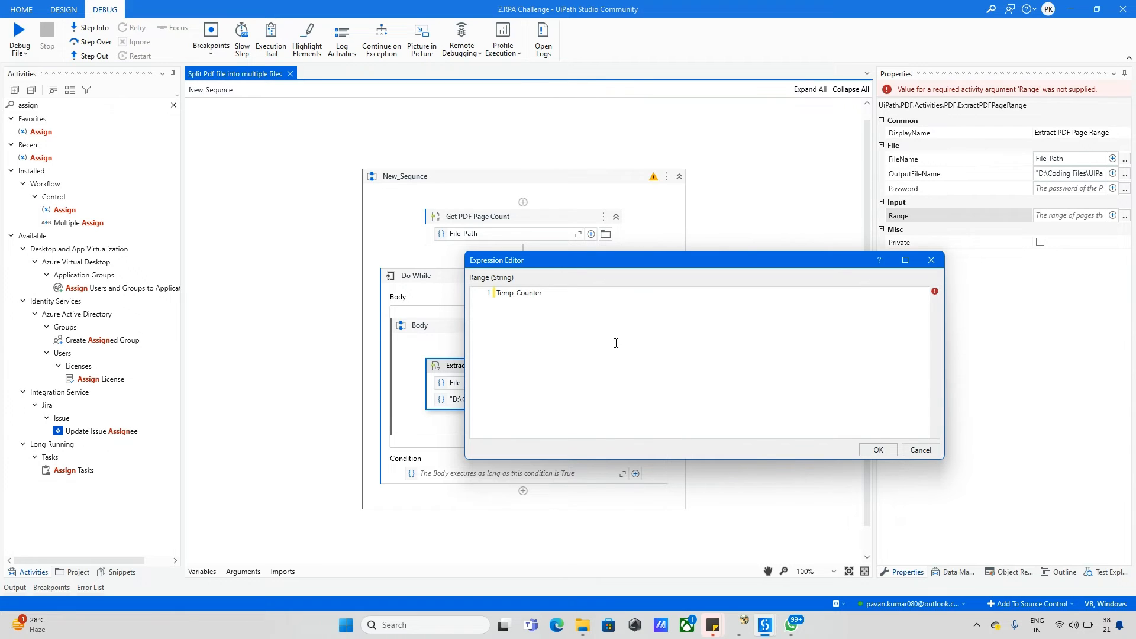
{"action": "type", "text": ".ToString"}
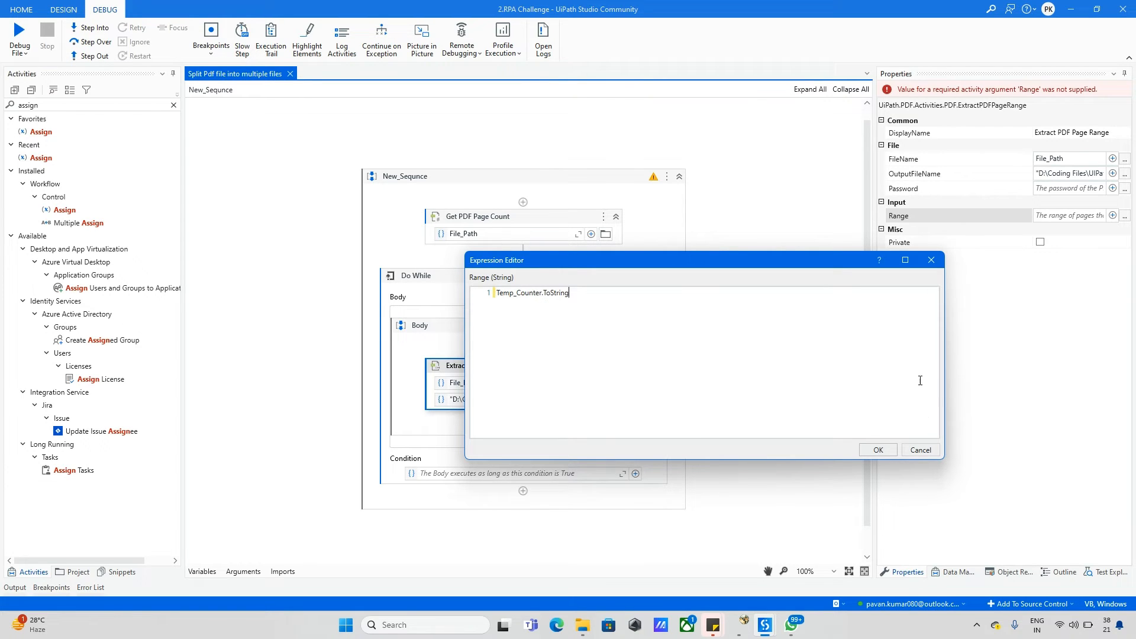
{"action": "left_click", "coordinate": [878, 450]}
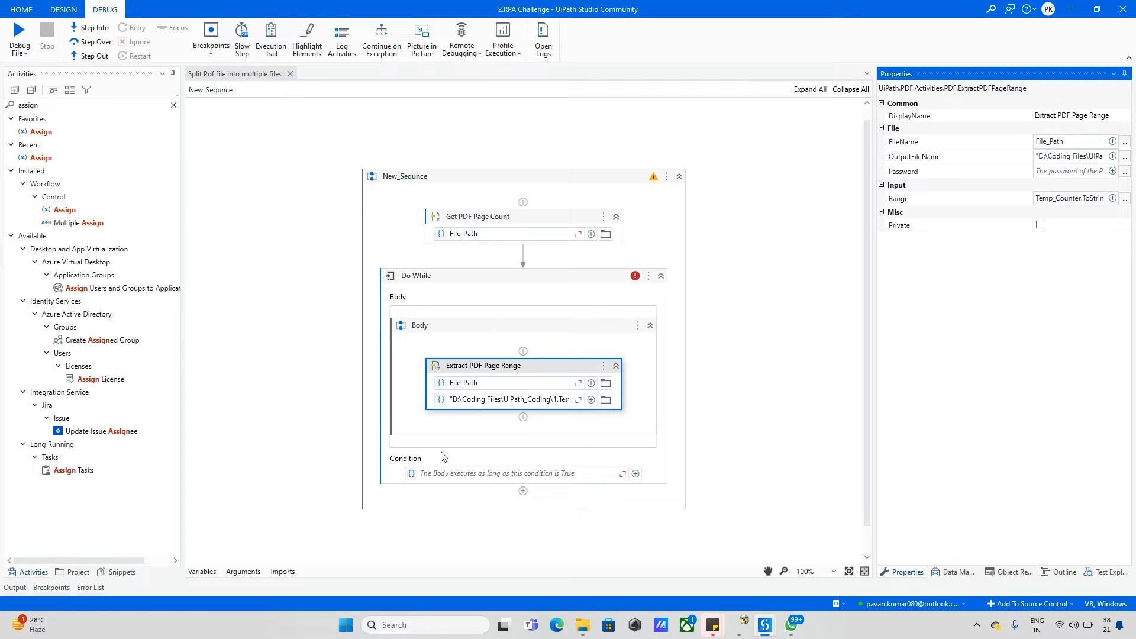
{"action": "left_click", "coordinate": [507, 473]}
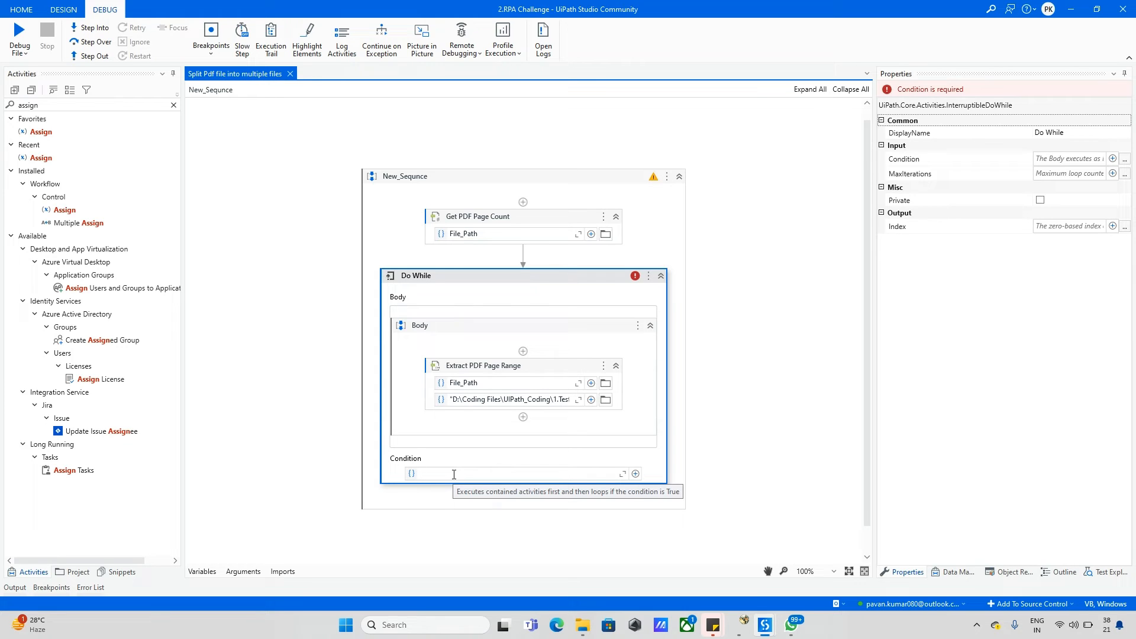
Enter Pdf_Page_Count>=Temp_Counter as the Do While loop condition.
{"action": "type", "text": "p"}
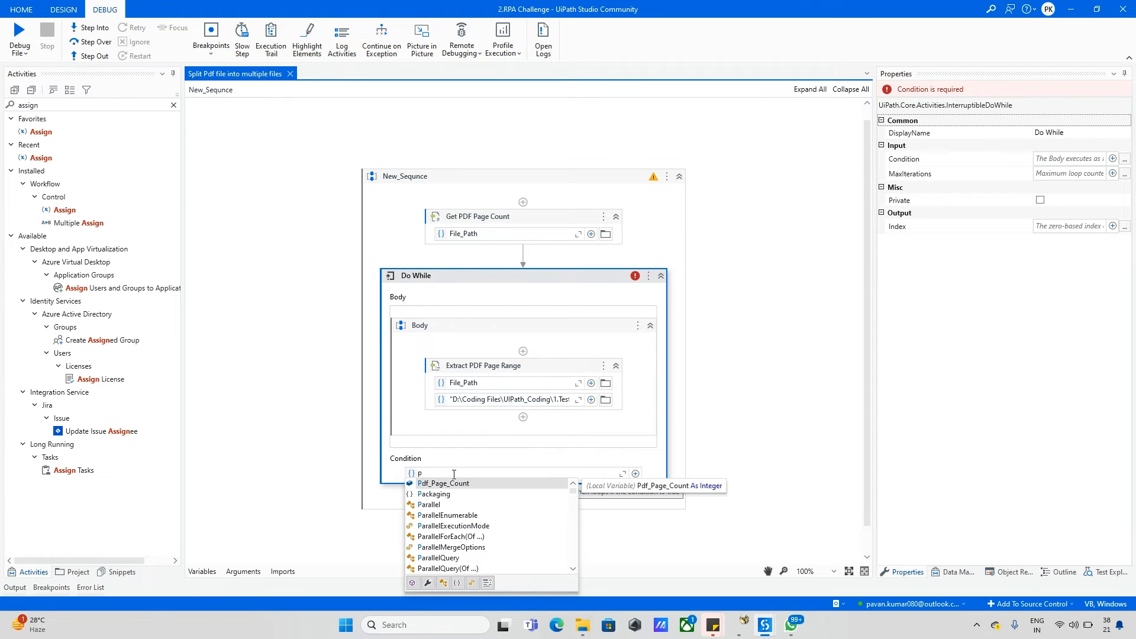
{"action": "type", "text": "df_Page_Count>="}
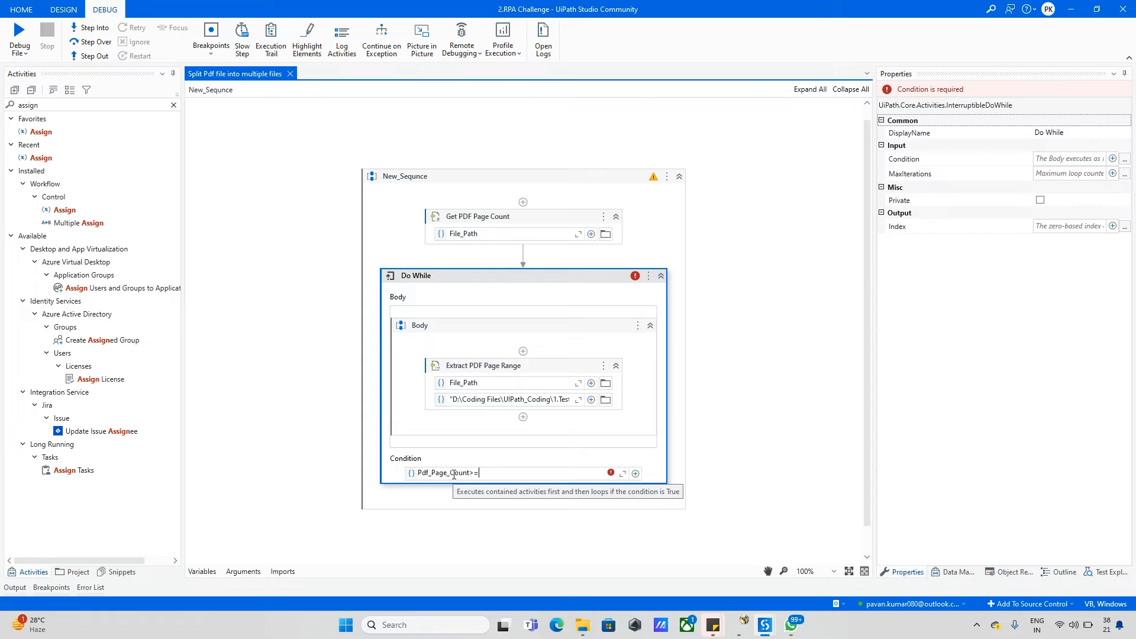
{"action": "type", "text": "t"}
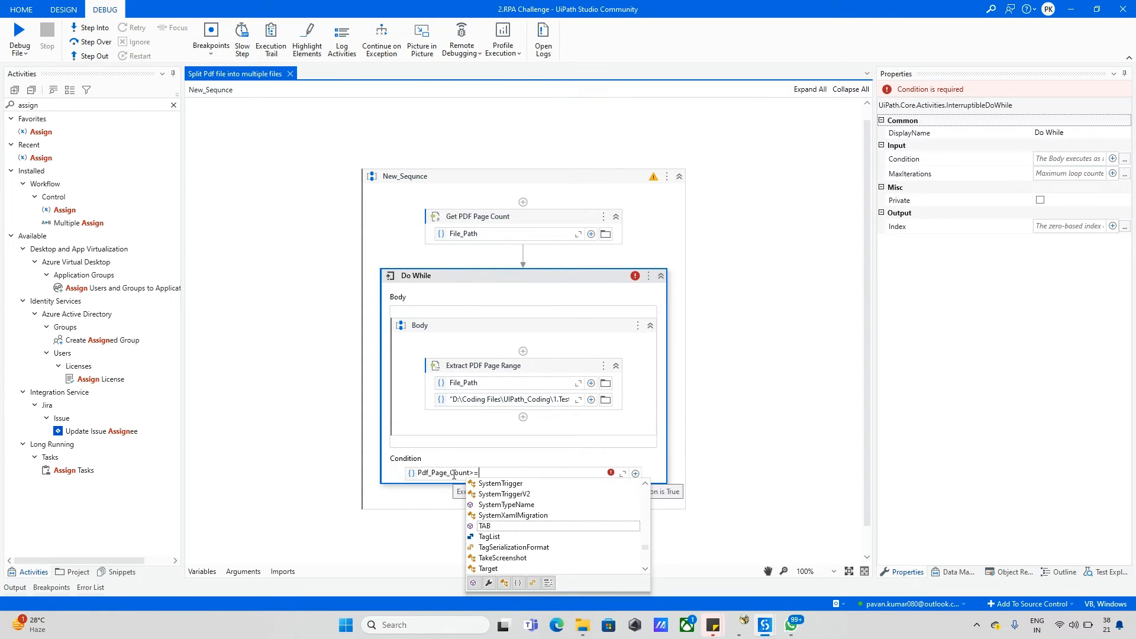
{"action": "left_click", "coordinate": [202, 571]}
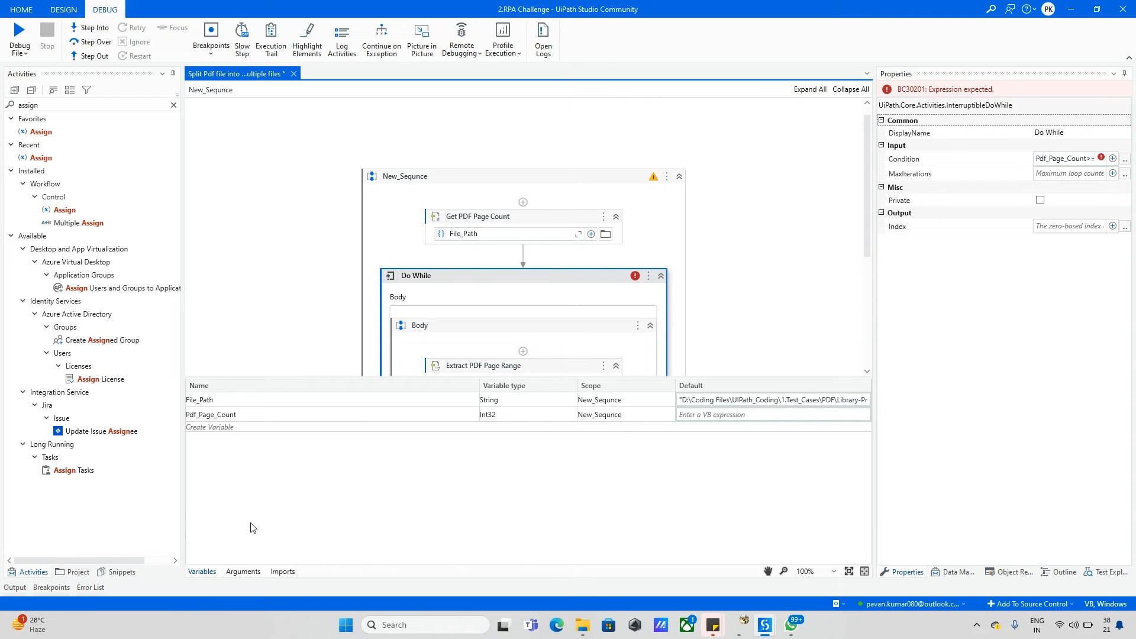
{"action": "mouse_move", "coordinate": [206, 574]}
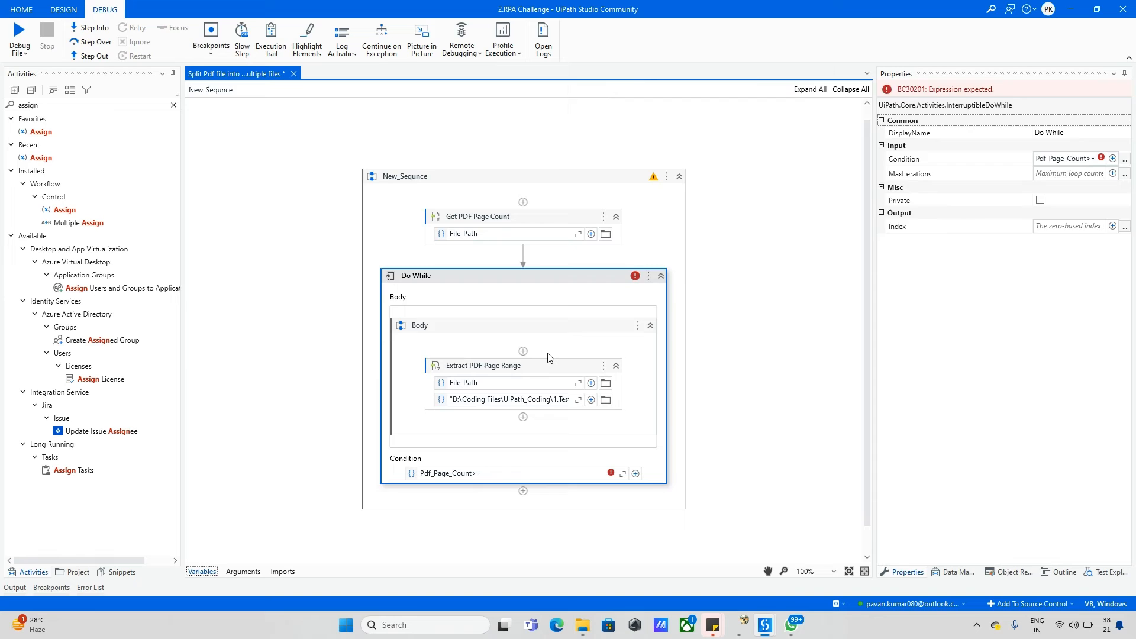
{"action": "left_click", "coordinate": [201, 571]}
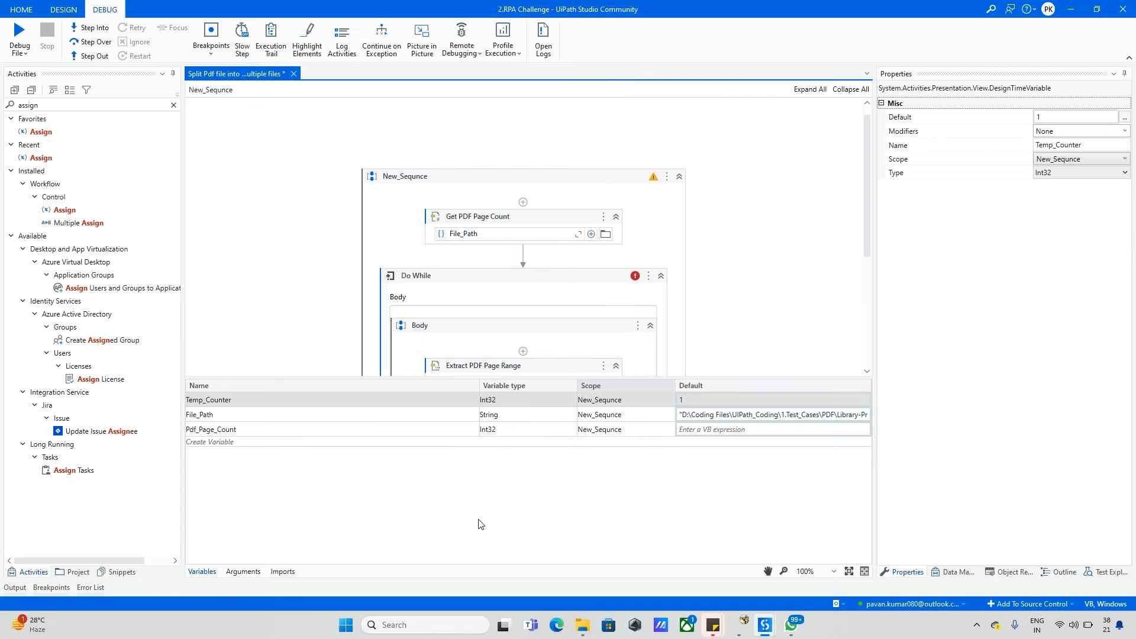
{"action": "left_click", "coordinate": [483, 366]}
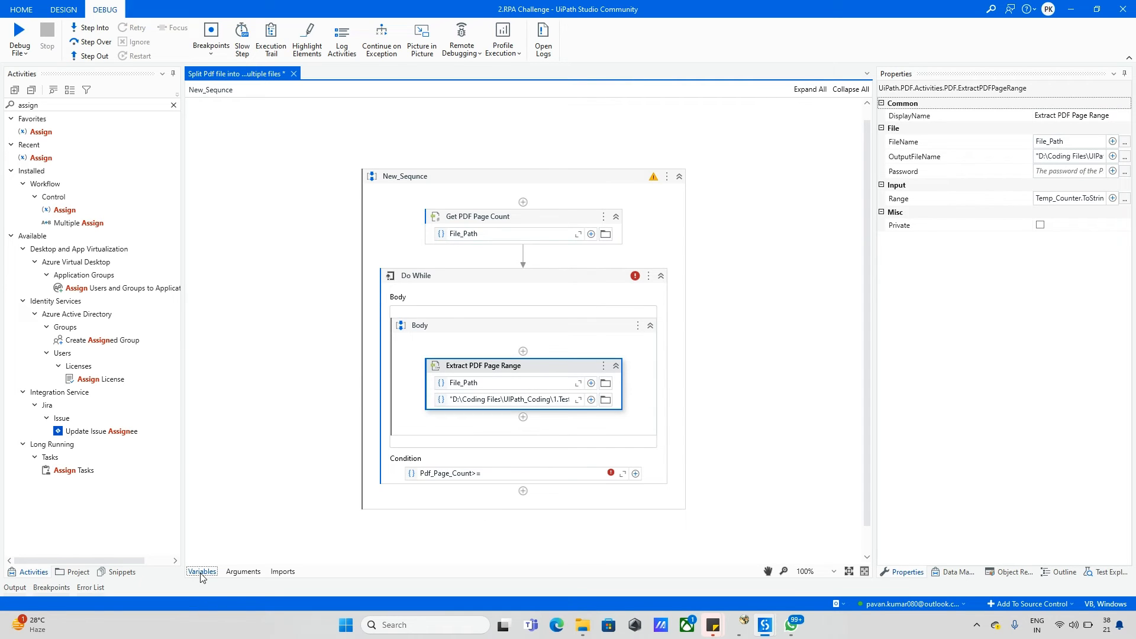
{"action": "type", "text": "ter"}
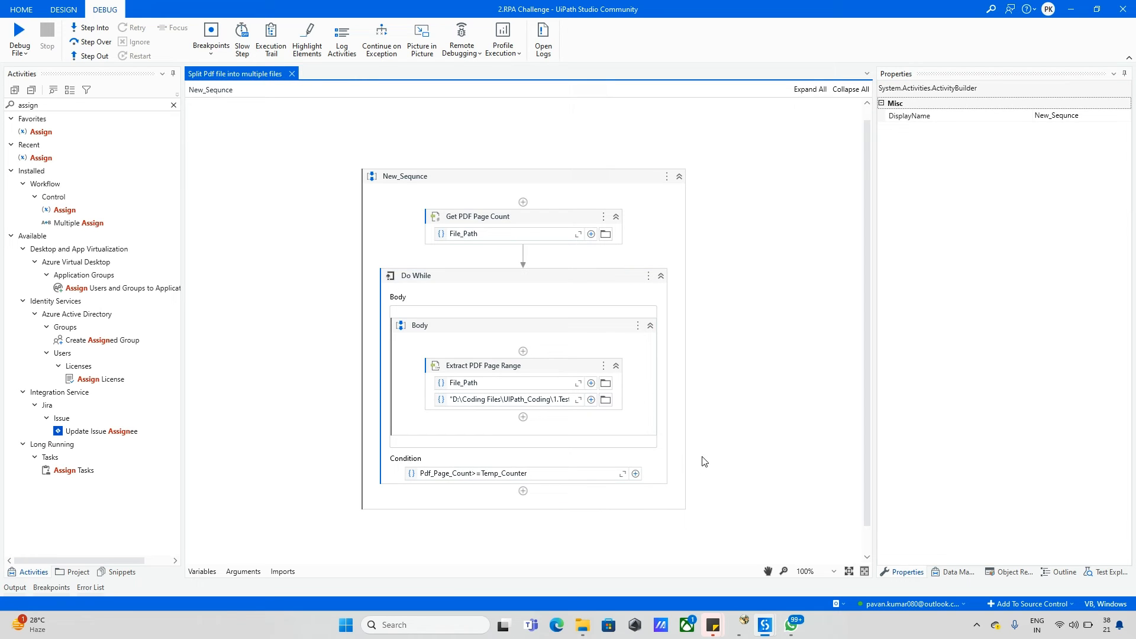
{"action": "left_click", "coordinate": [483, 365]}
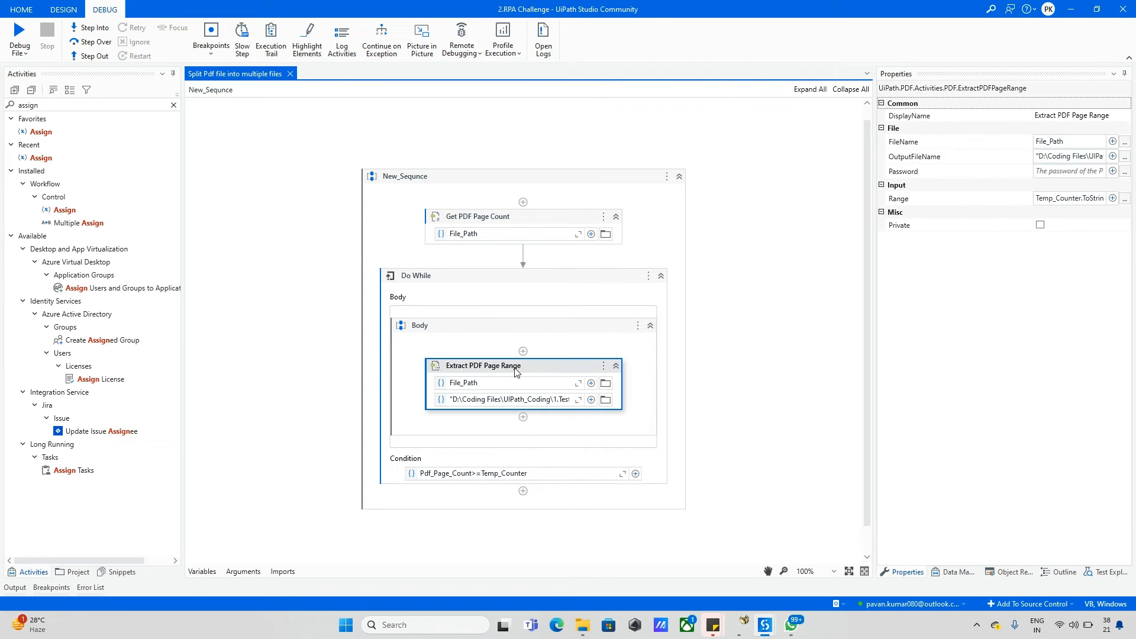
{"action": "mouse_move", "coordinate": [425, 290]}
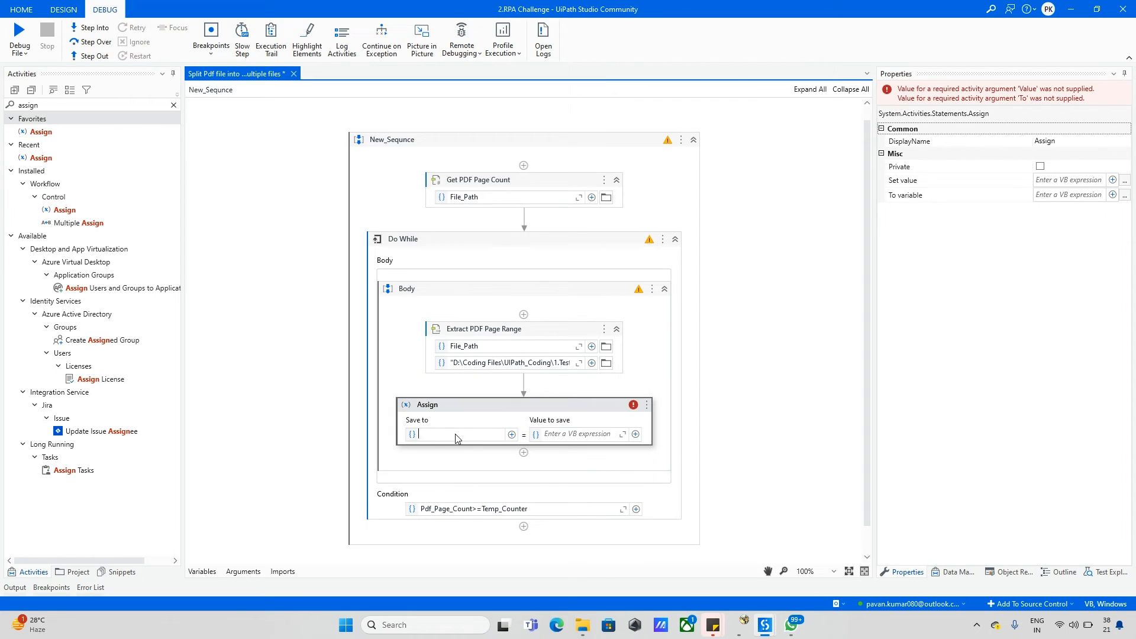
Make the Assign activity set Temp_Counter to Temp_Counter +1.
{"action": "type", "text": "Temp_Counter"}
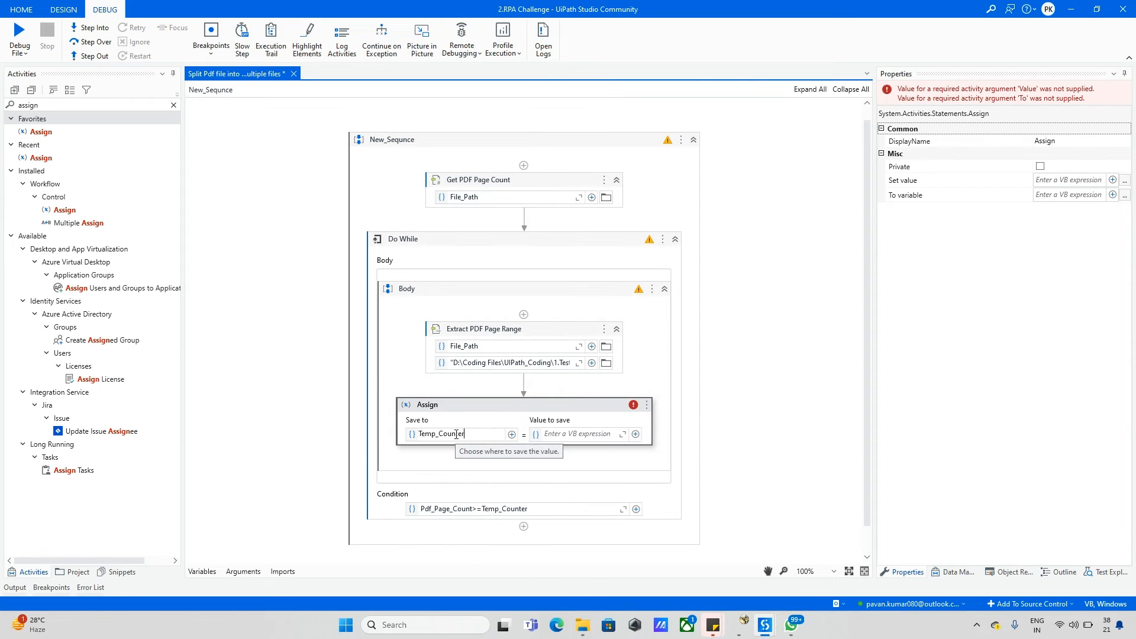
{"action": "type", "text": "te"}
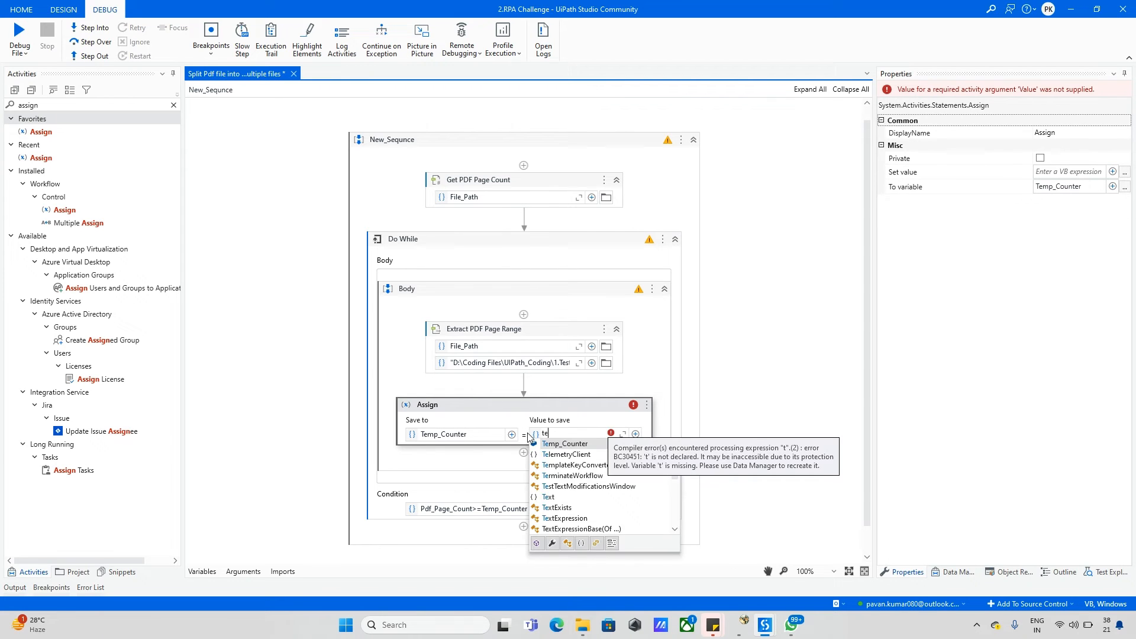
{"action": "type", "text": "Temp_Counter +1"}
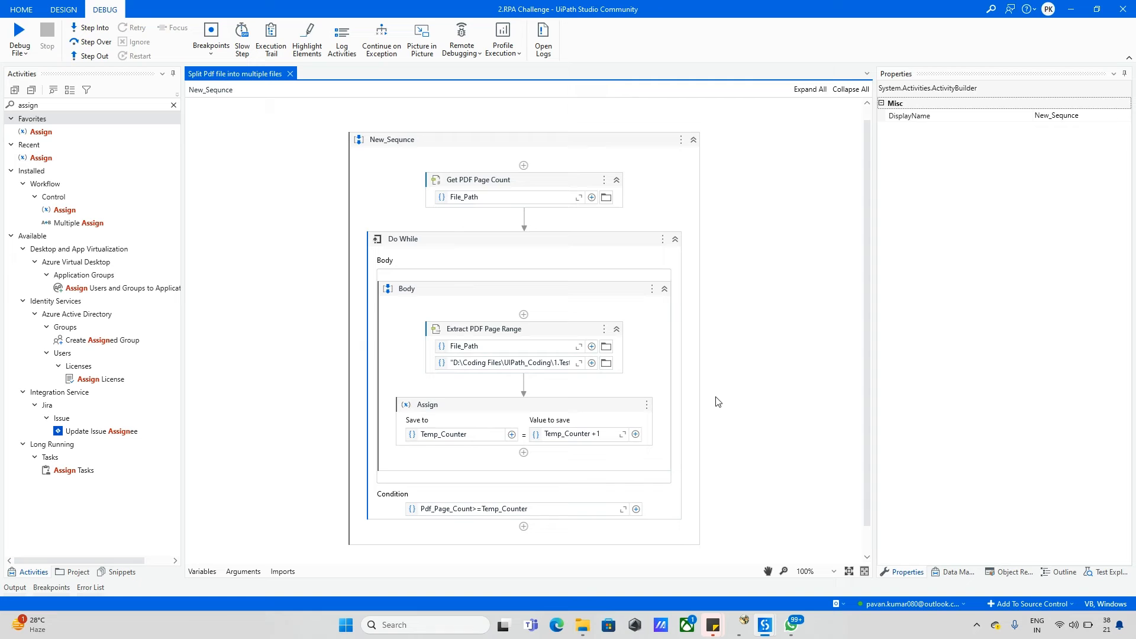
{"action": "mouse_move", "coordinate": [408, 238]}
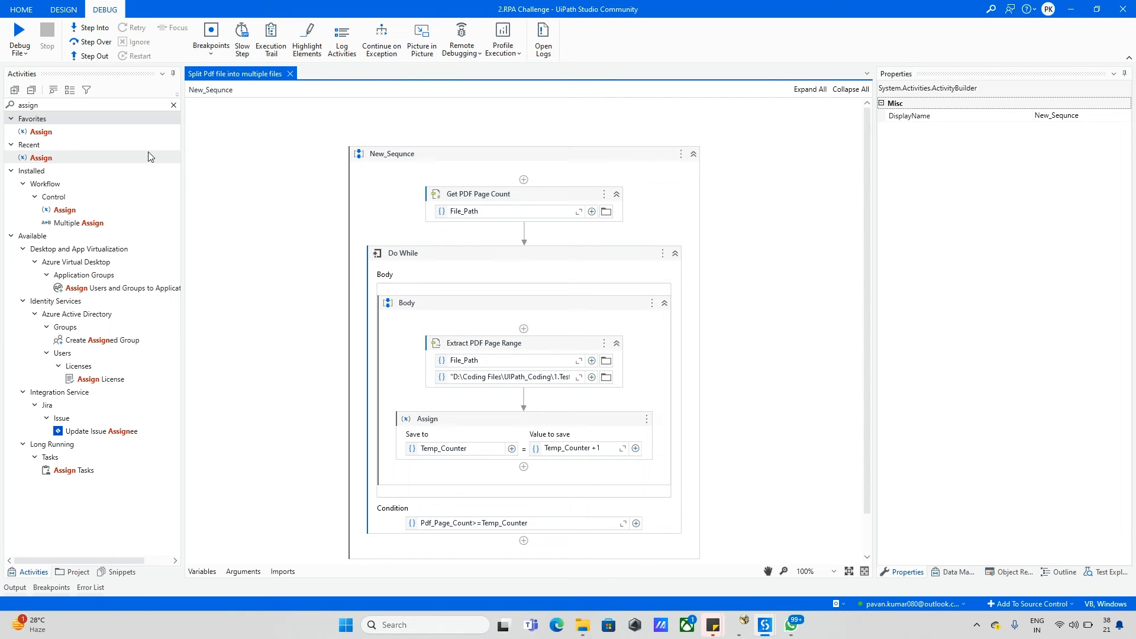
{"action": "left_click", "coordinate": [90, 27]}
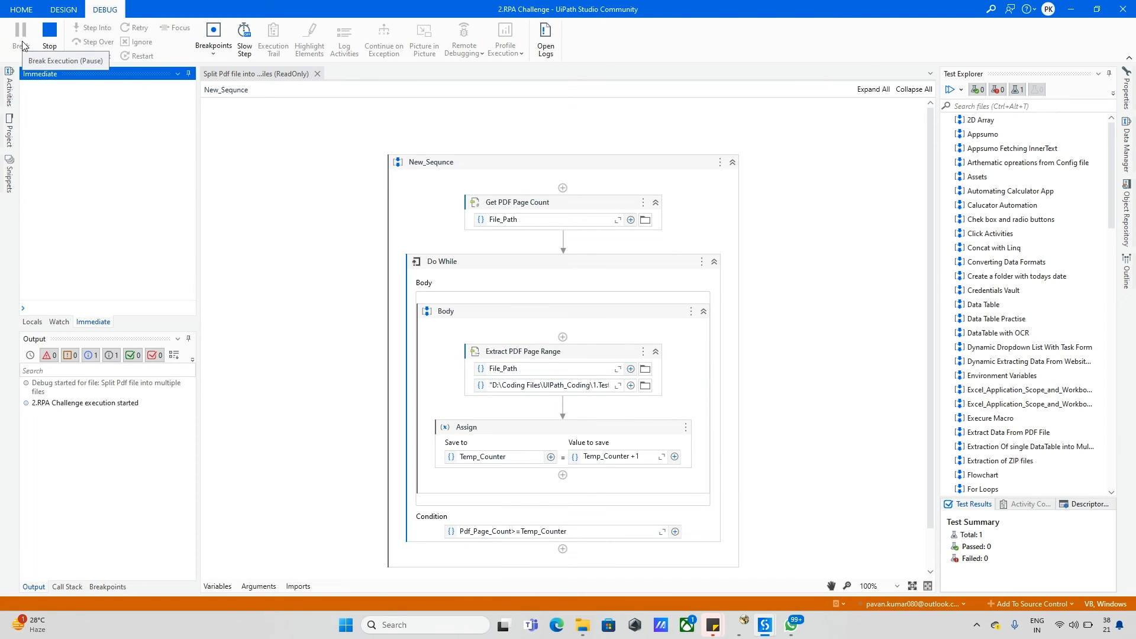
Pause the running debug session, then continue it to finish splitting.
{"action": "left_click", "coordinate": [22, 28]}
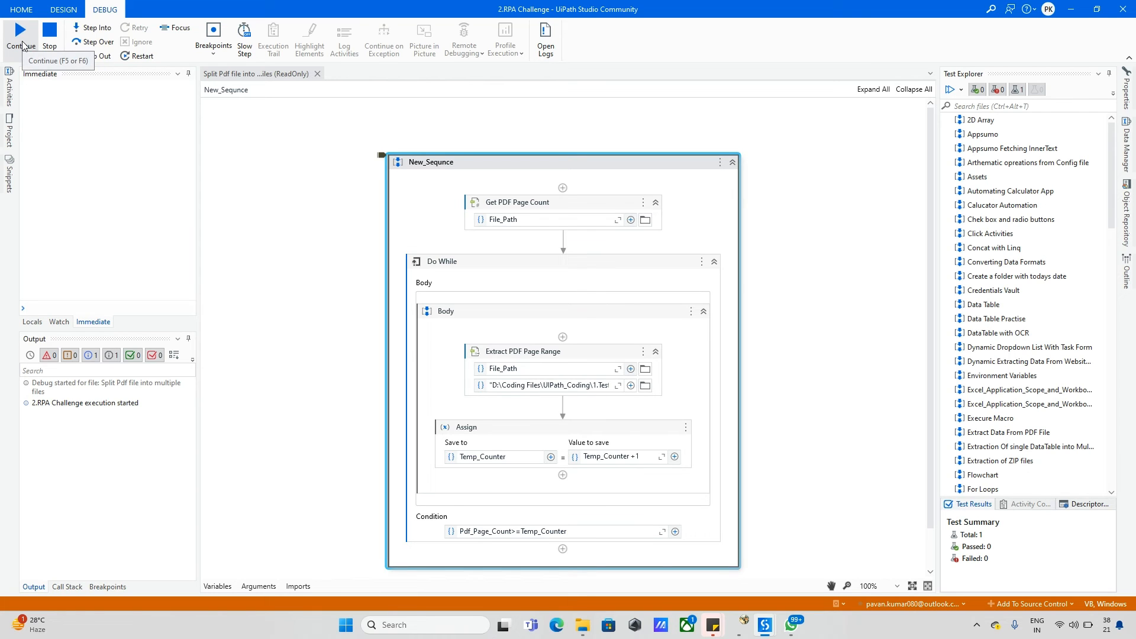
{"action": "left_click", "coordinate": [20, 29]}
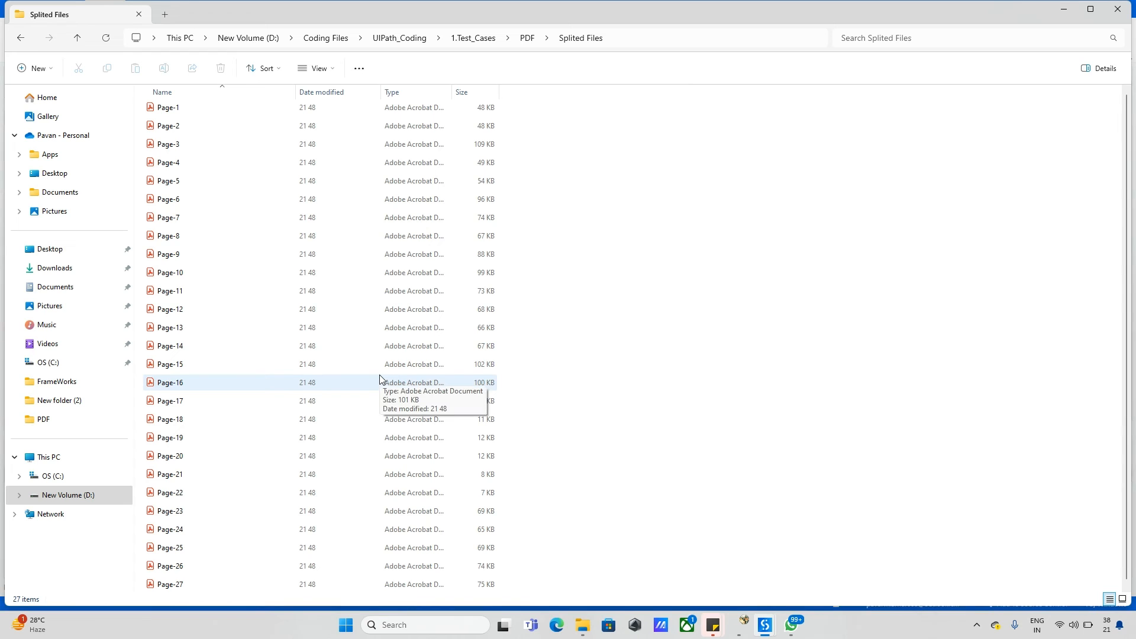
Scroll through the 33 split files, open Page-7, then open Library-Project-Documentation.
{"action": "scroll", "scroll_direction": "down", "scroll_amount": 3}
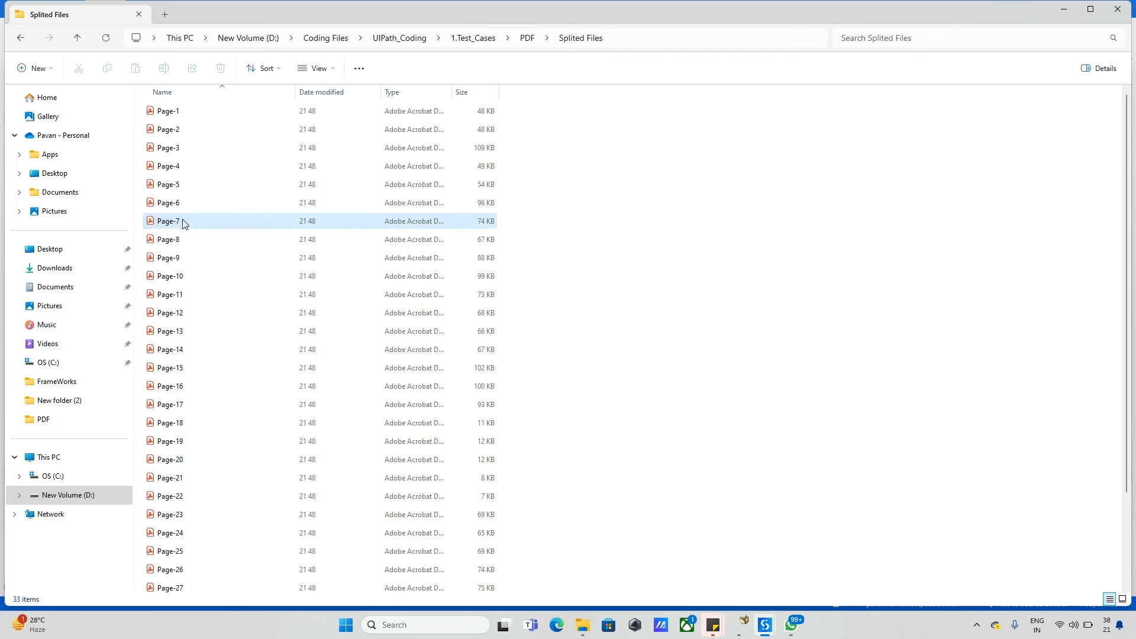
{"action": "double_click", "coordinate": [169, 220]}
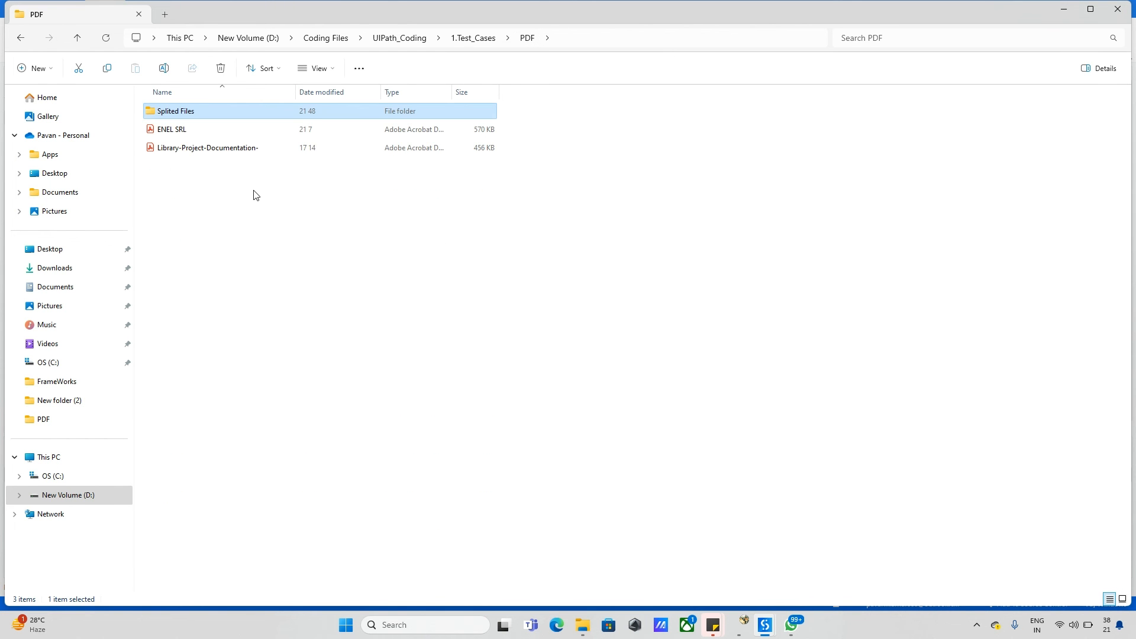
{"action": "left_click", "coordinate": [208, 147]}
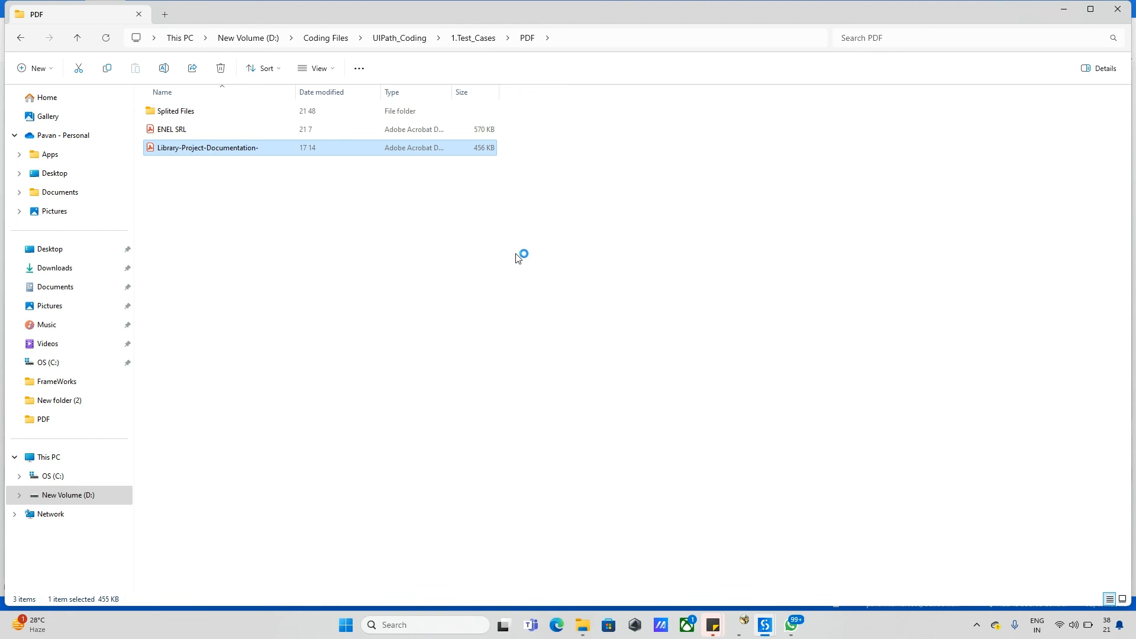
{"action": "mouse_move", "coordinate": [742, 341]}
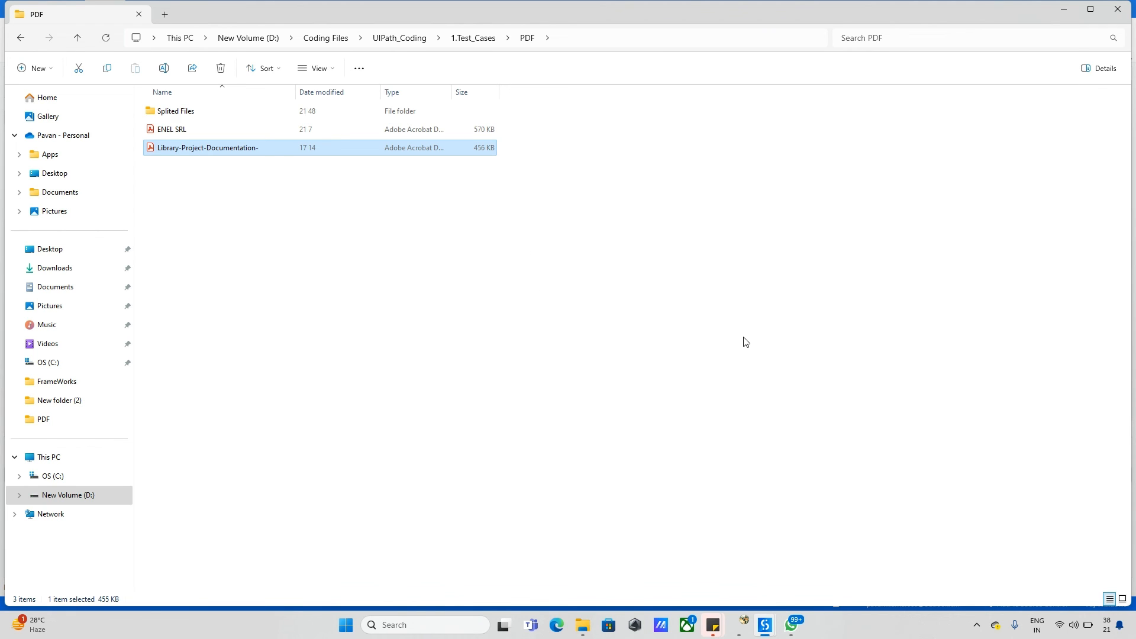
{"action": "mouse_move", "coordinate": [399, 144]}
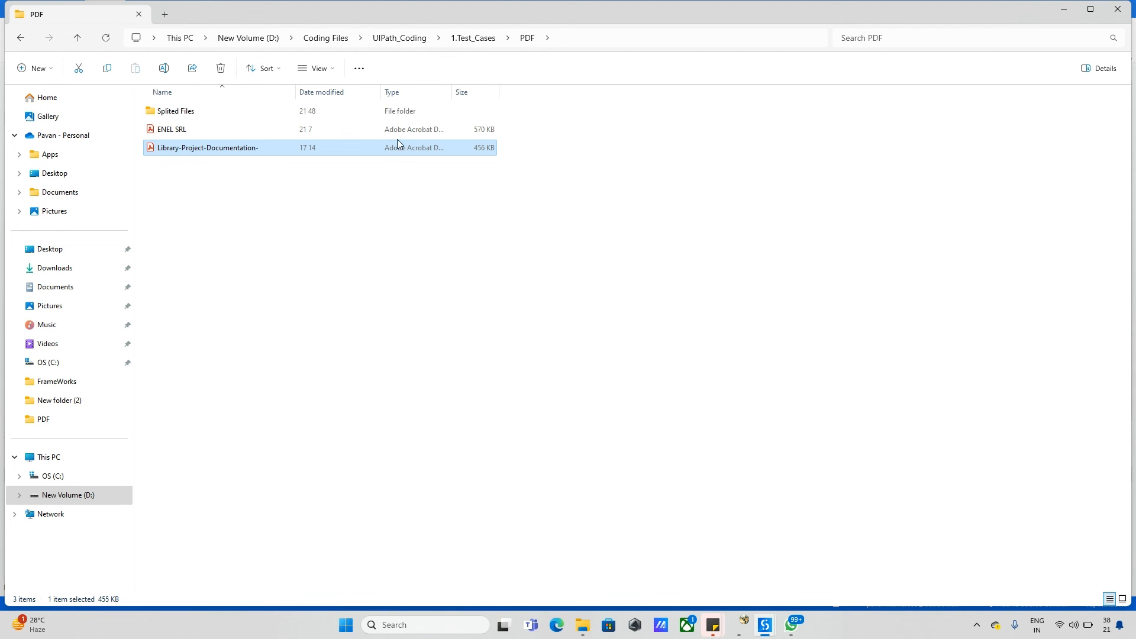
{"action": "double_click", "coordinate": [206, 147]}
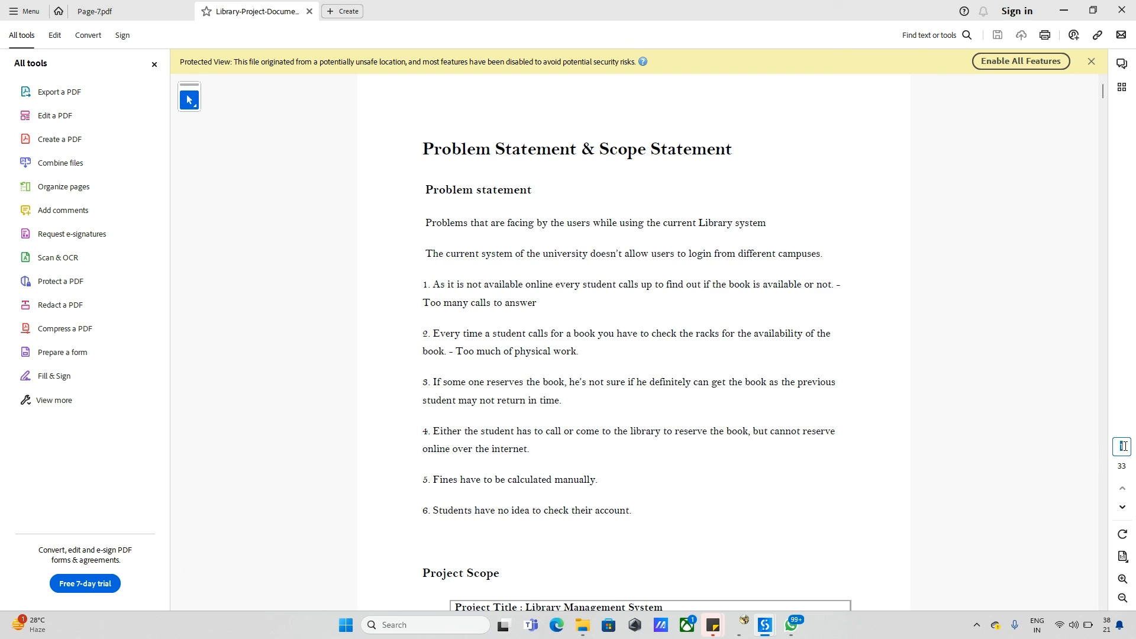
{"action": "mouse_move", "coordinate": [1122, 447]}
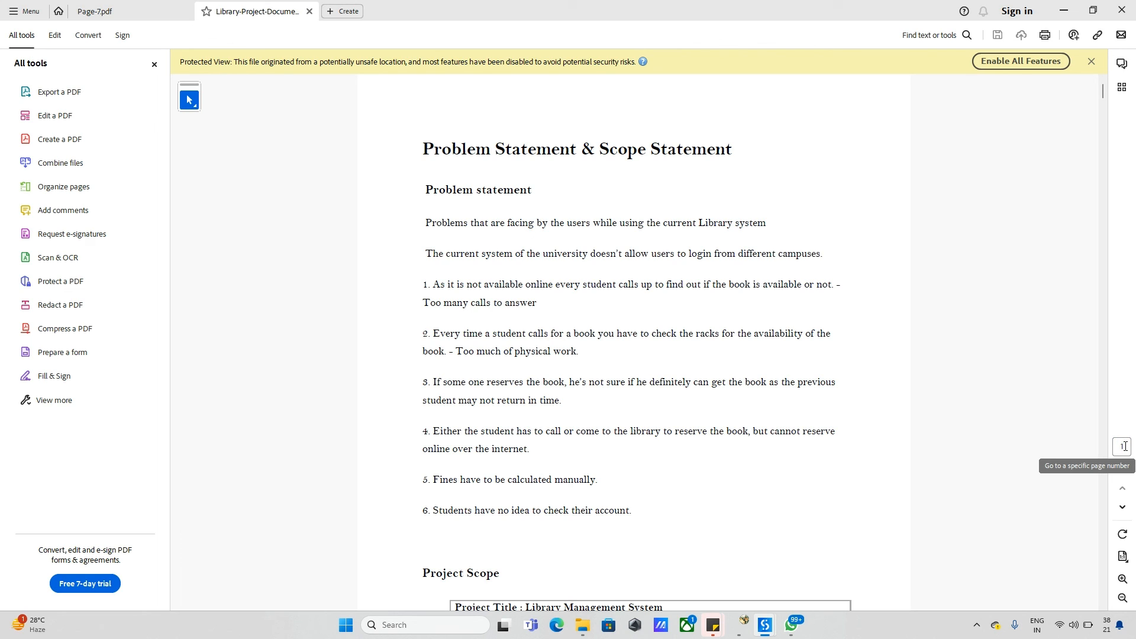
Go to page 7 of the original PDF and compare it with the Page-7 file.
{"action": "left_click", "coordinate": [1122, 447]}
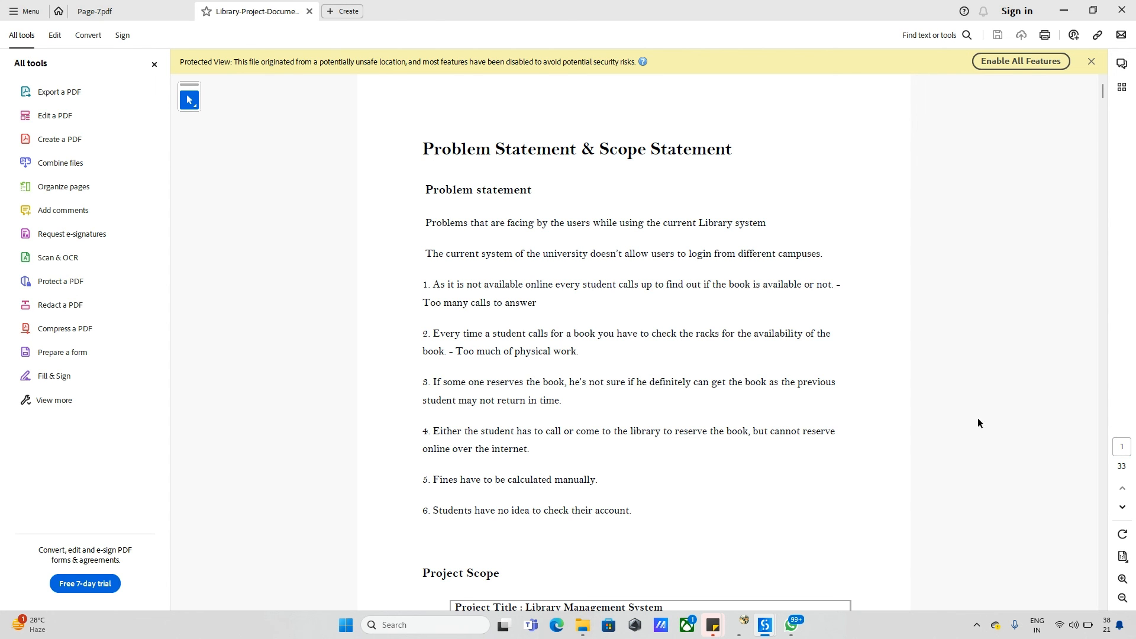
{"action": "scroll", "scroll_direction": "down", "scroll_amount": 3}
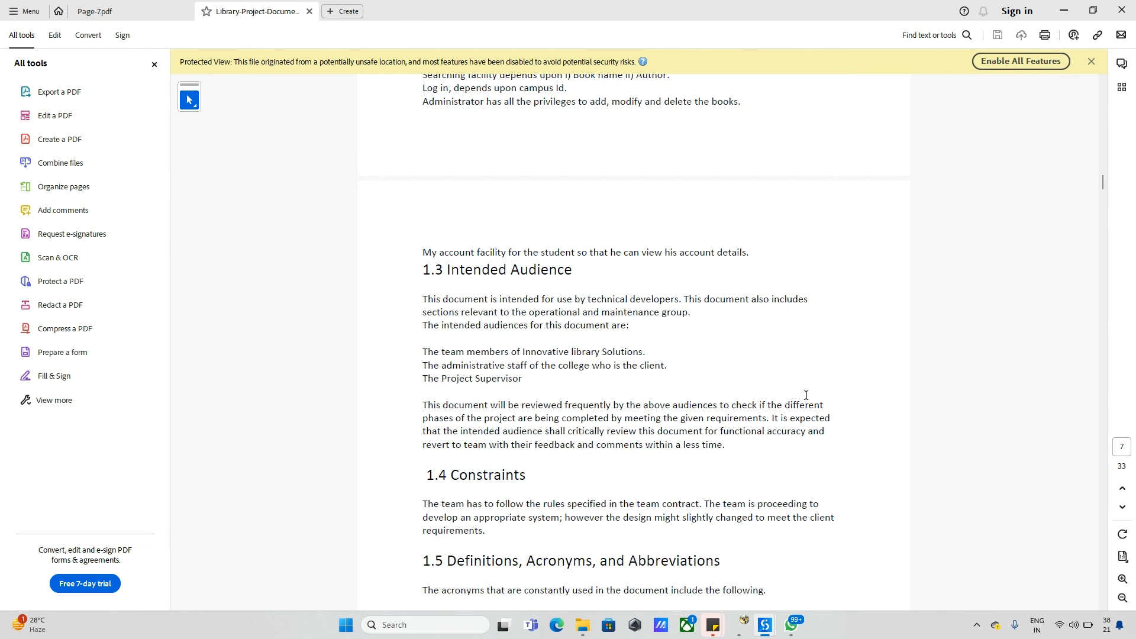
{"action": "mouse_move", "coordinate": [707, 275]}
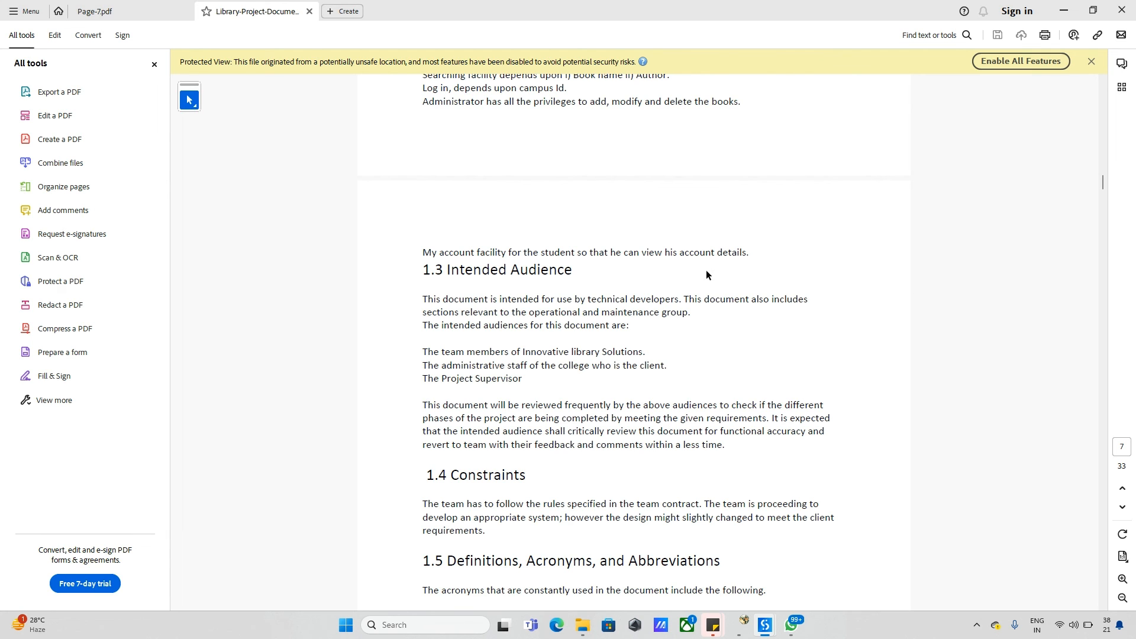
{"action": "key", "text": "alt+tab"}
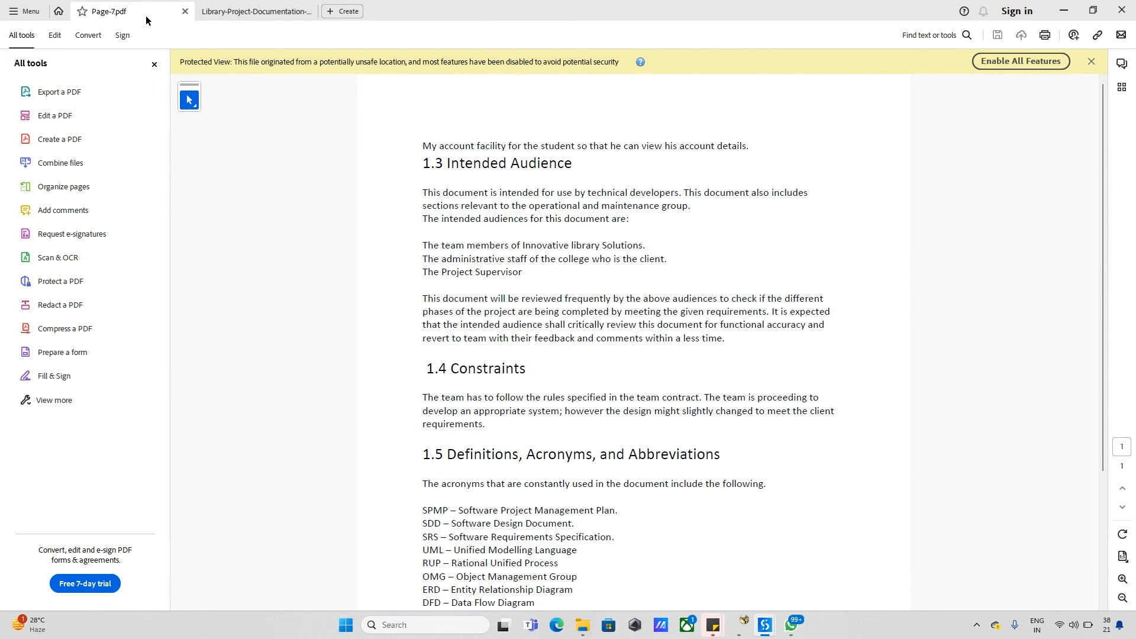
{"action": "double_click", "coordinate": [497, 163]}
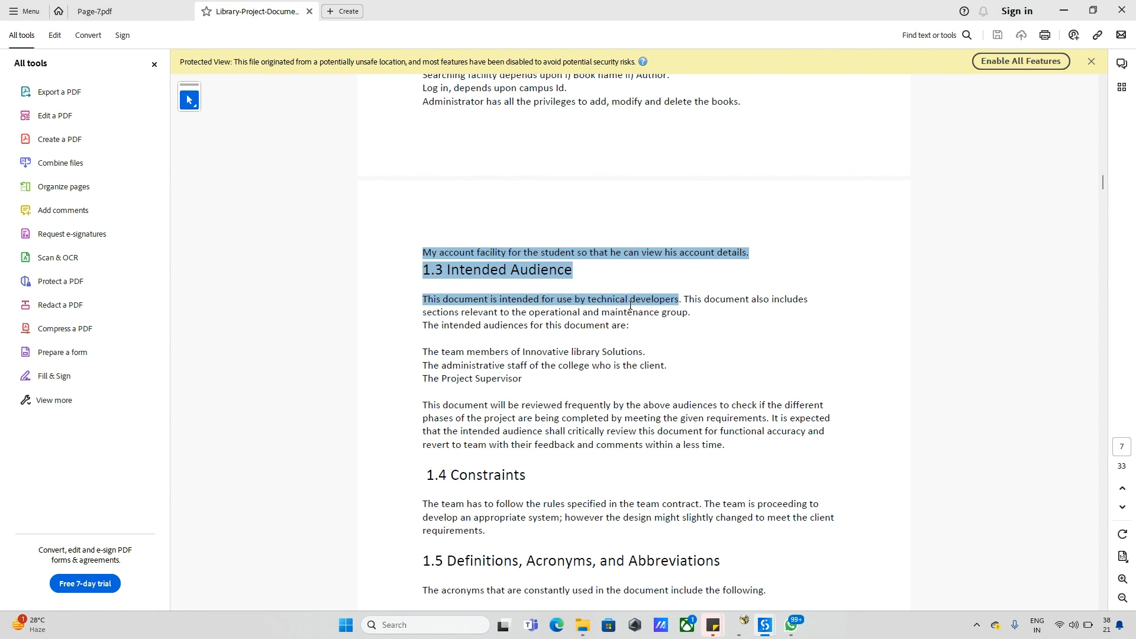
{"action": "left_click", "coordinate": [696, 339]}
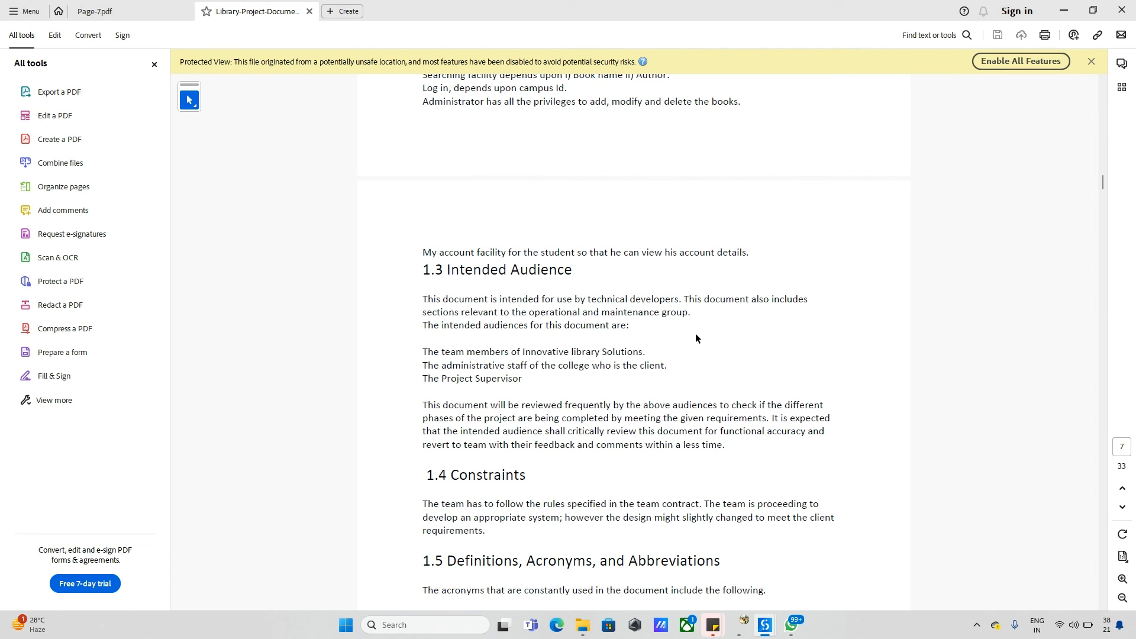